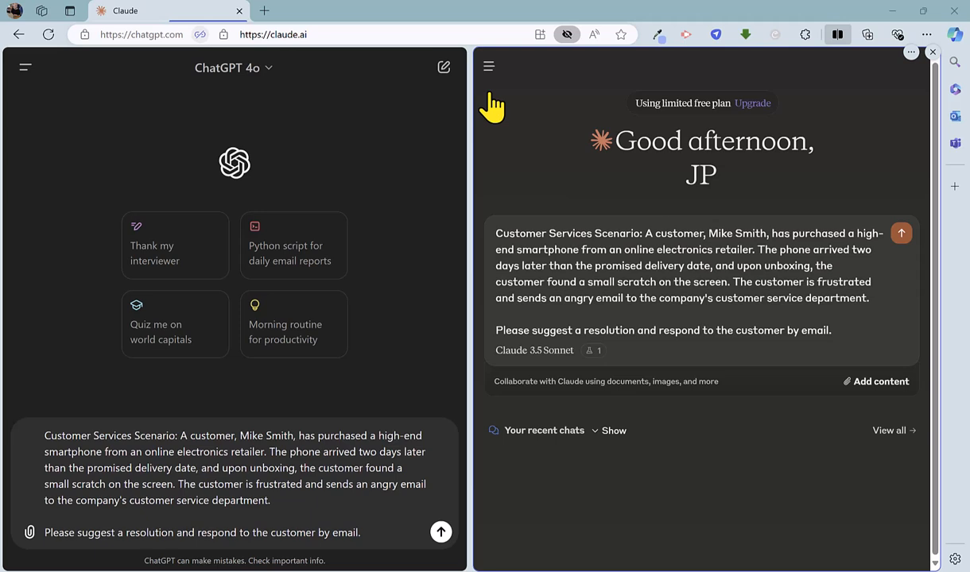
mouse_move(496, 119)
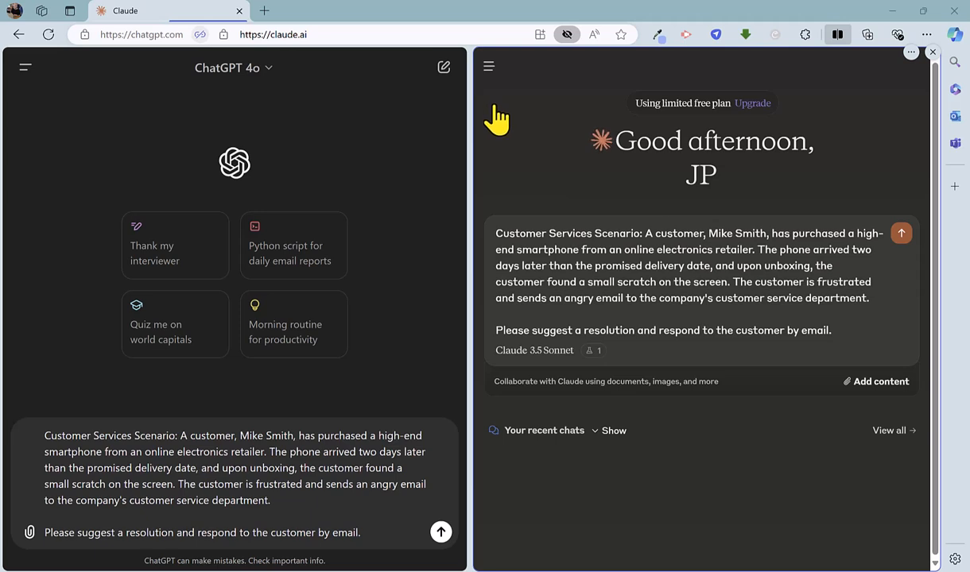
mouse_move(441, 535)
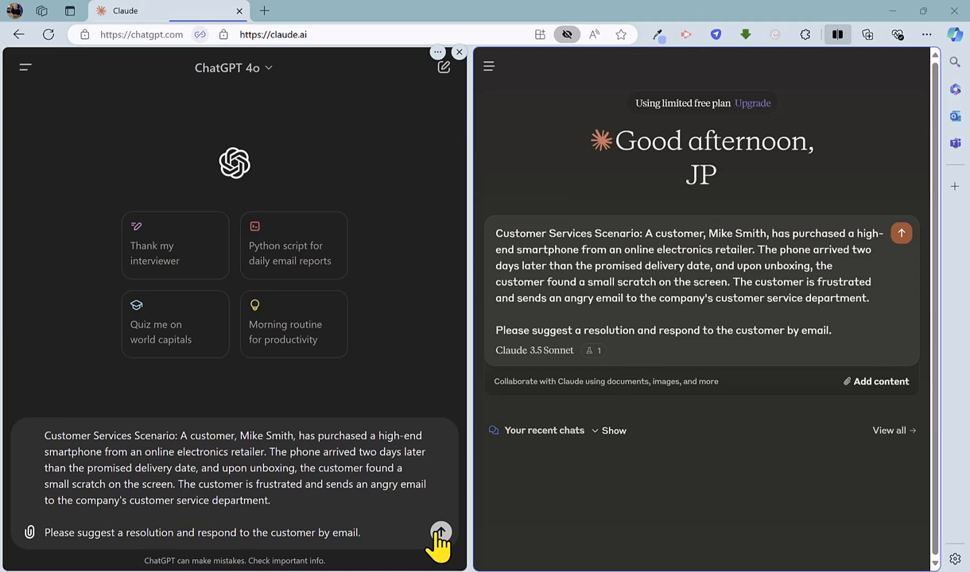
Step: Send the scratched-phone complaint to both assistants and review ChatGPT's apology email offering a 15% discount
left_click(440, 532)
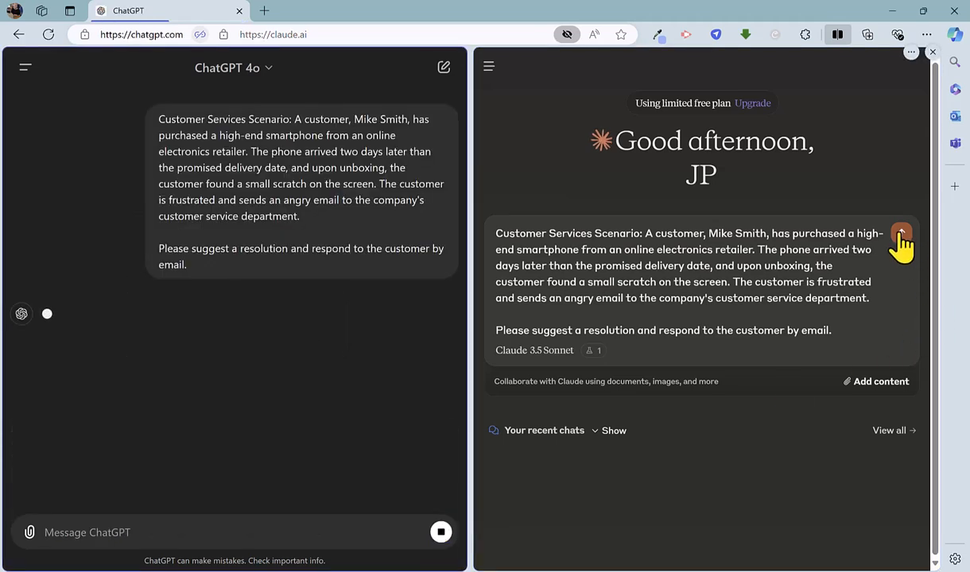
left_click(901, 239)
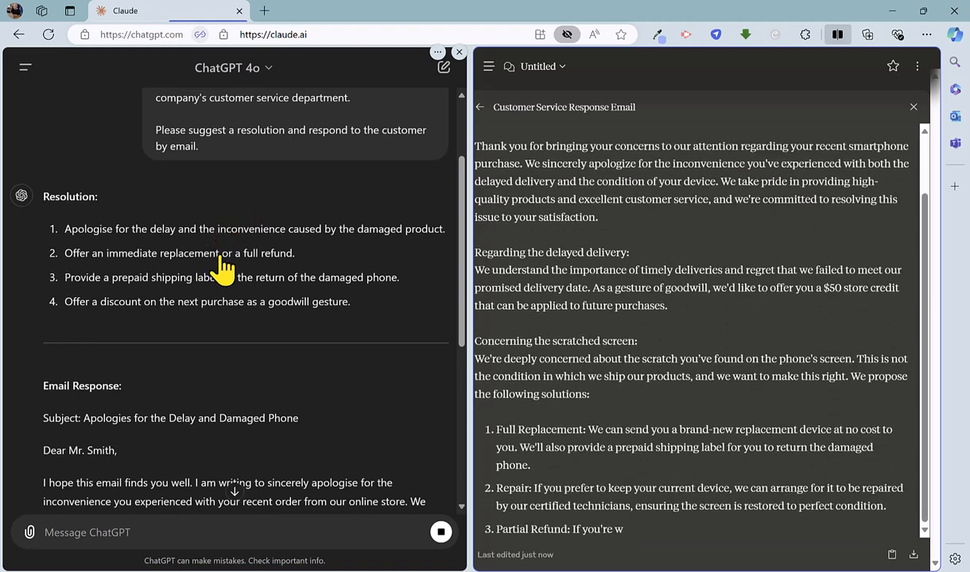
scroll("down", 3)
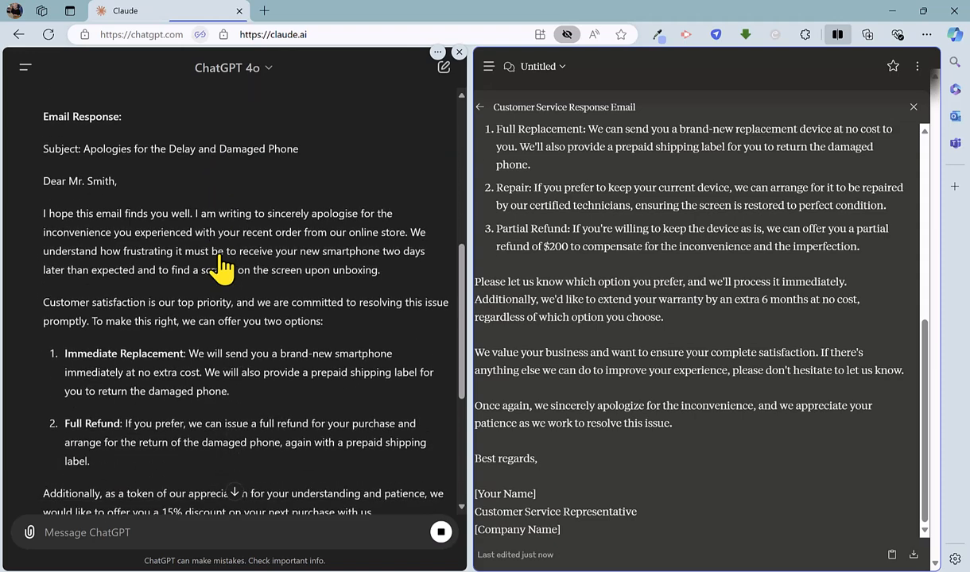
scroll("down", 3)
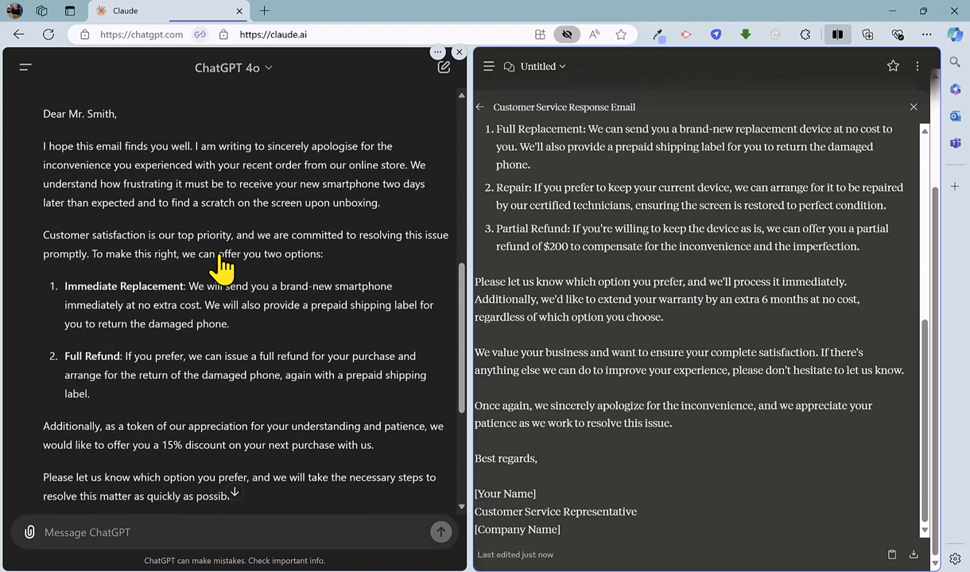
scroll("down", 3)
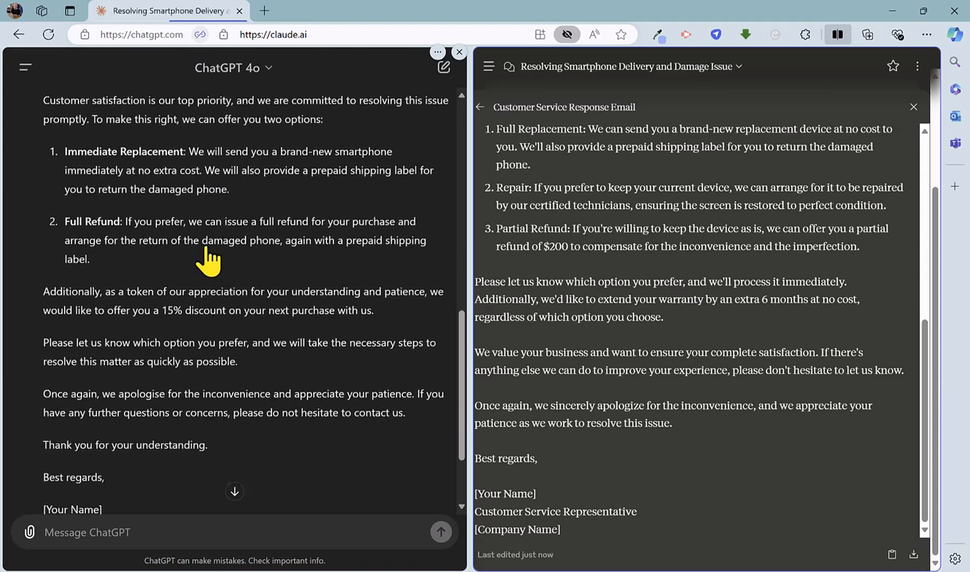
scroll("down", 3)
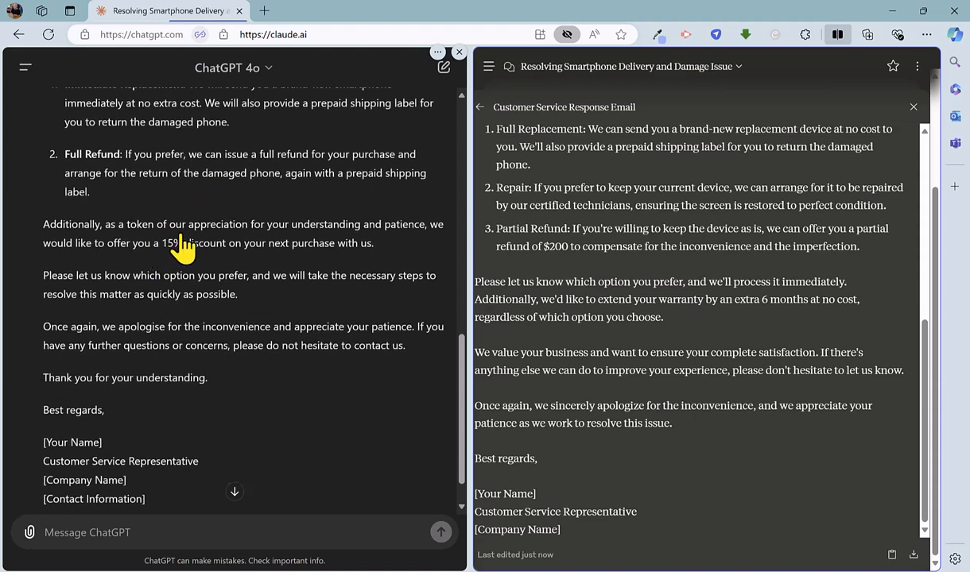
mouse_move(181, 256)
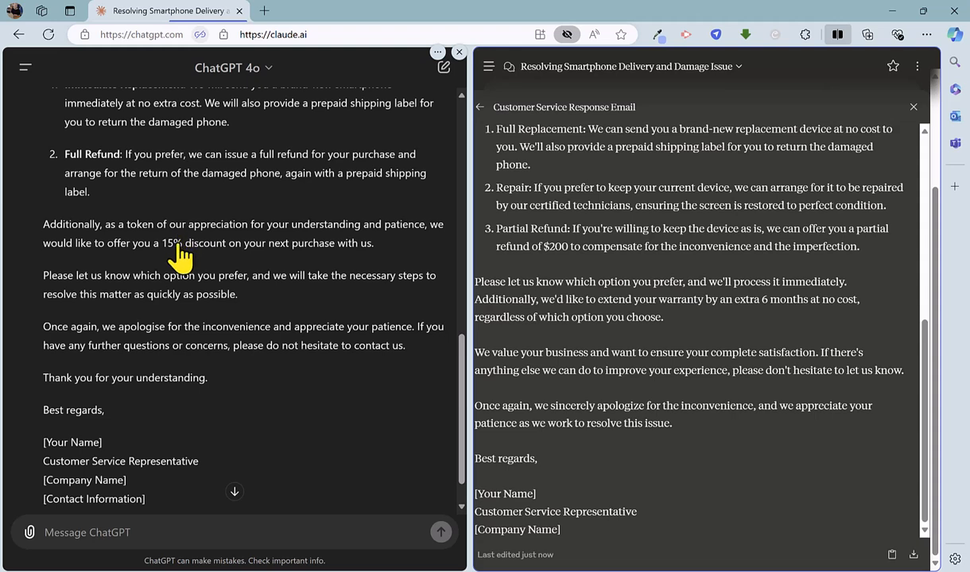
scroll("down", 3)
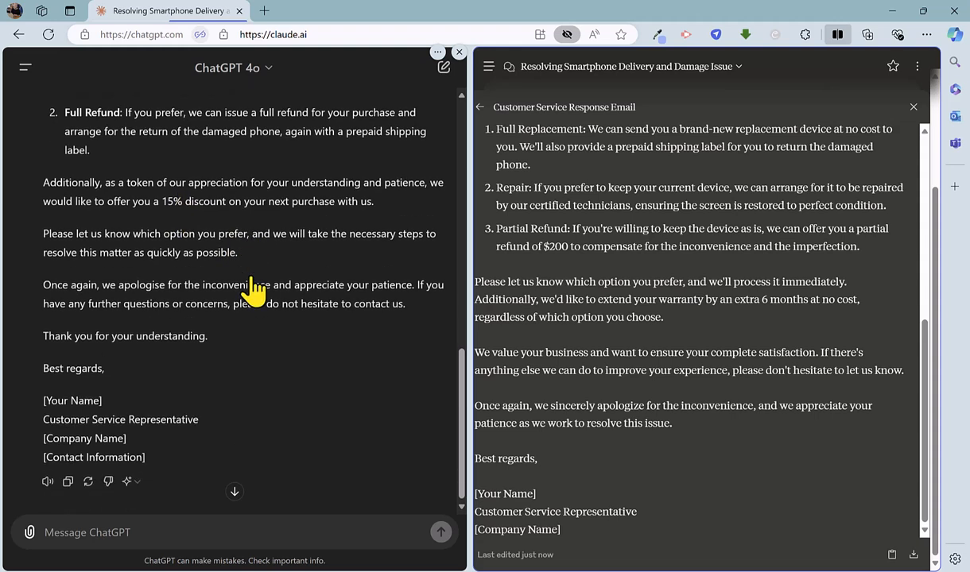
mouse_move(207, 322)
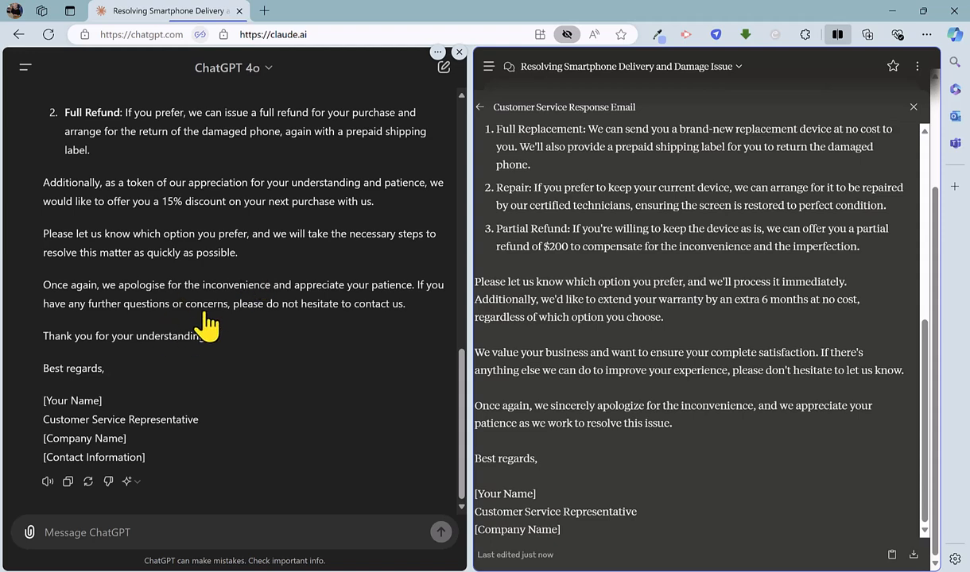
scroll("up", 3)
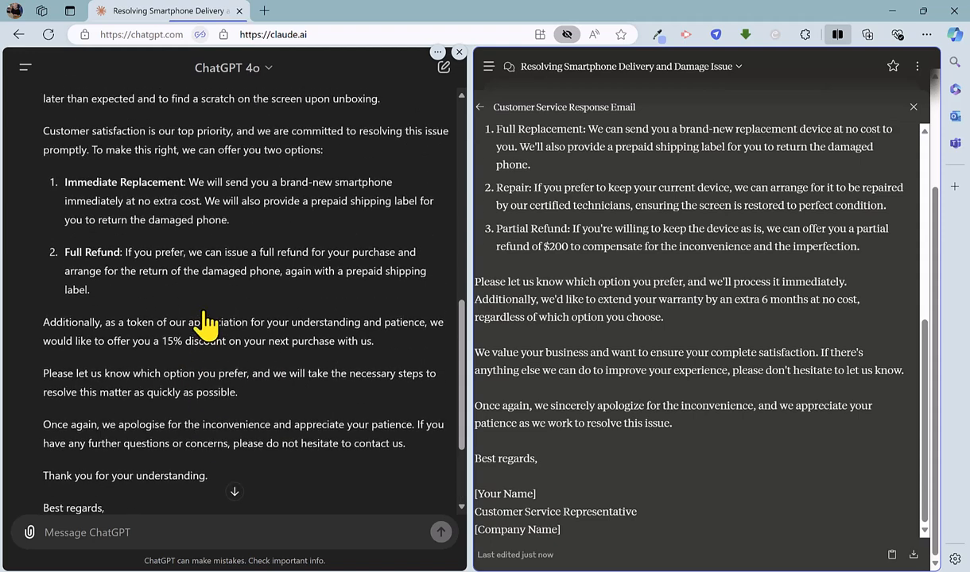
scroll("up", 3)
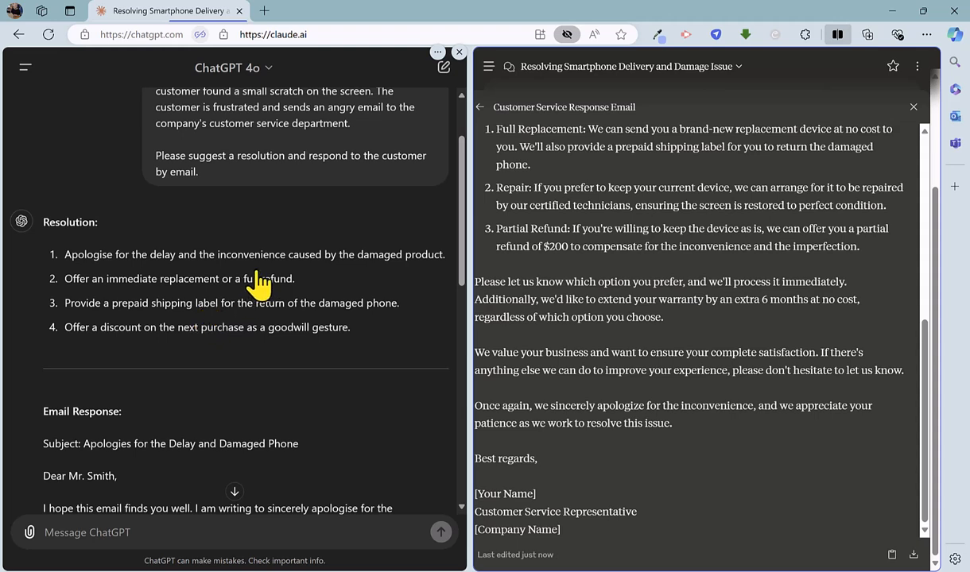
mouse_move(284, 310)
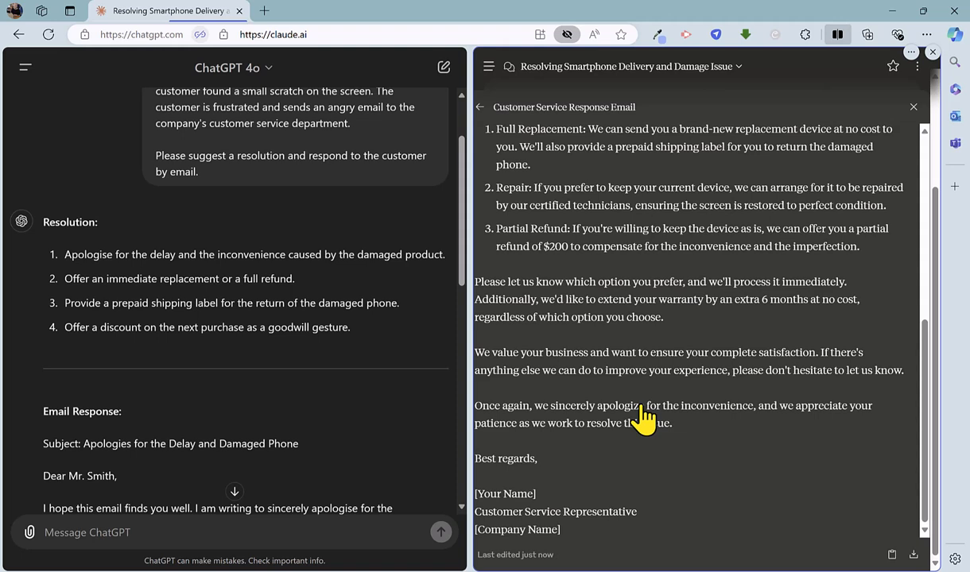
mouse_move(649, 412)
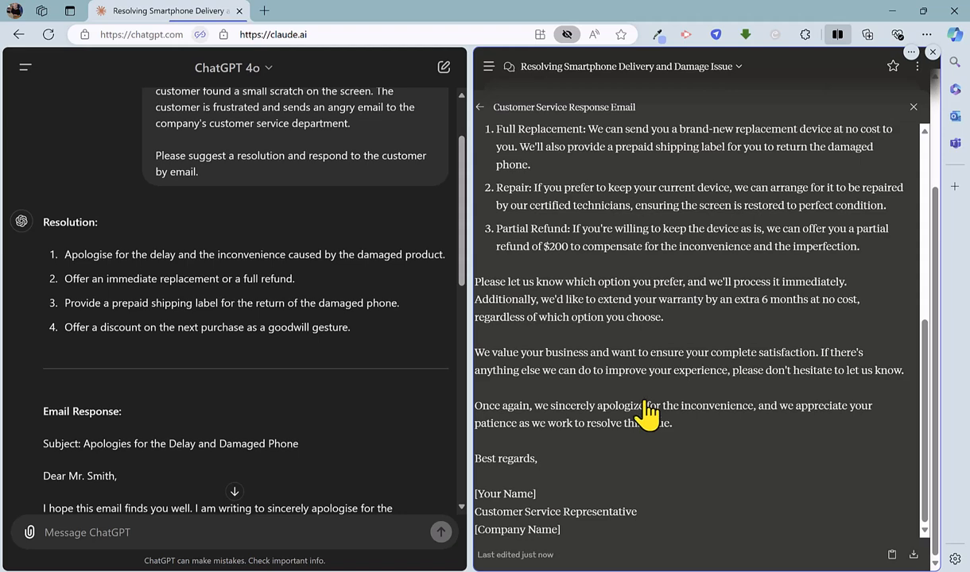
mouse_move(658, 409)
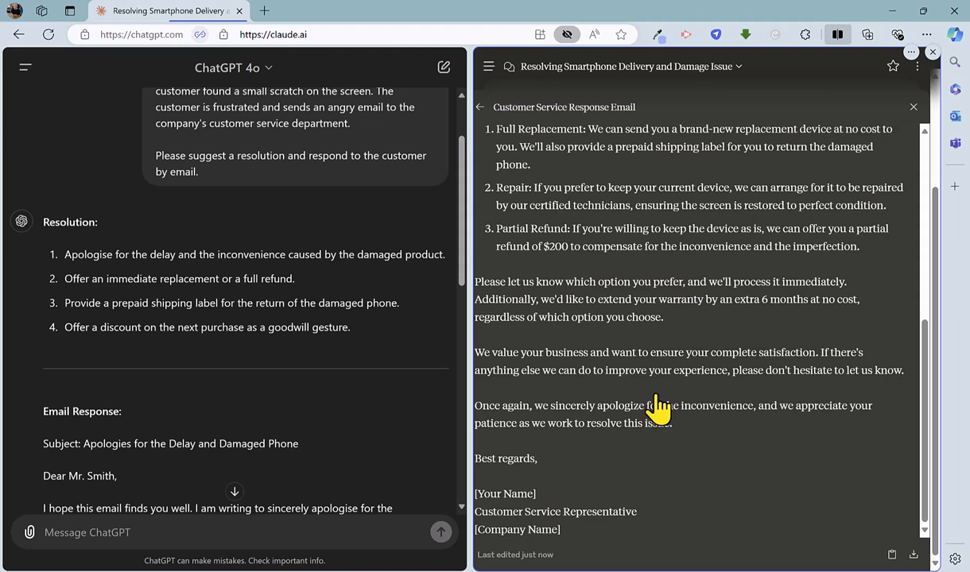
scroll("up", 3)
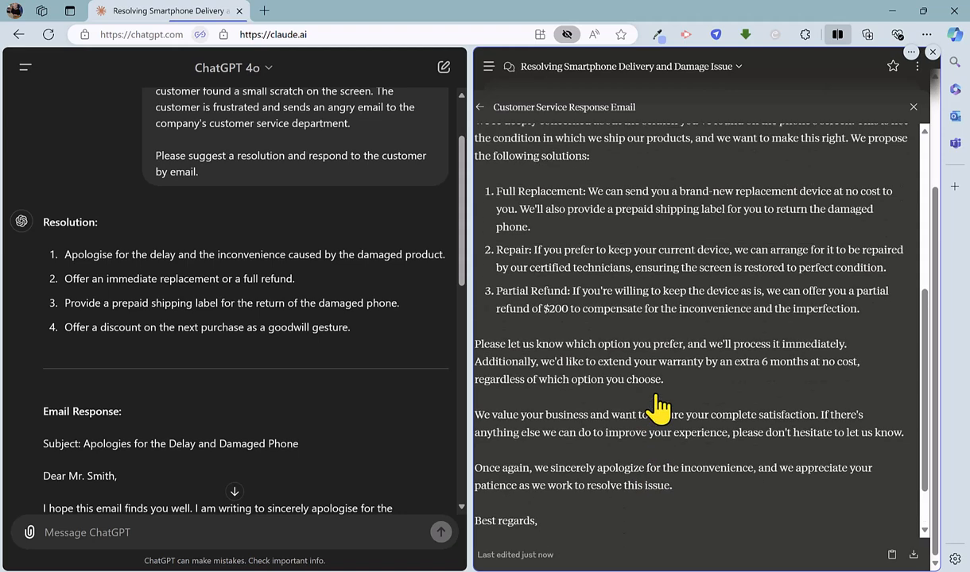
scroll("up", 3)
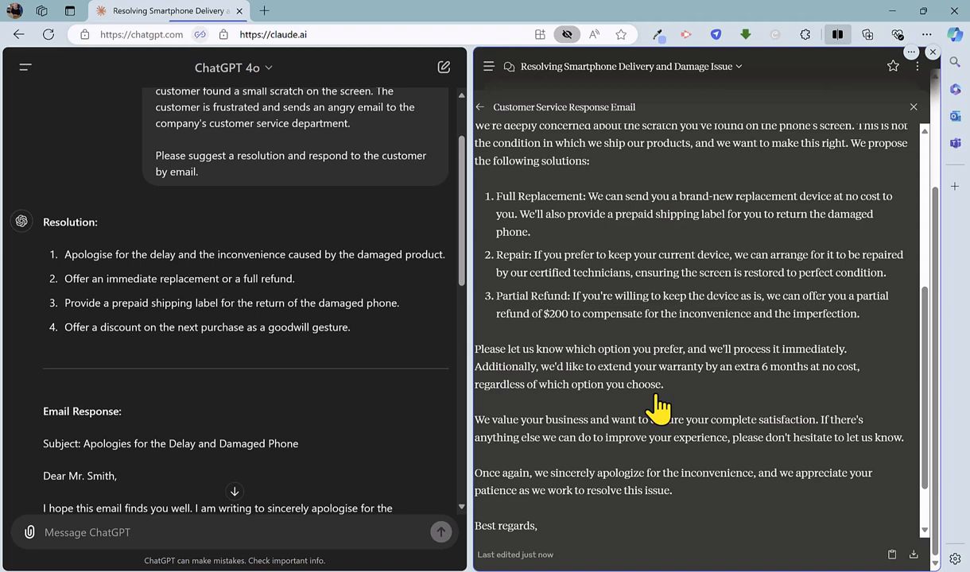
scroll("up", 3)
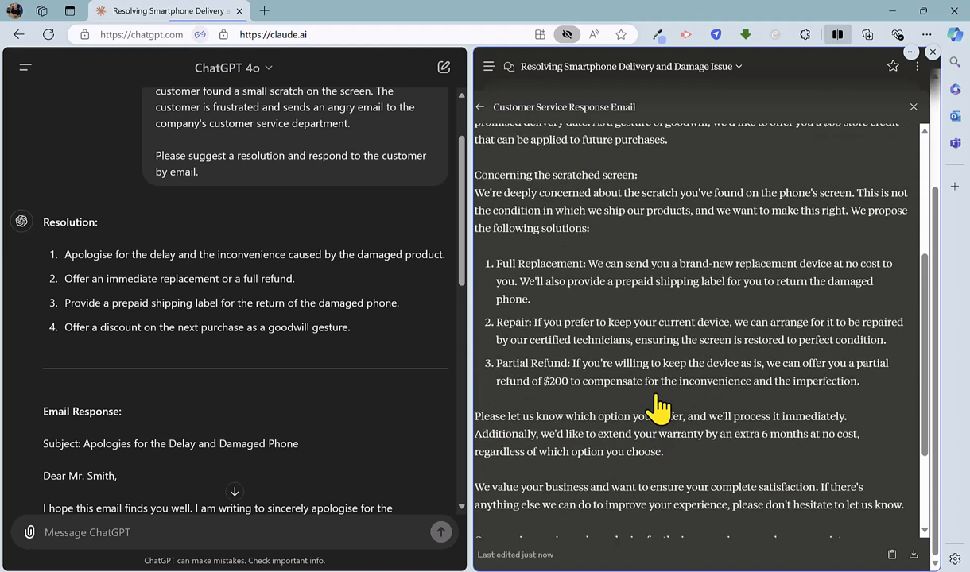
scroll("up", 3)
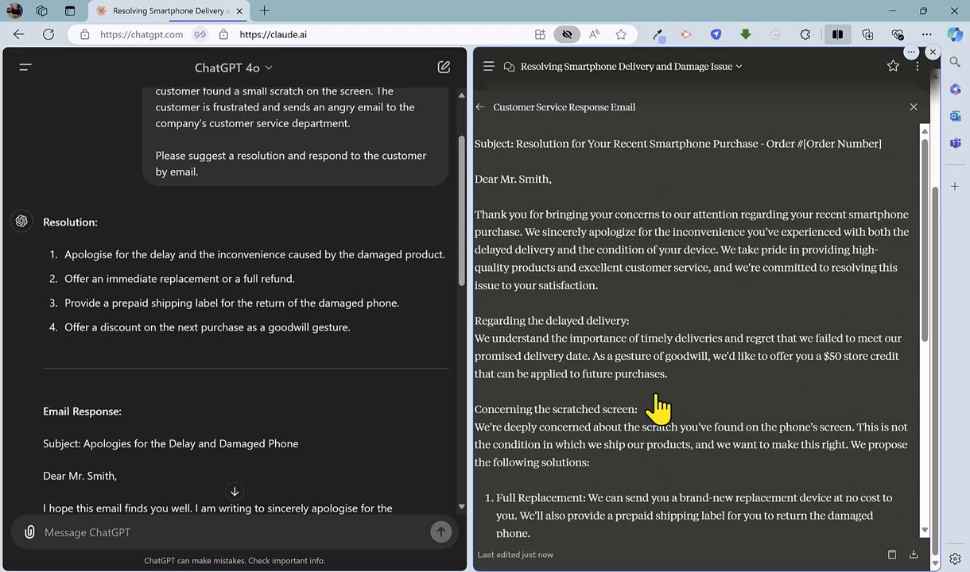
mouse_move(656, 403)
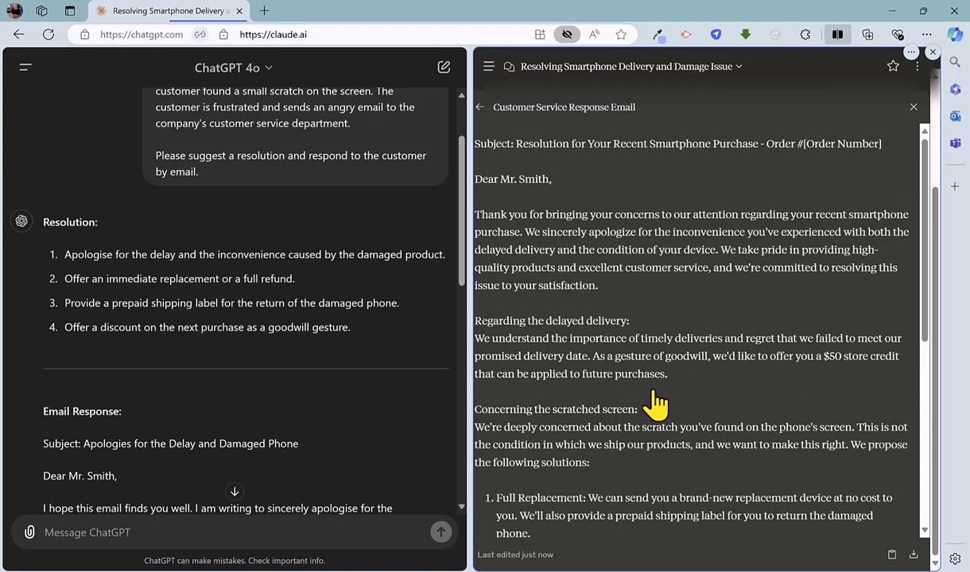
mouse_move(644, 362)
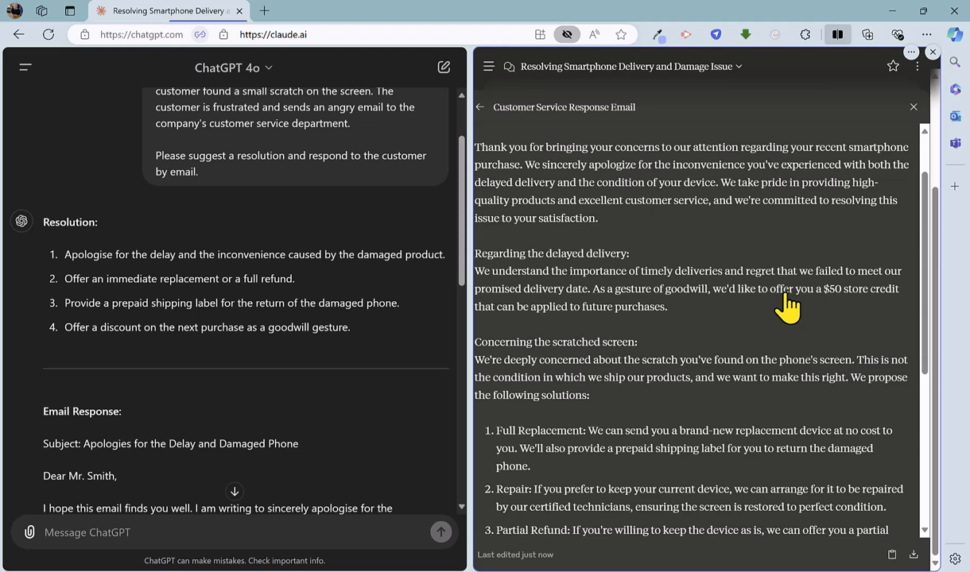
scroll("down", 3)
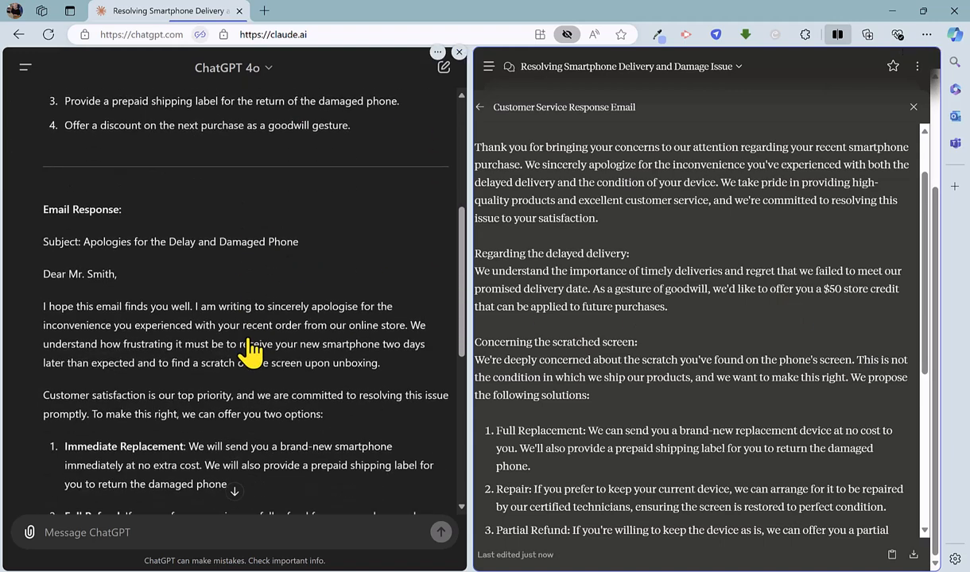
scroll("down", 3)
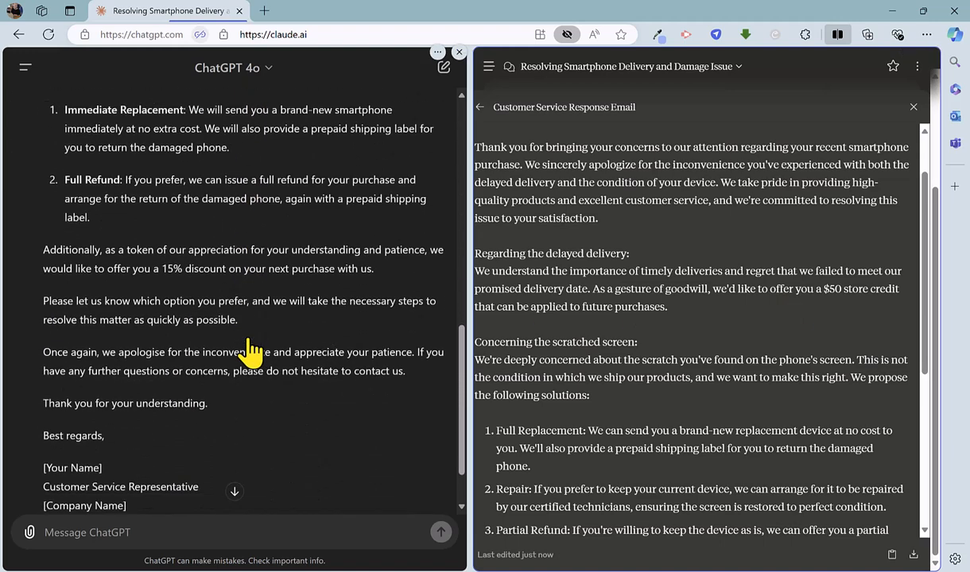
mouse_move(258, 330)
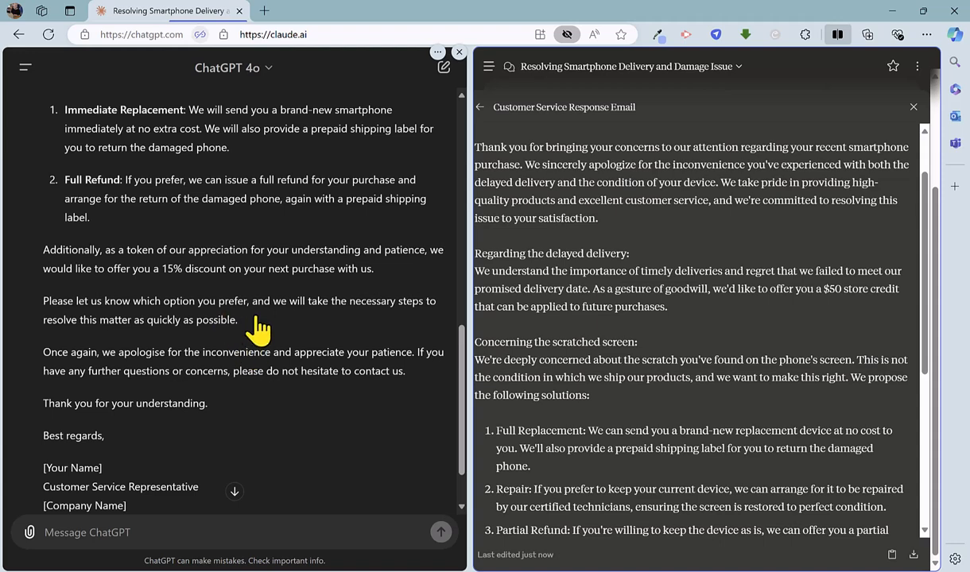
scroll("up", 3)
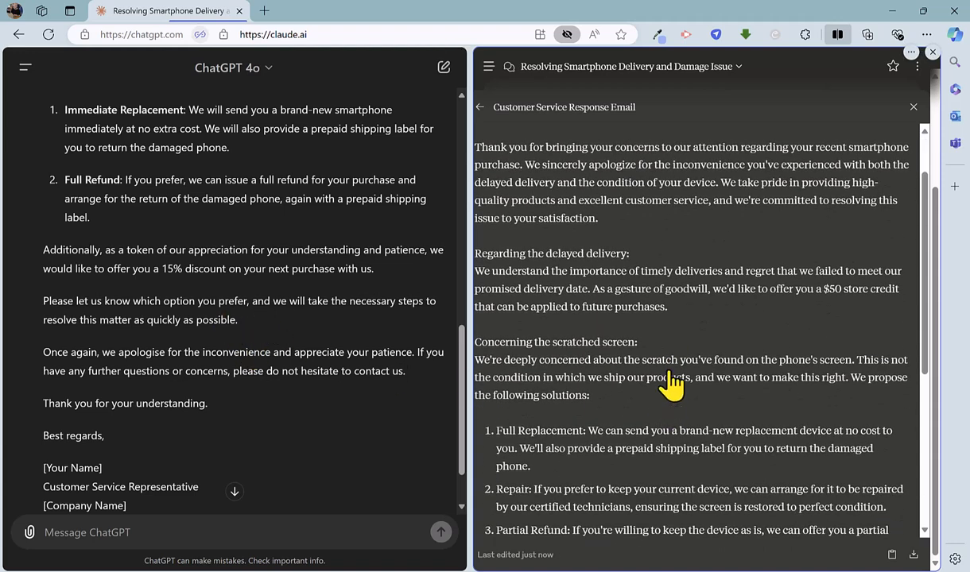
scroll("up", 3)
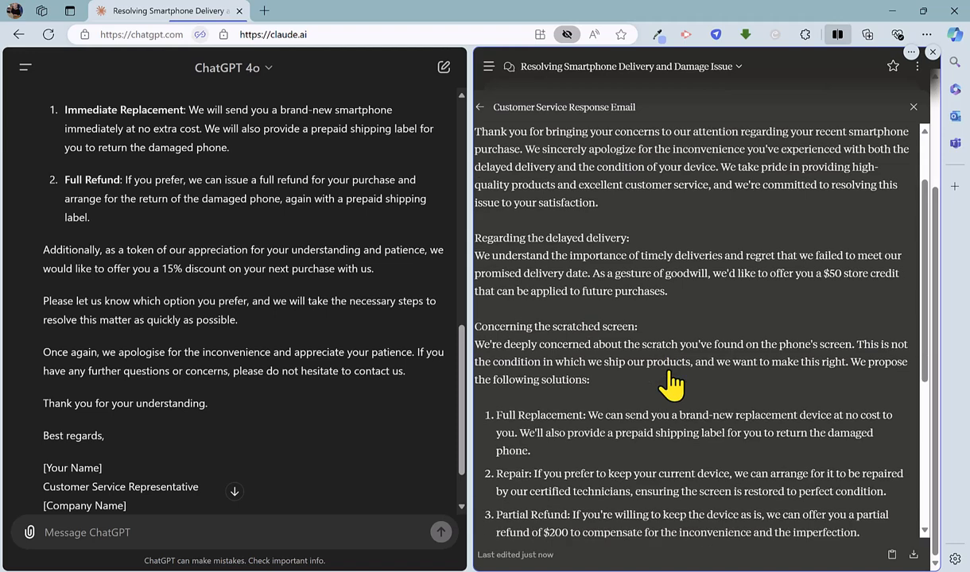
scroll("down", 3)
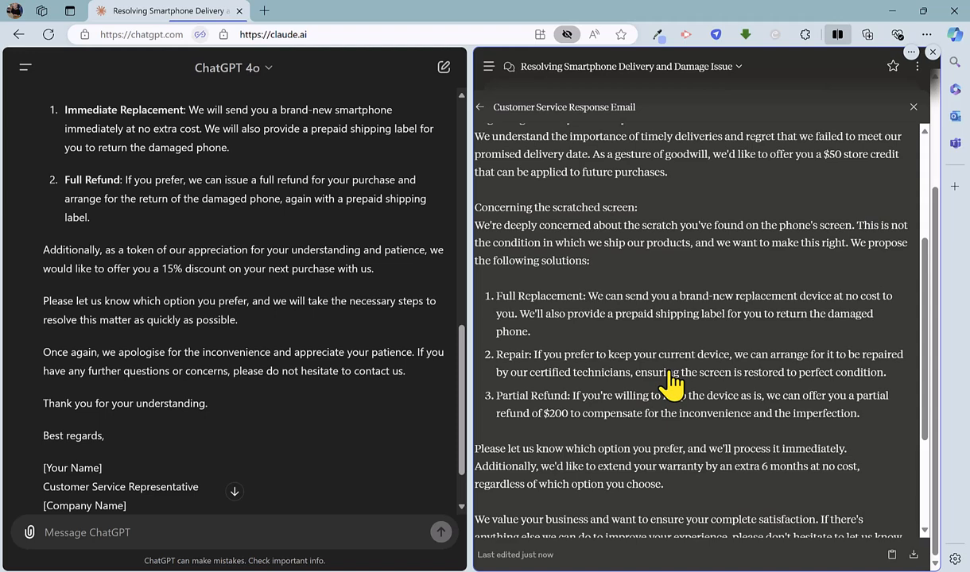
scroll("down", 3)
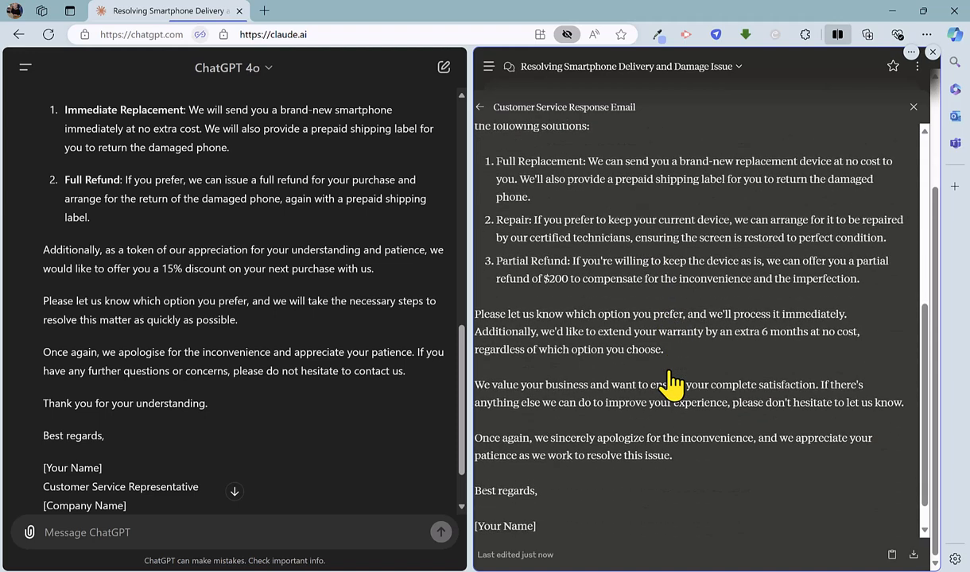
mouse_move(686, 370)
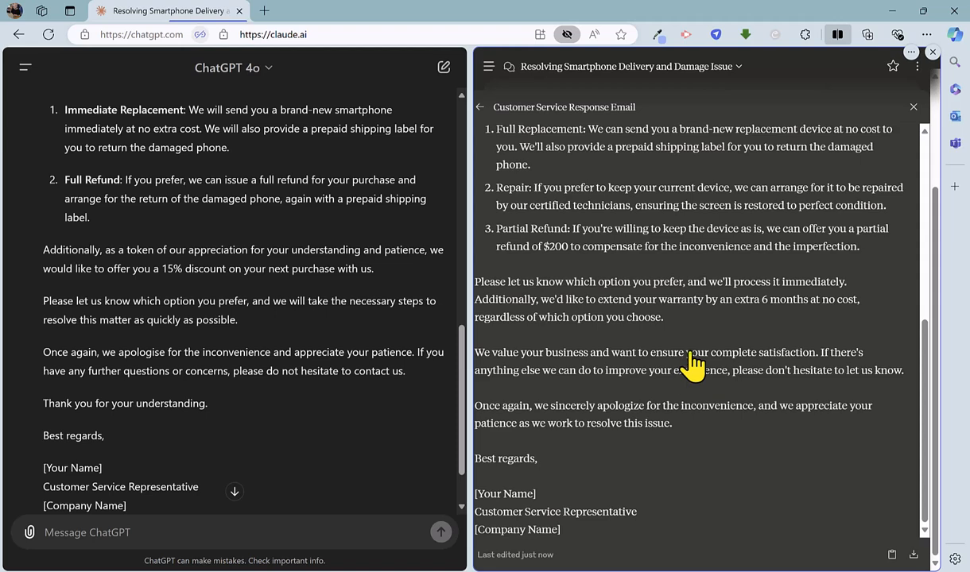
mouse_move(720, 372)
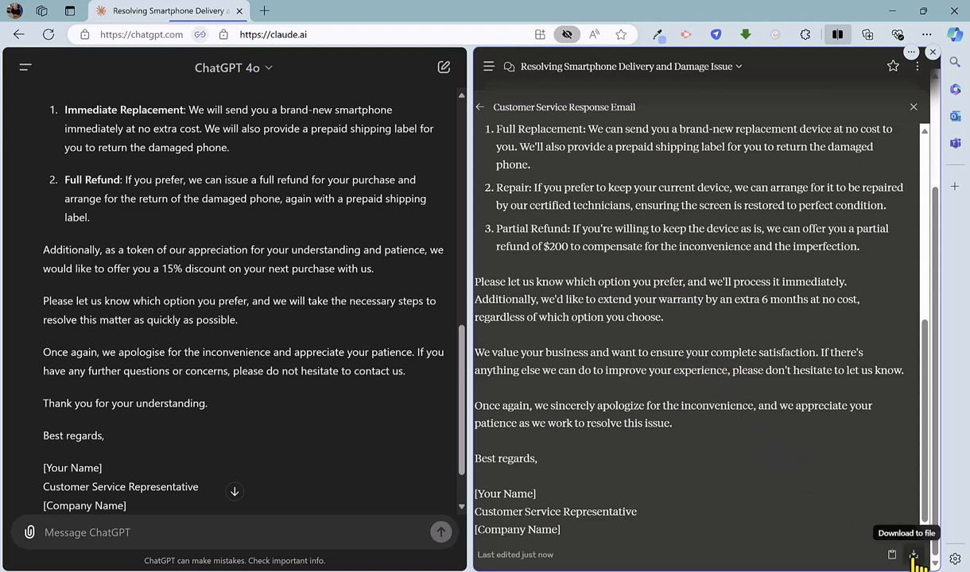
mouse_move(793, 526)
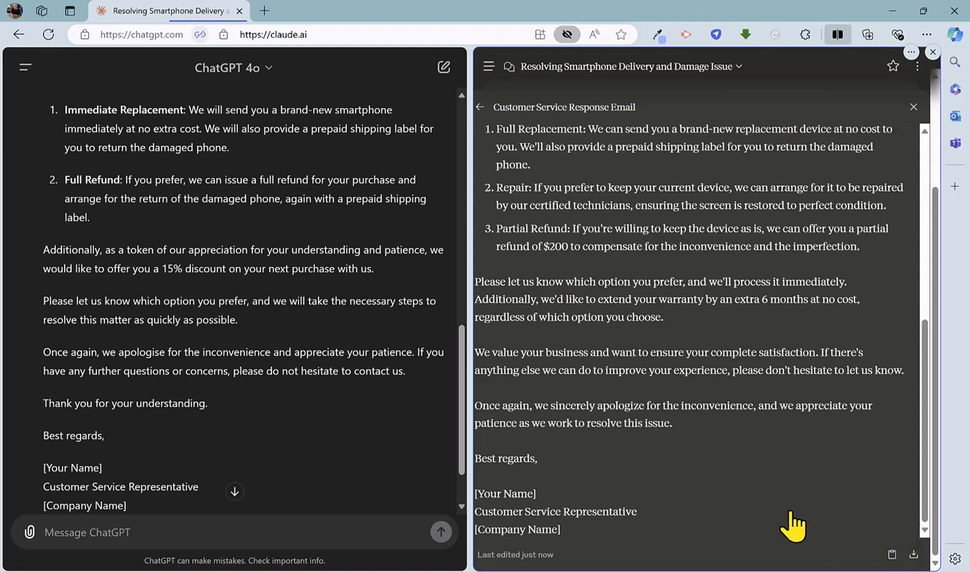
scroll("up", 3)
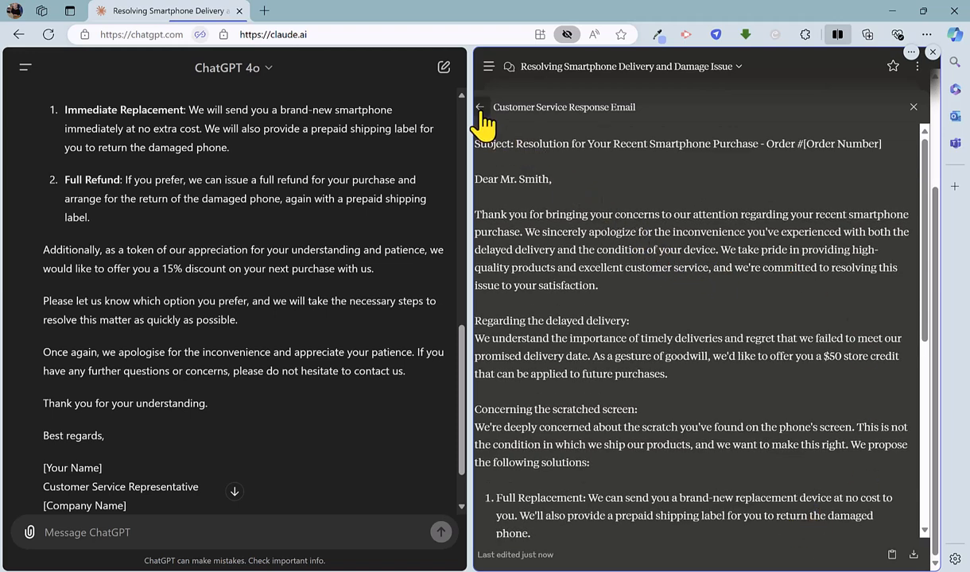
left_click(478, 107)
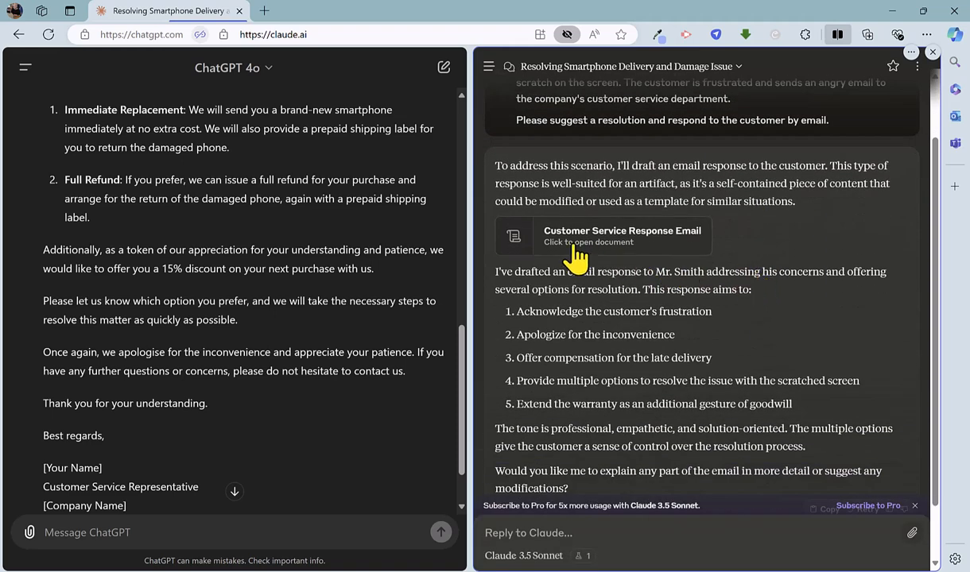
mouse_move(619, 256)
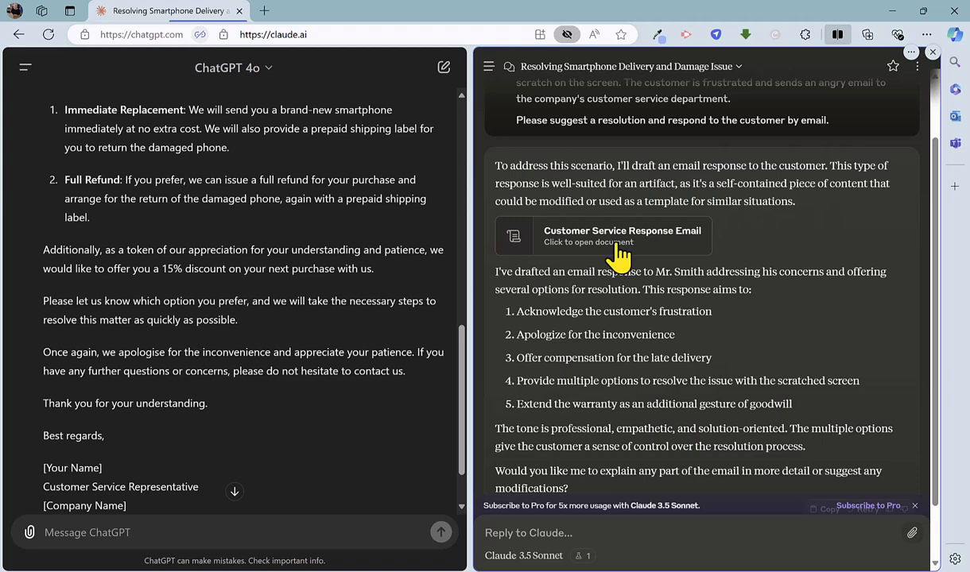
mouse_move(608, 328)
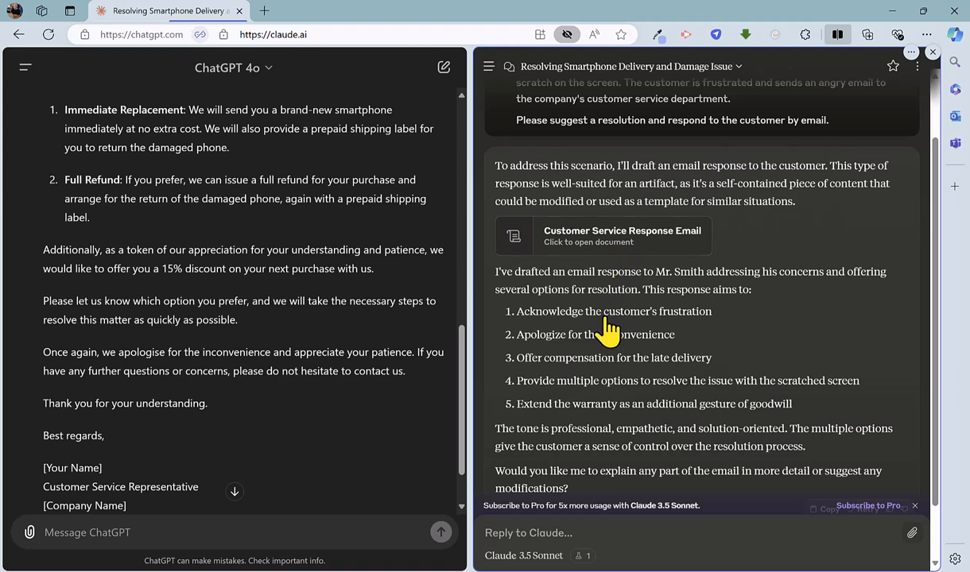
mouse_move(674, 364)
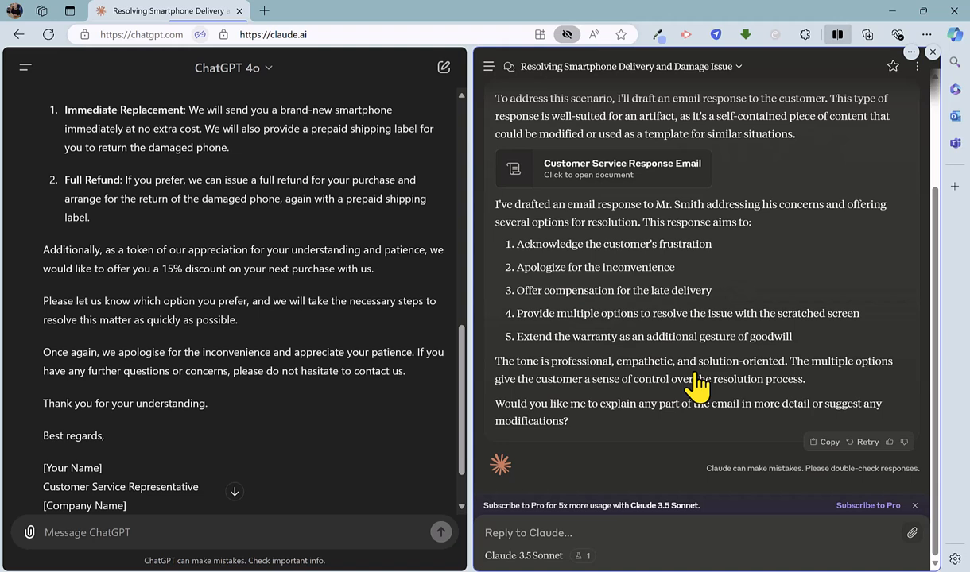
mouse_move(660, 390)
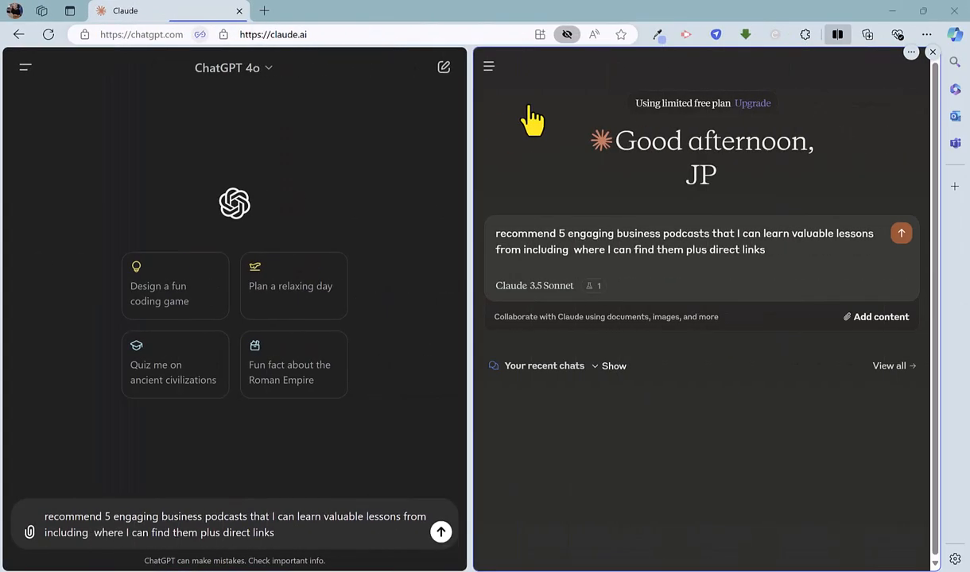
mouse_move(536, 131)
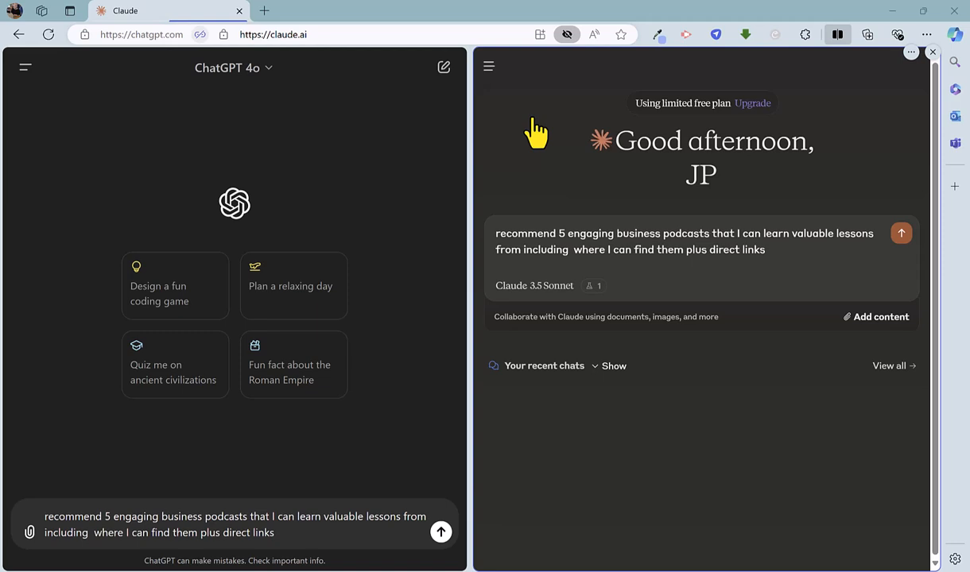
mouse_move(892, 259)
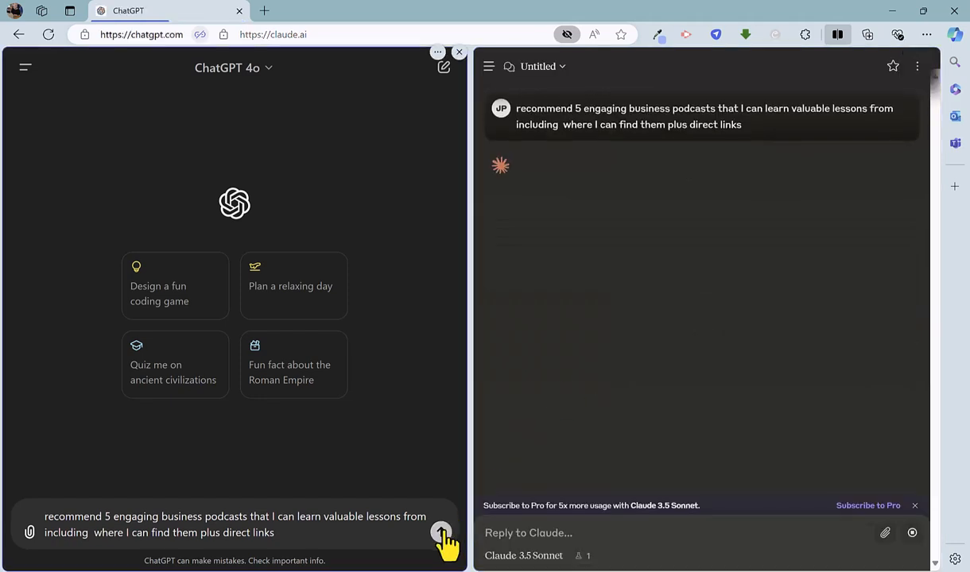
left_click(441, 533)
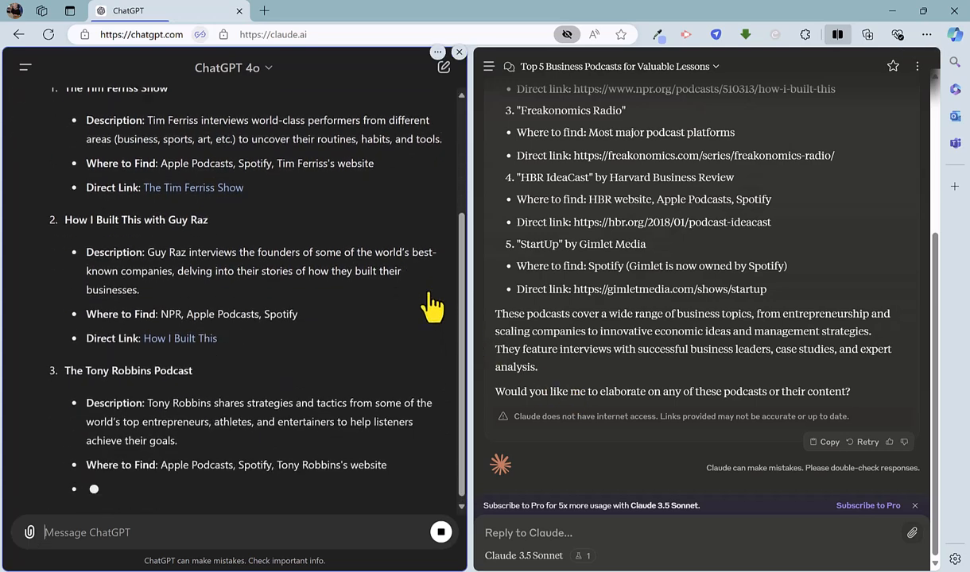
scroll("down", 3)
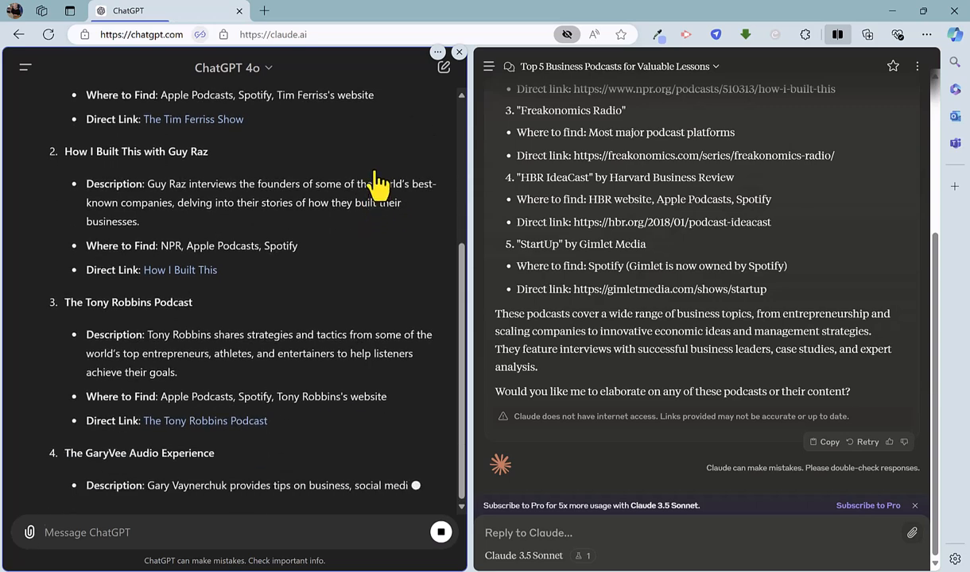
scroll("up", 3)
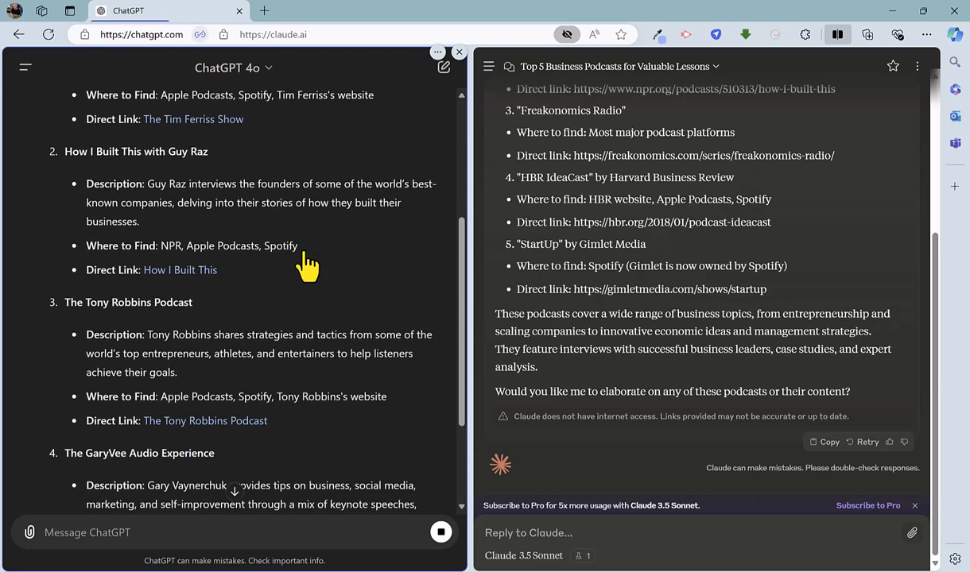
scroll("down", 3)
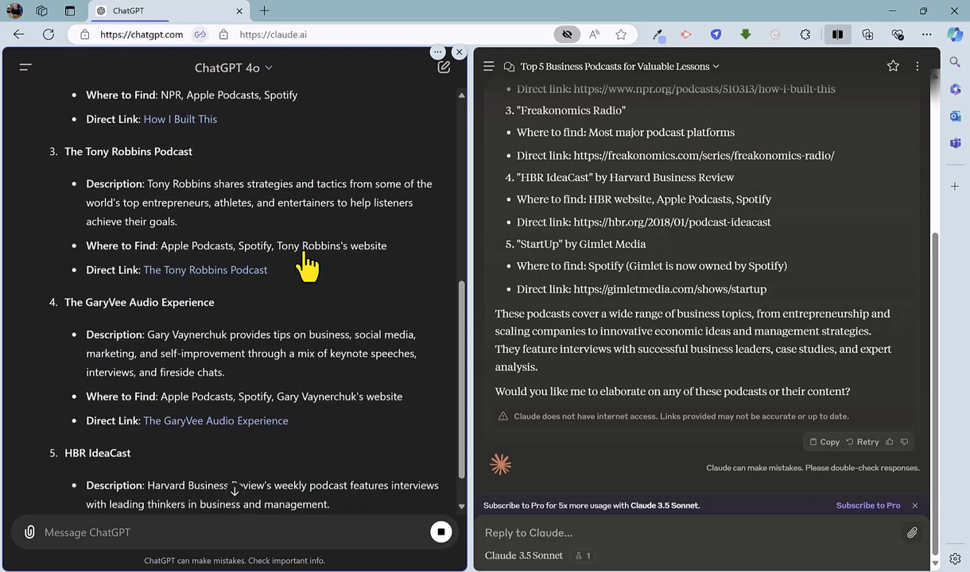
scroll("down", 3)
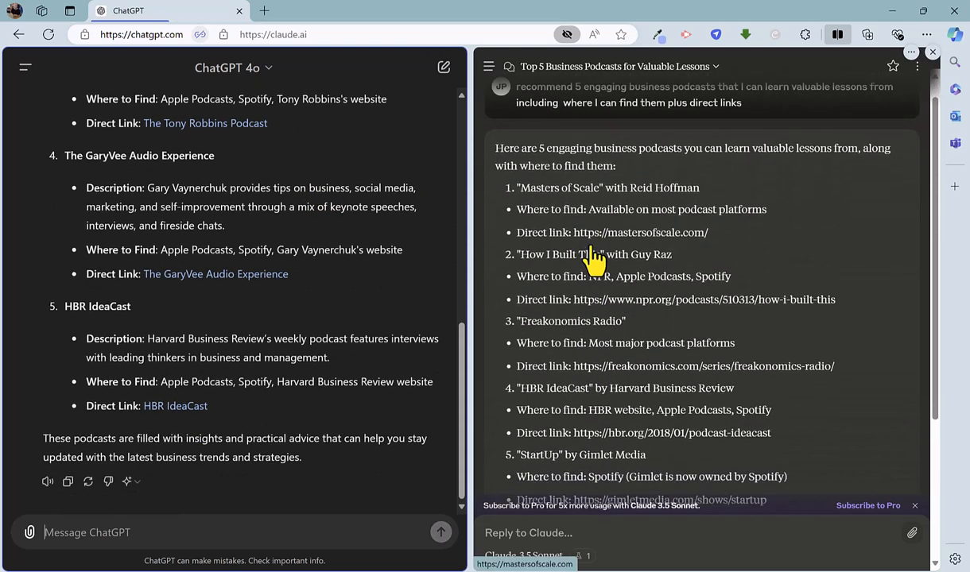
scroll("down", 3)
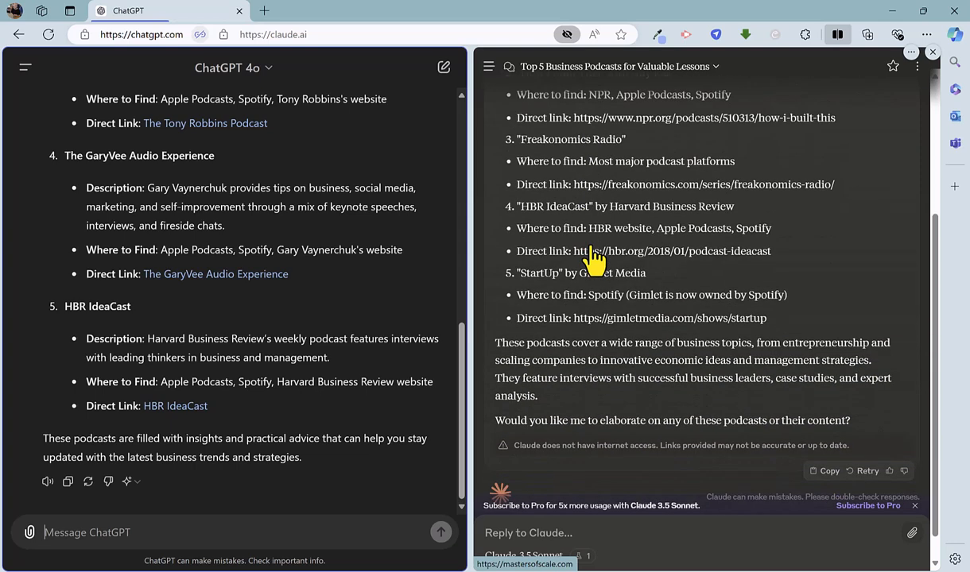
mouse_move(626, 375)
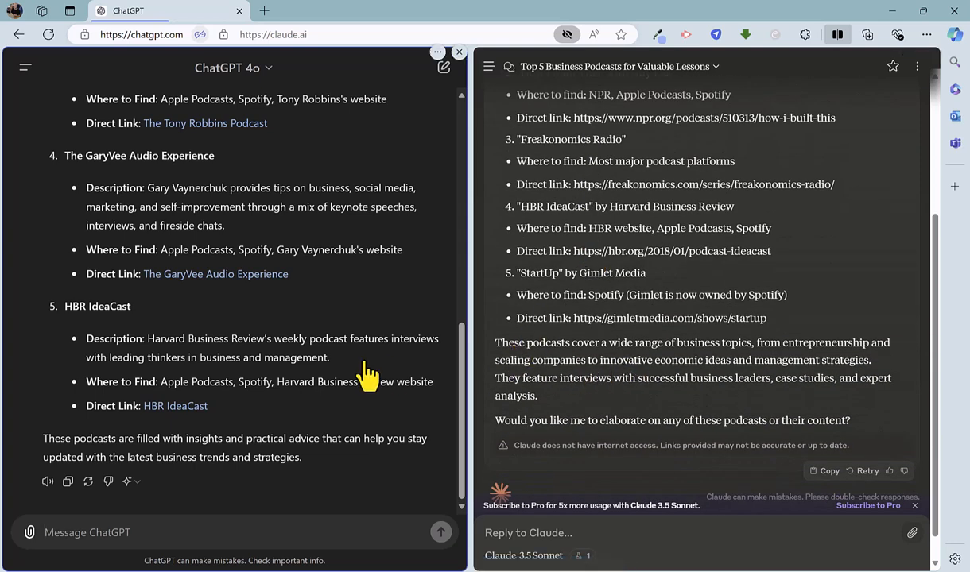
mouse_move(608, 354)
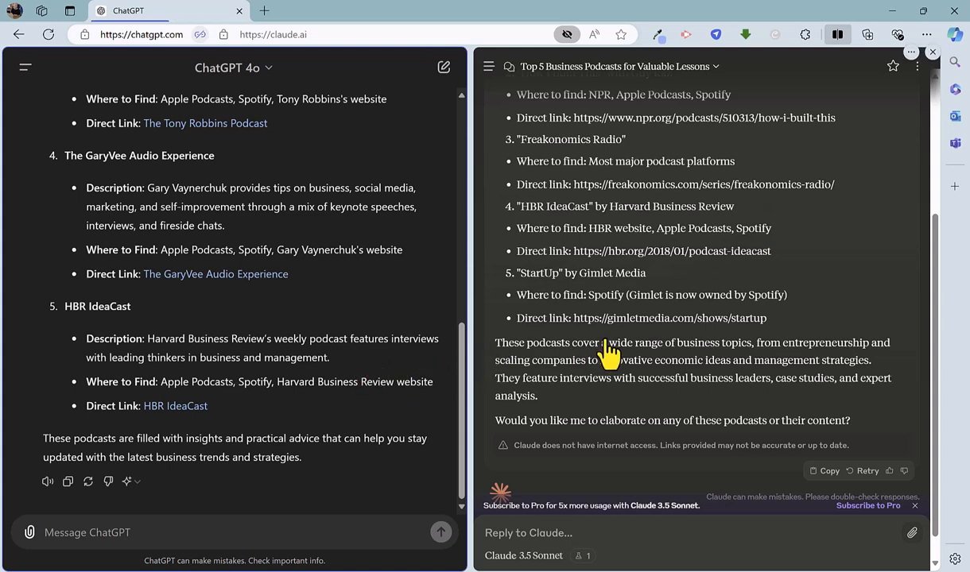
mouse_move(604, 465)
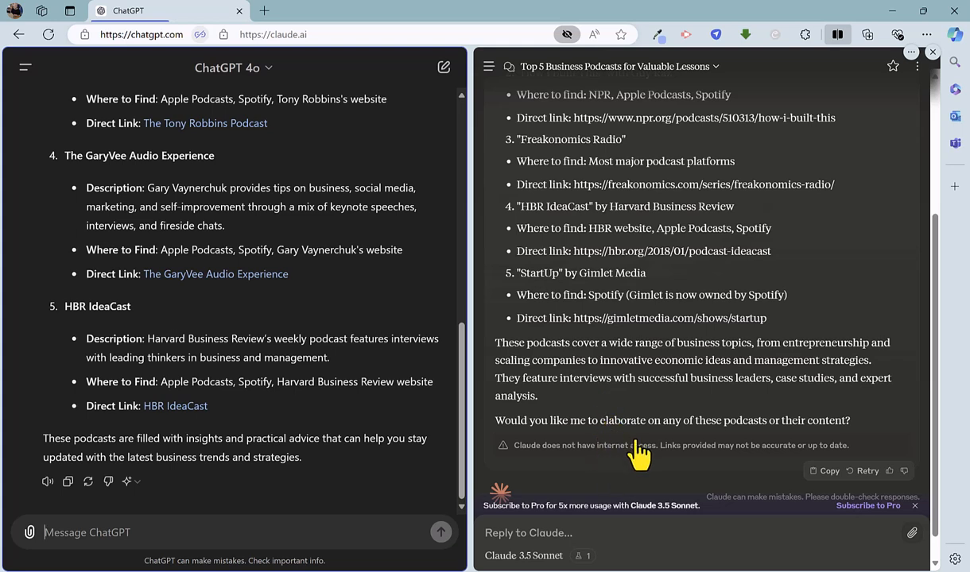
mouse_move(672, 365)
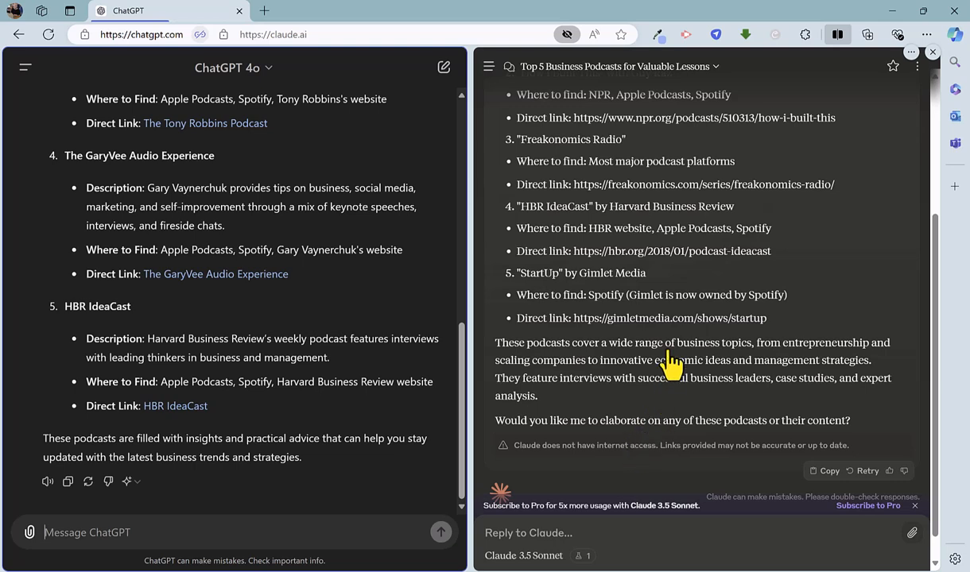
scroll("up", 3)
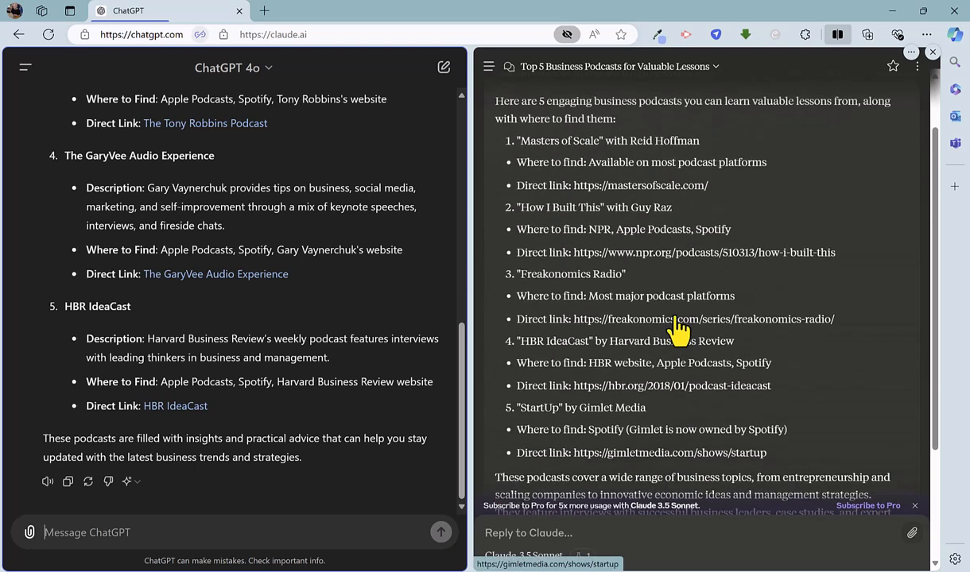
mouse_move(675, 319)
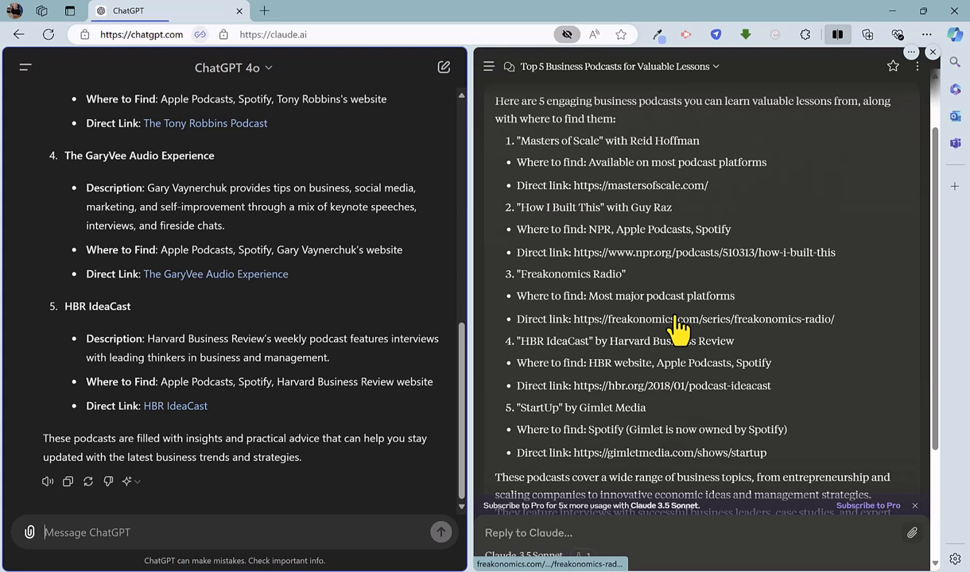
mouse_move(675, 328)
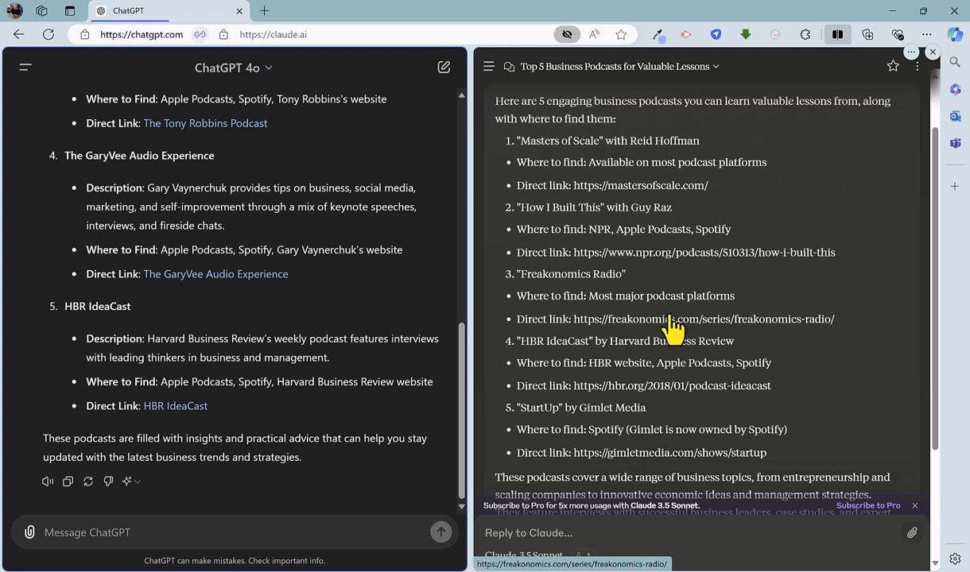
mouse_move(679, 310)
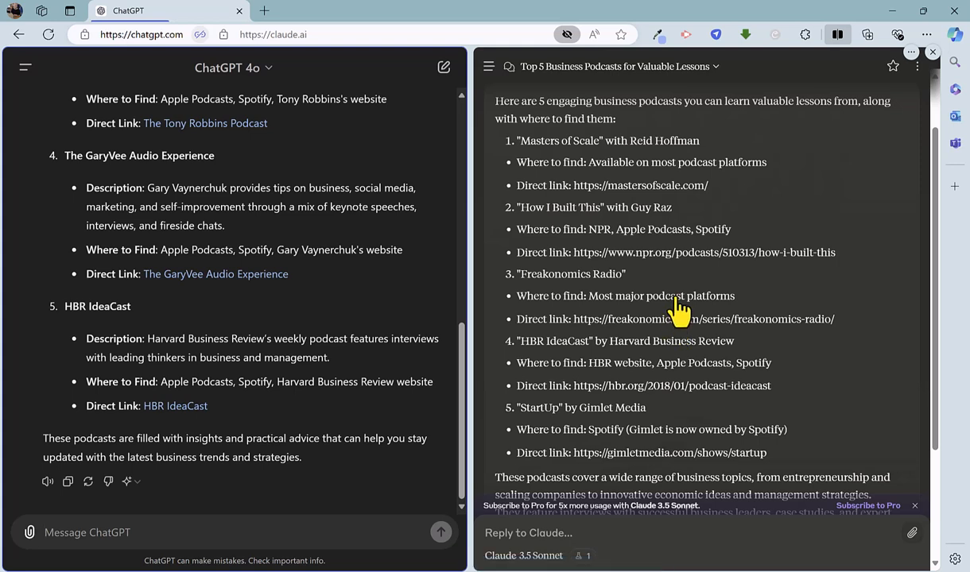
scroll("down", 3)
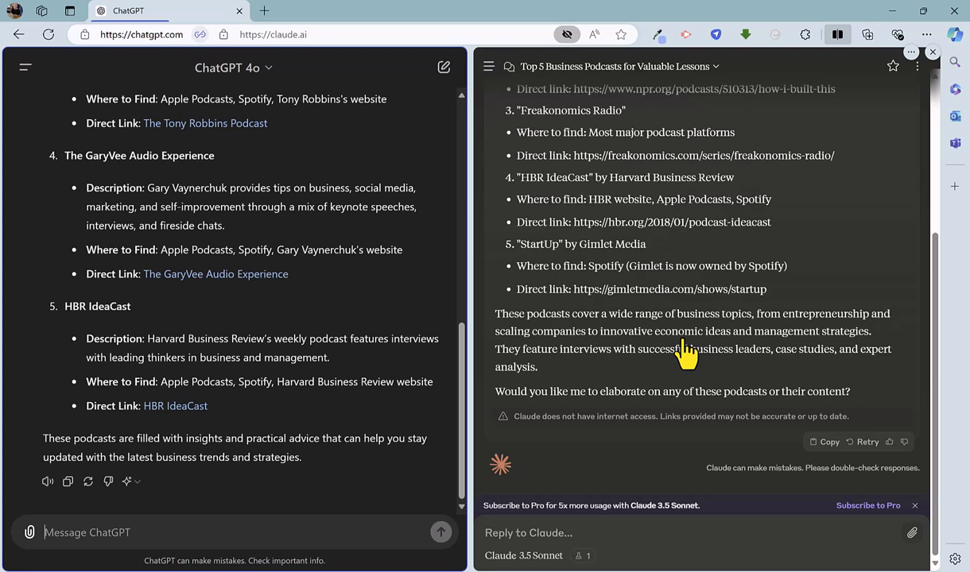
mouse_move(441, 334)
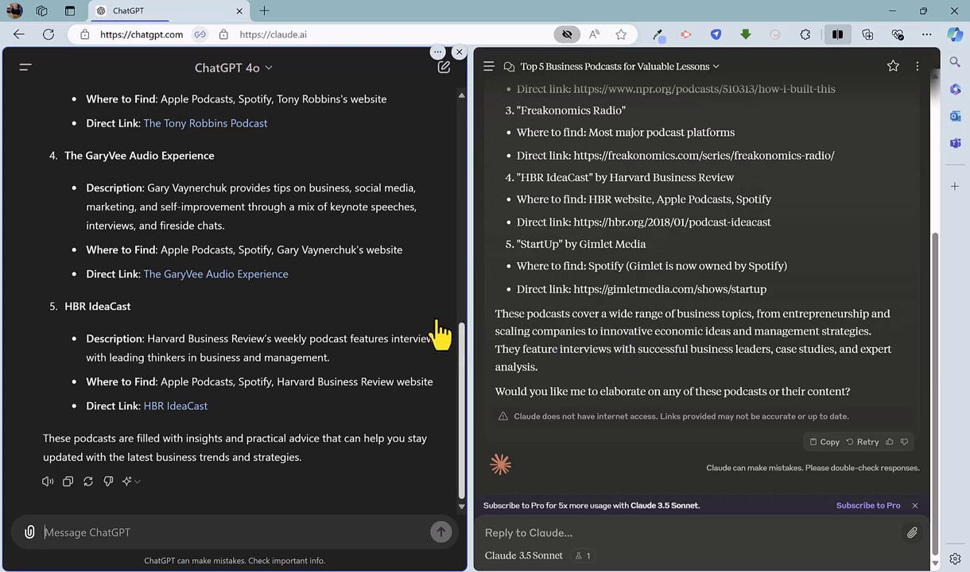
mouse_move(405, 329)
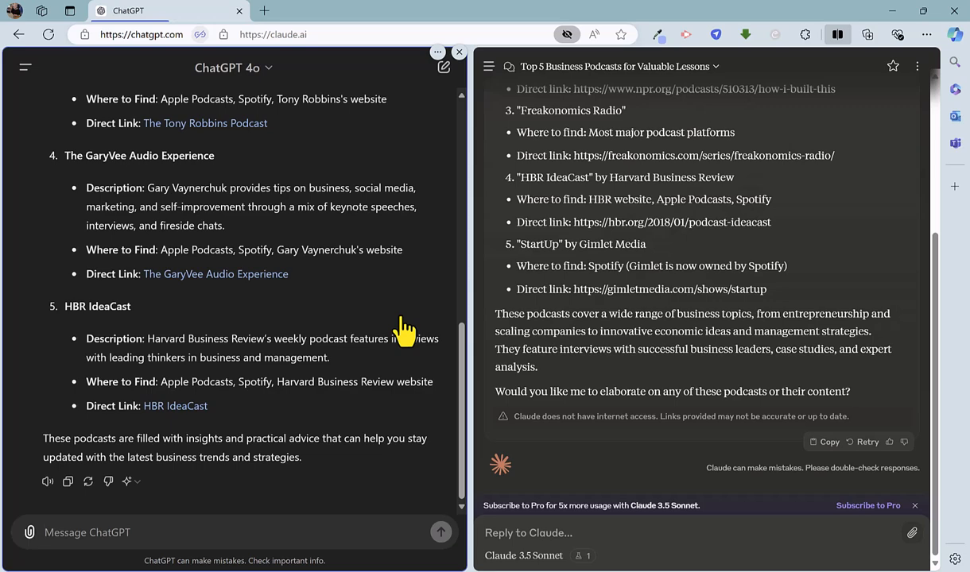
scroll("up", 3)
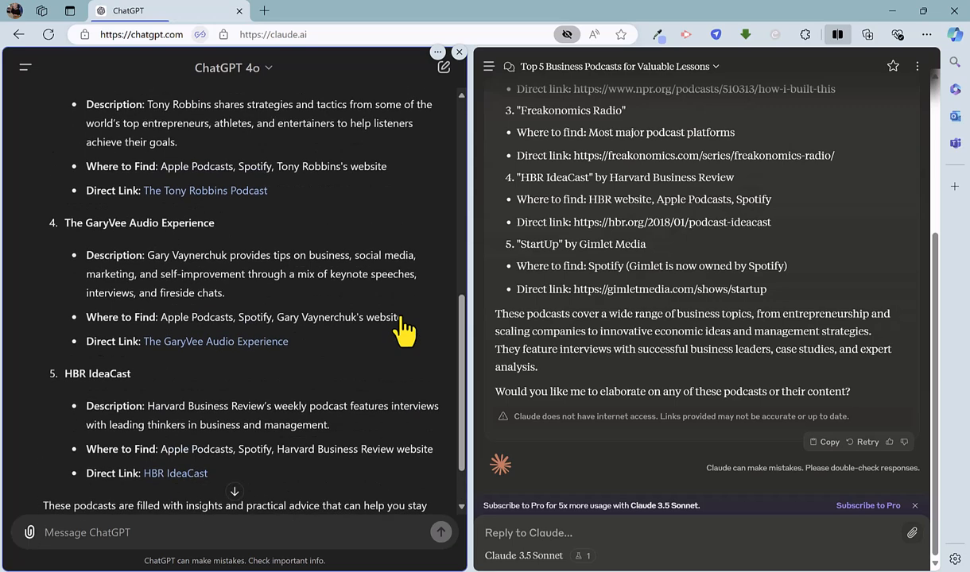
scroll("up", 3)
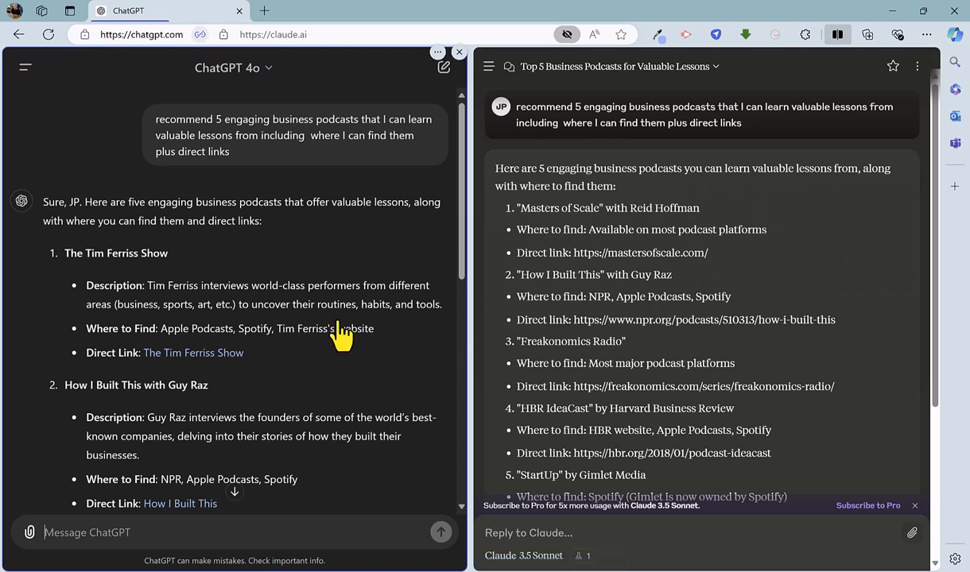
mouse_move(242, 286)
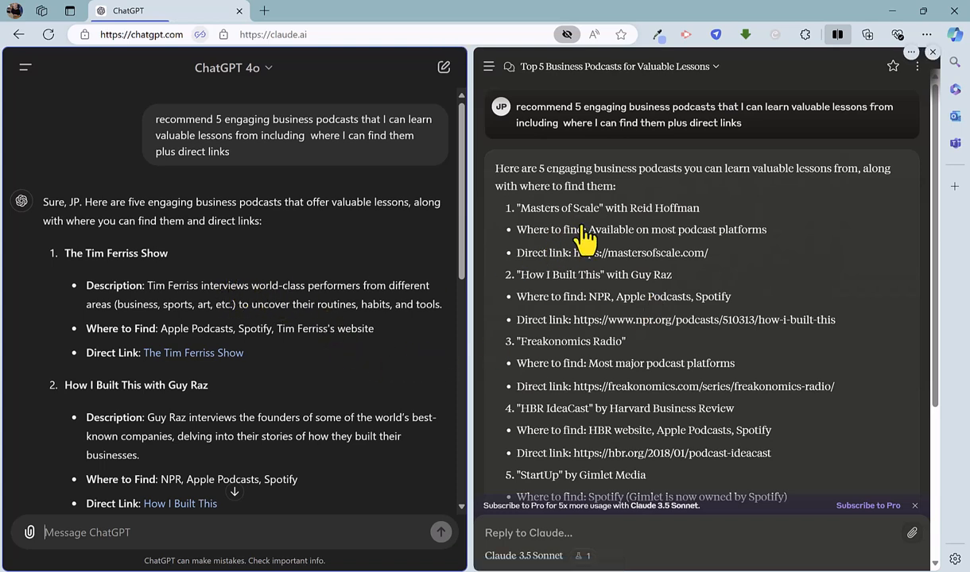
mouse_move(596, 254)
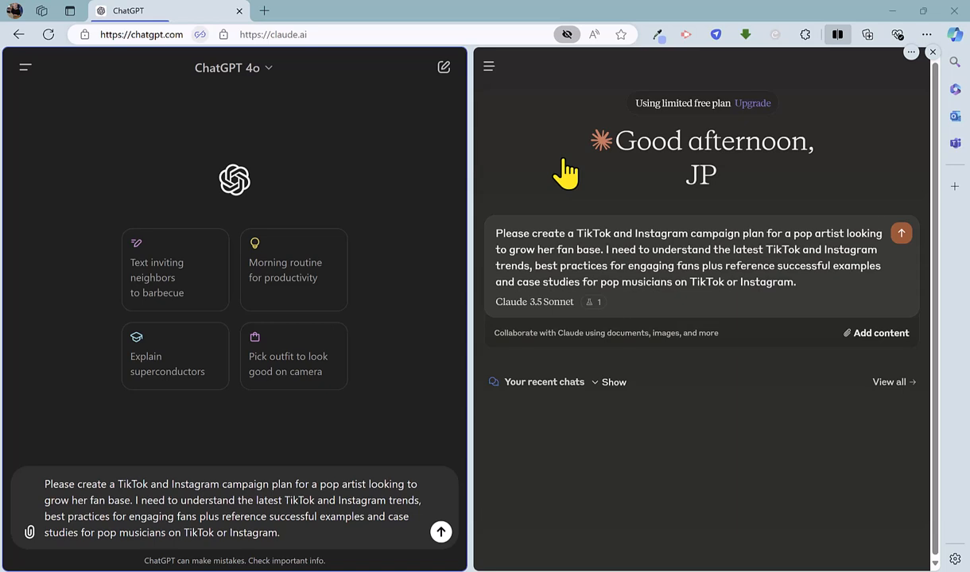
mouse_move(495, 364)
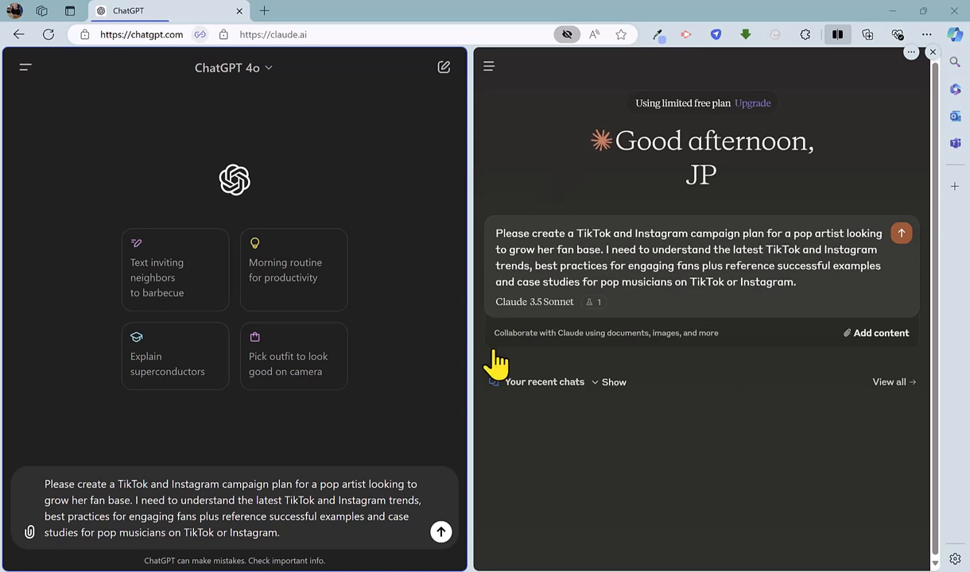
Step: Send the campaign plan request to ChatGPT and Claude, then open Claude's campaign document
left_click(442, 532)
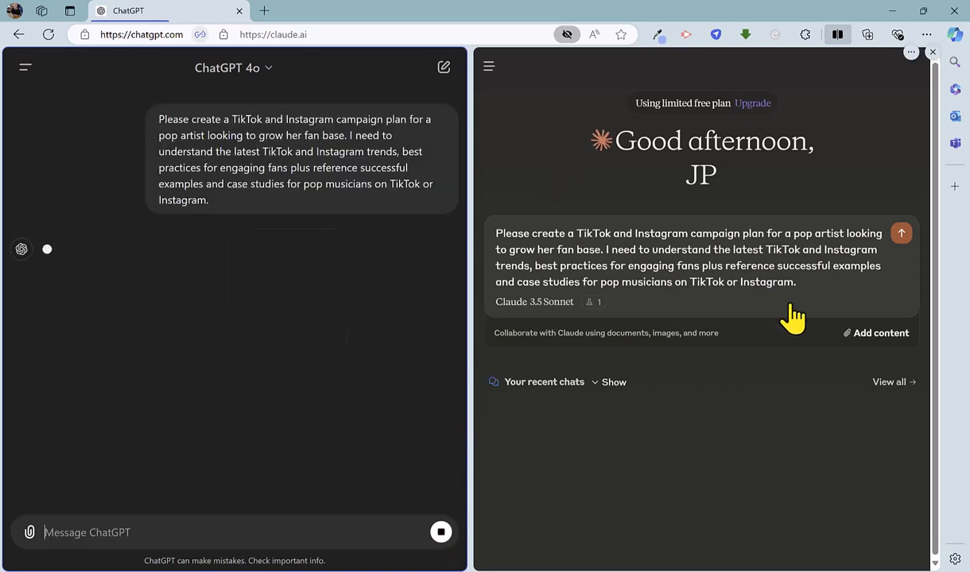
left_click(902, 233)
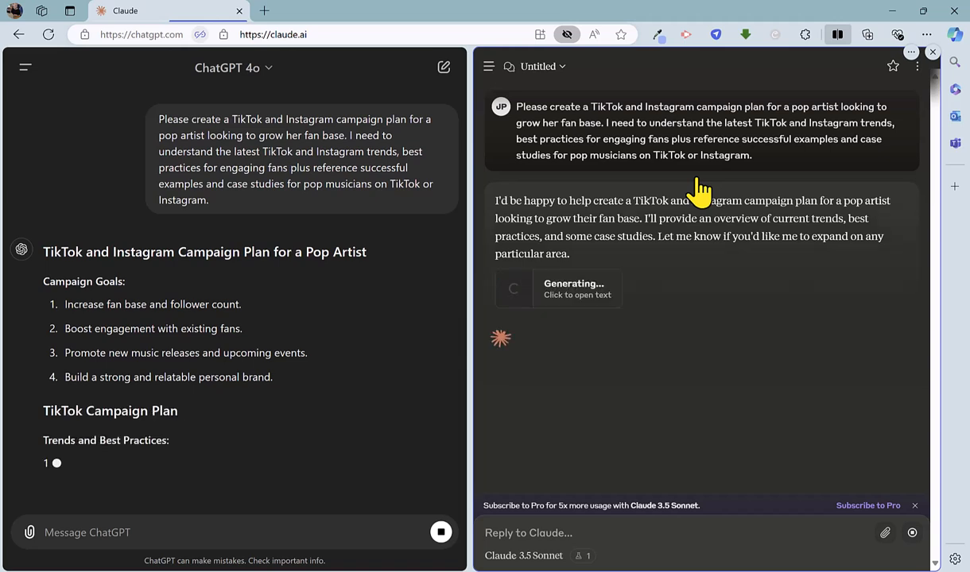
left_click(558, 288)
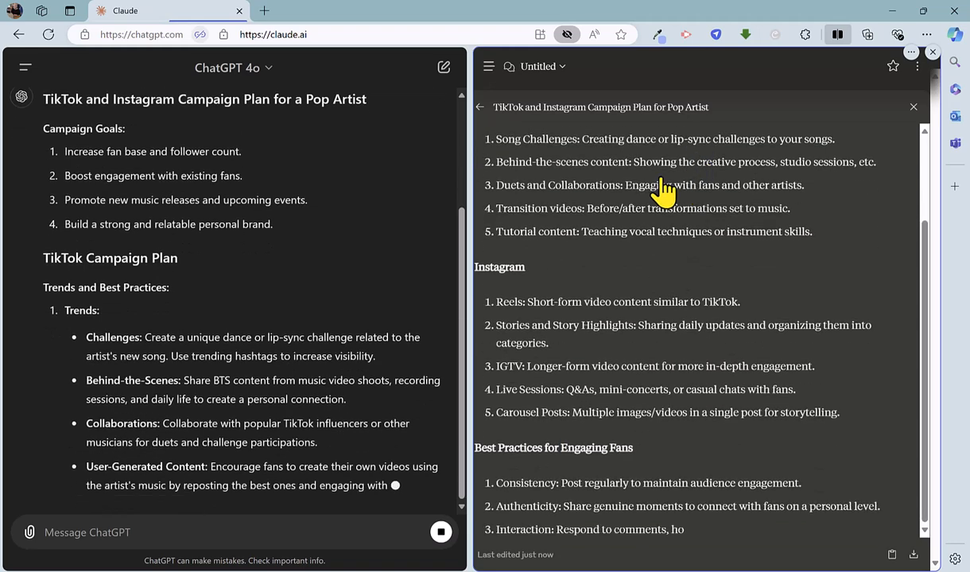
Step: Scroll through Claude's campaign plan document covering case studies and strategy
scroll("down", 3)
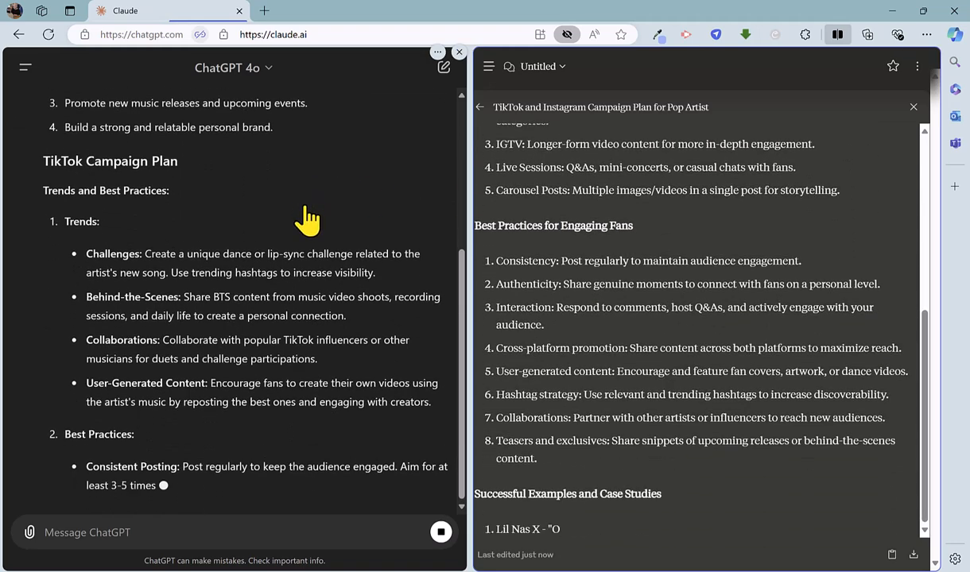
scroll("down", 3)
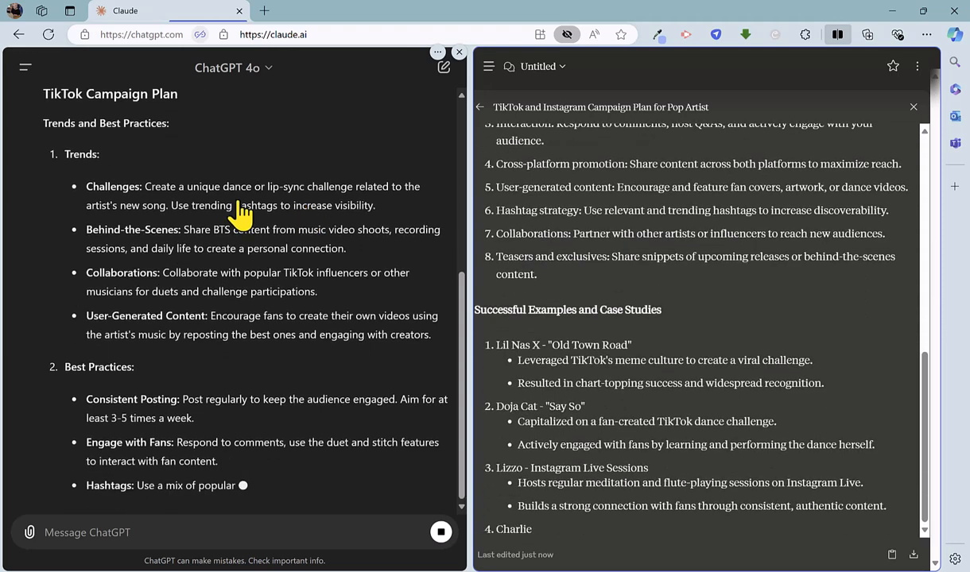
scroll("down", 3)
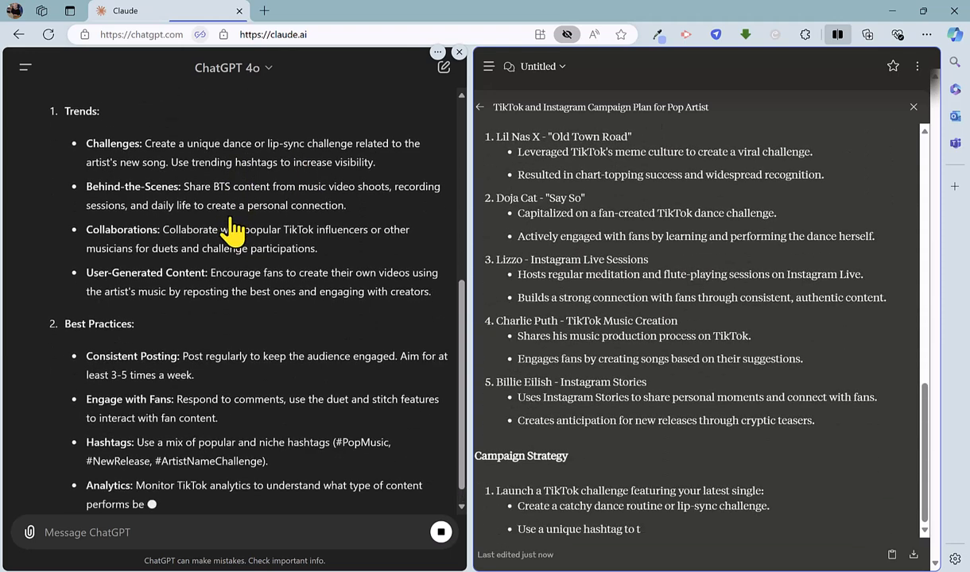
scroll("down", 3)
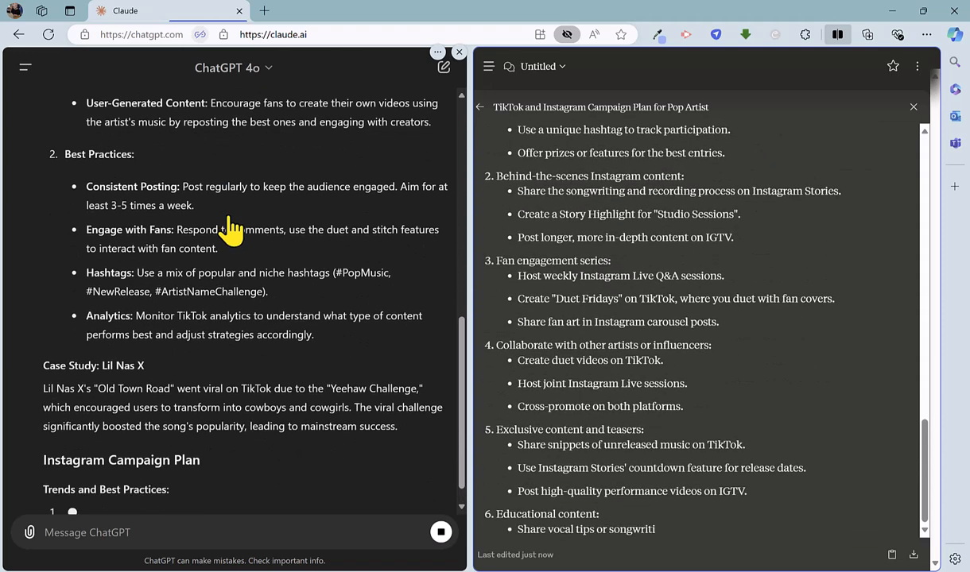
scroll("down", 3)
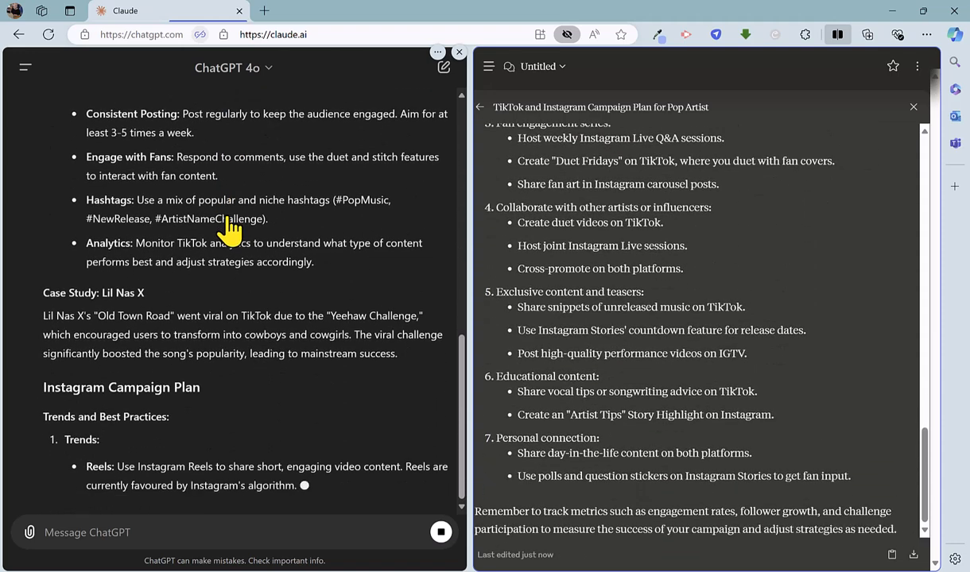
scroll("down", 3)
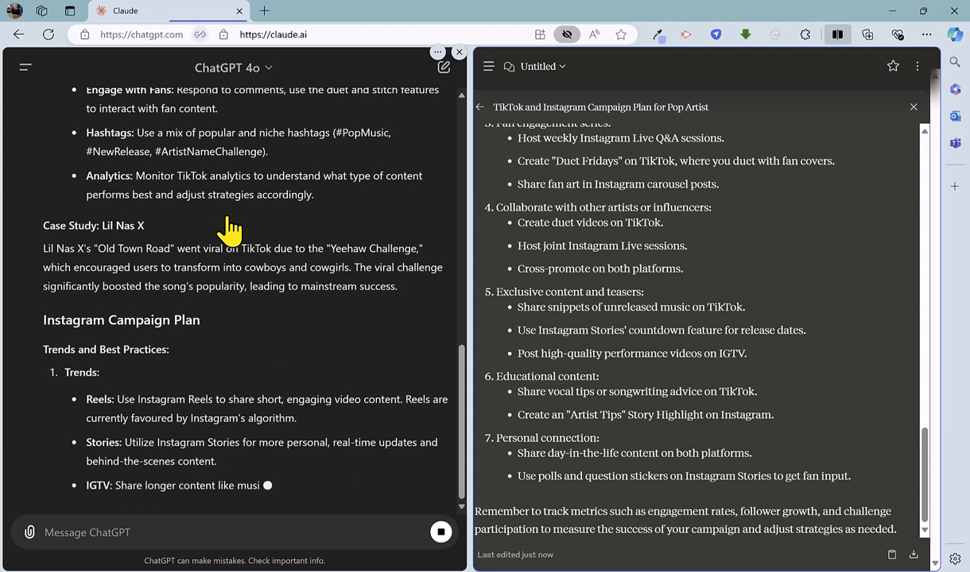
scroll("down", 3)
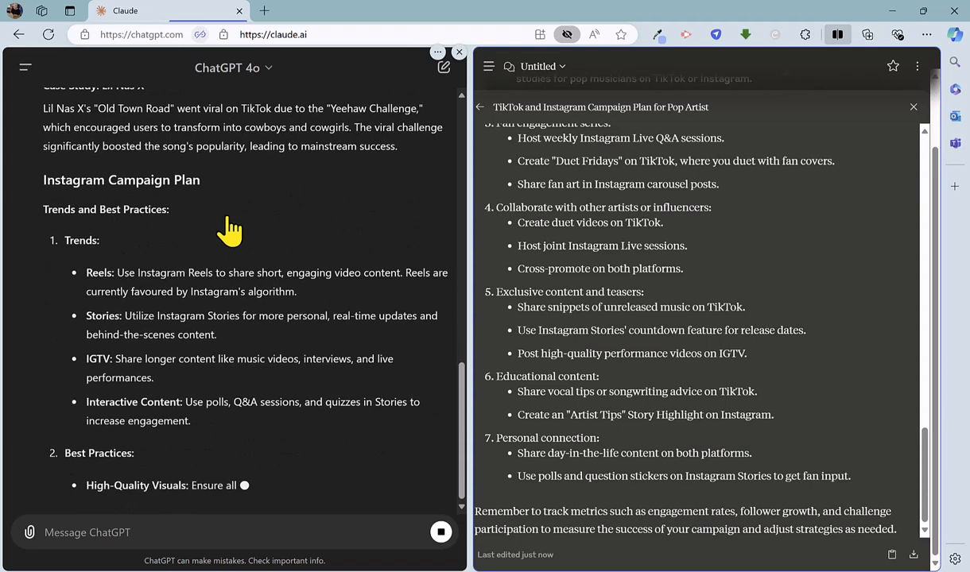
scroll("down", 3)
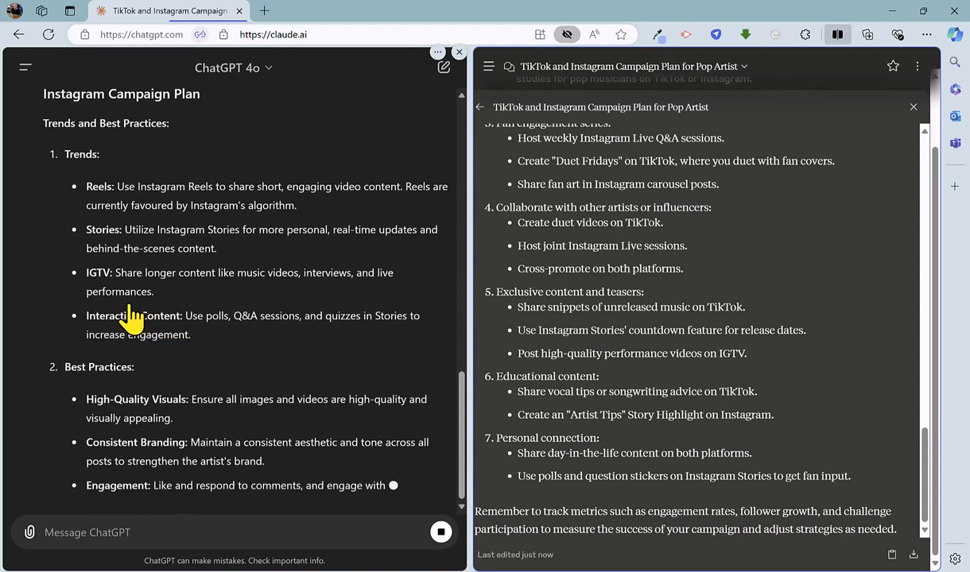
scroll("down", 3)
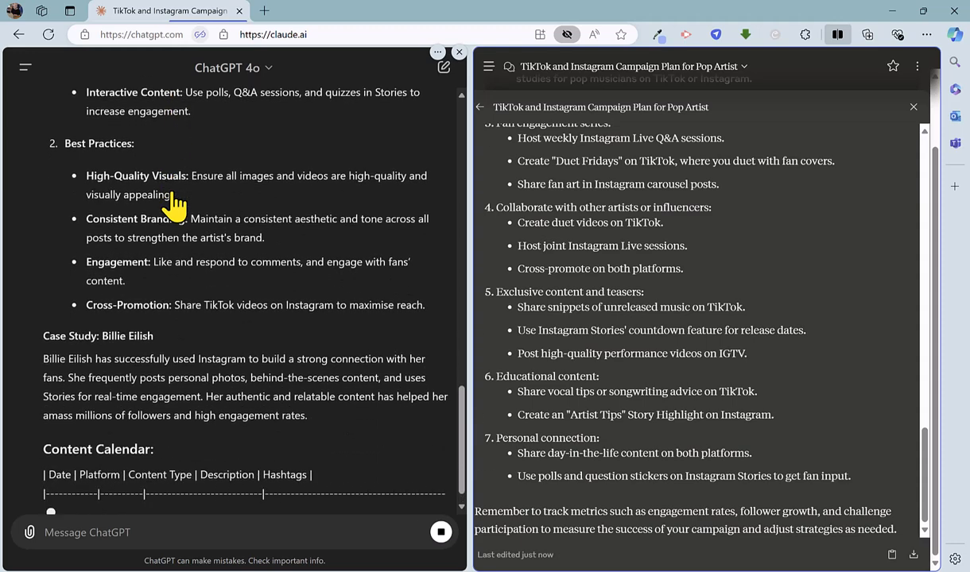
Step: Follow ChatGPT's reply down to its ten-day content calendar and success-measurement metrics
scroll("down", 3)
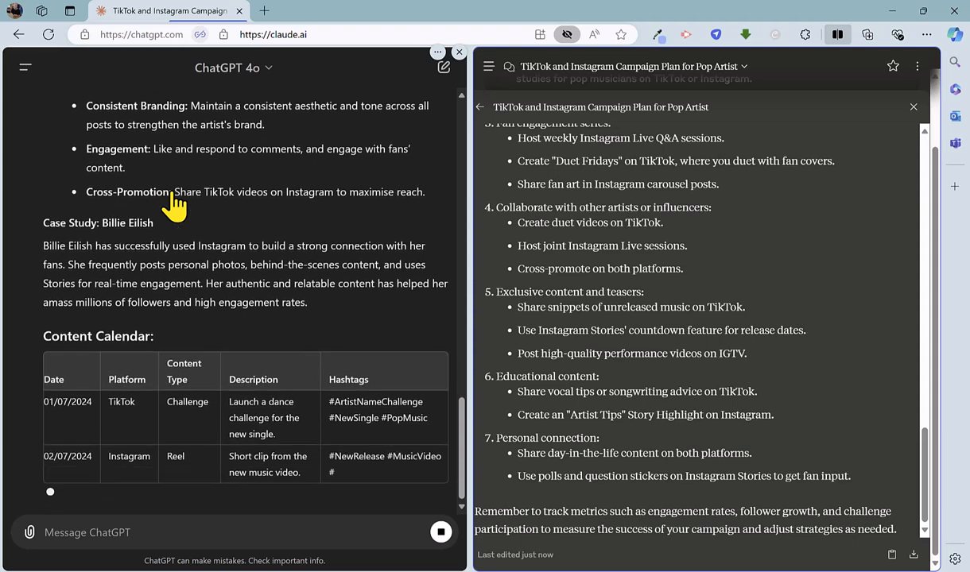
scroll("down", 3)
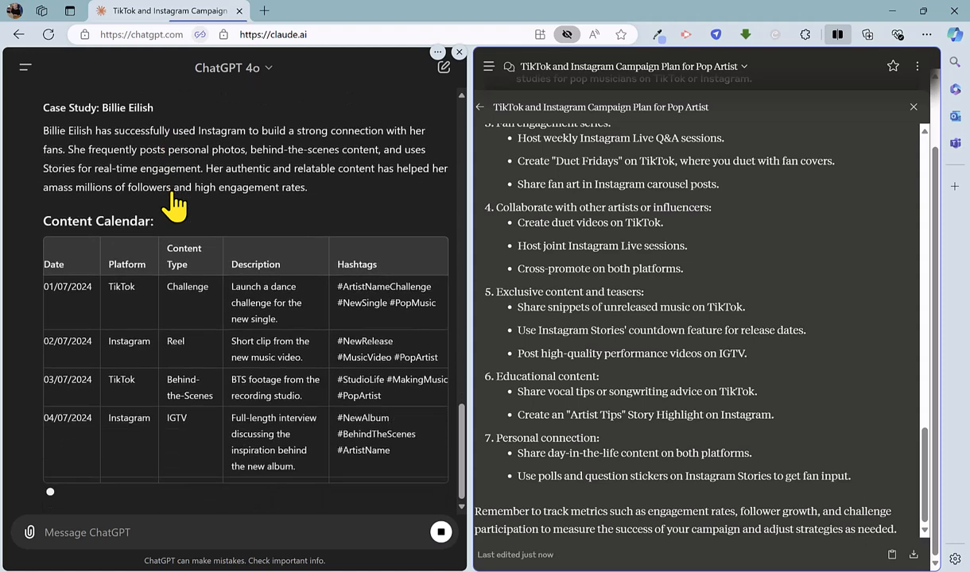
scroll("down", 3)
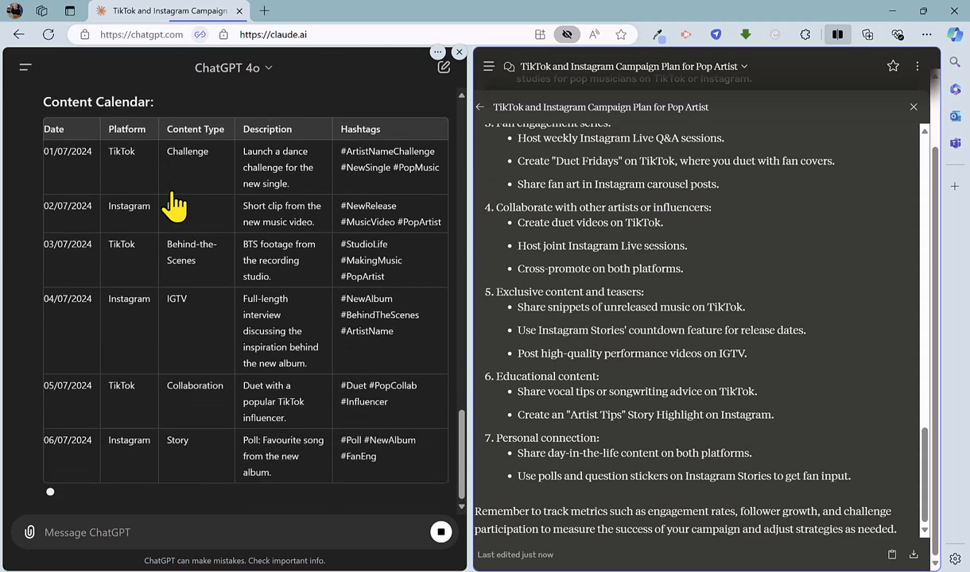
scroll("up", 3)
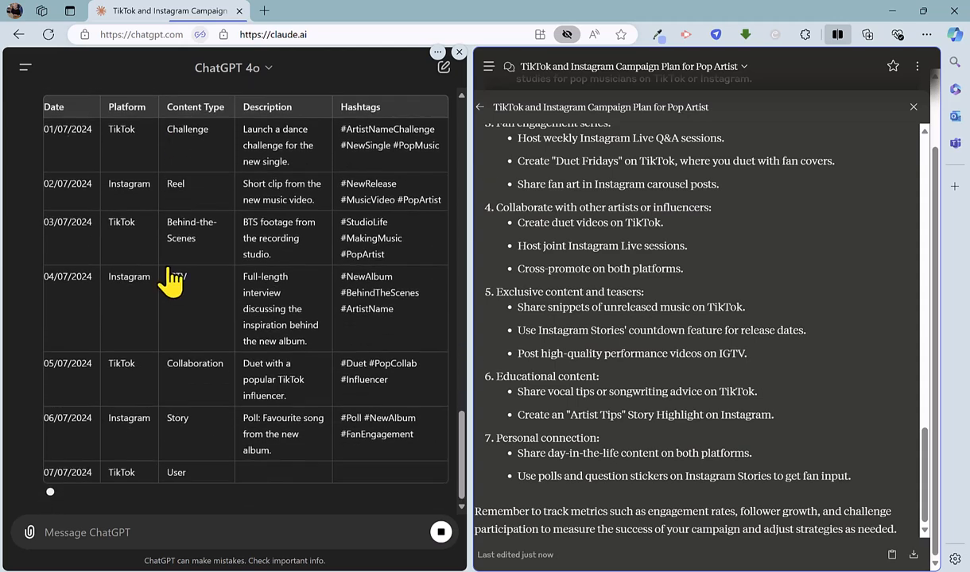
scroll("up", 3)
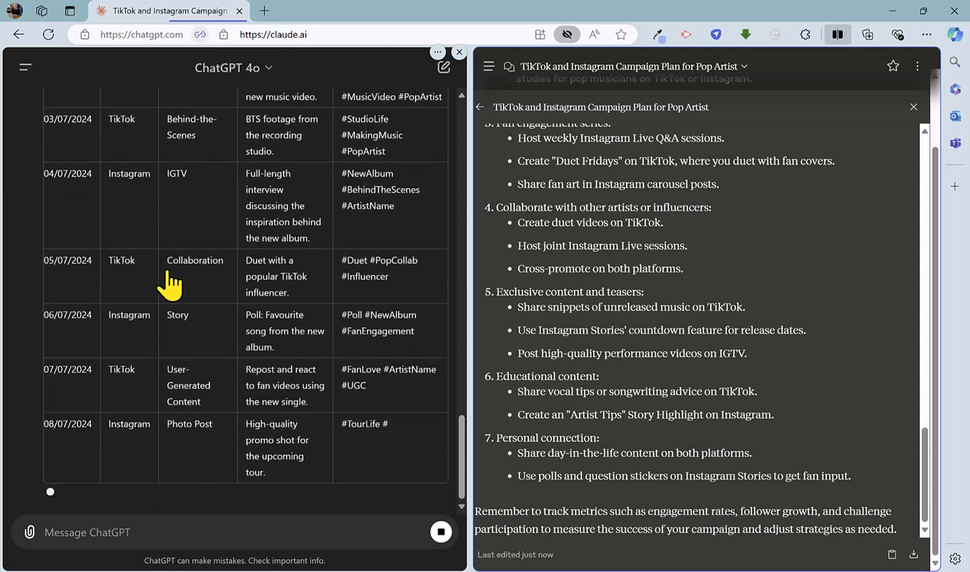
scroll("down", 3)
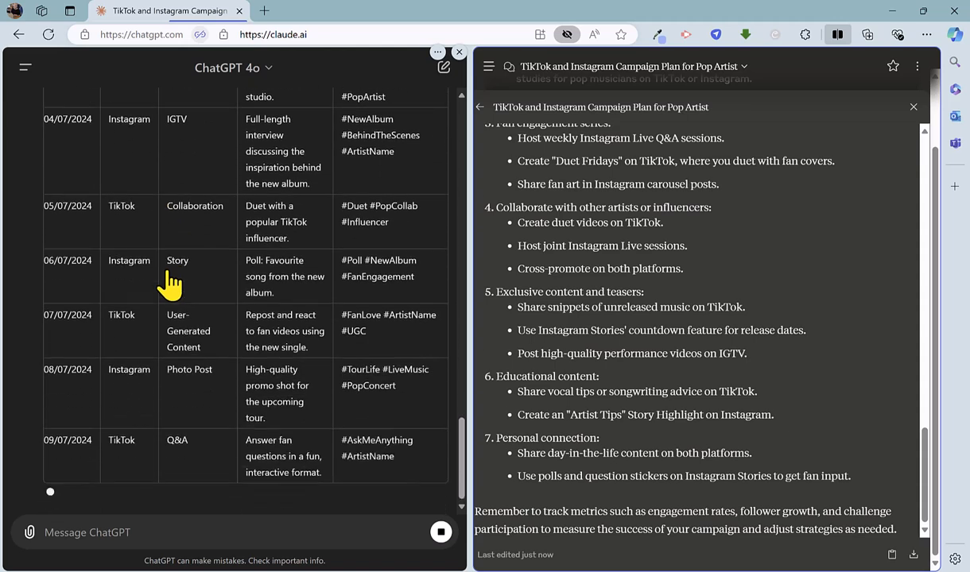
scroll("down", 3)
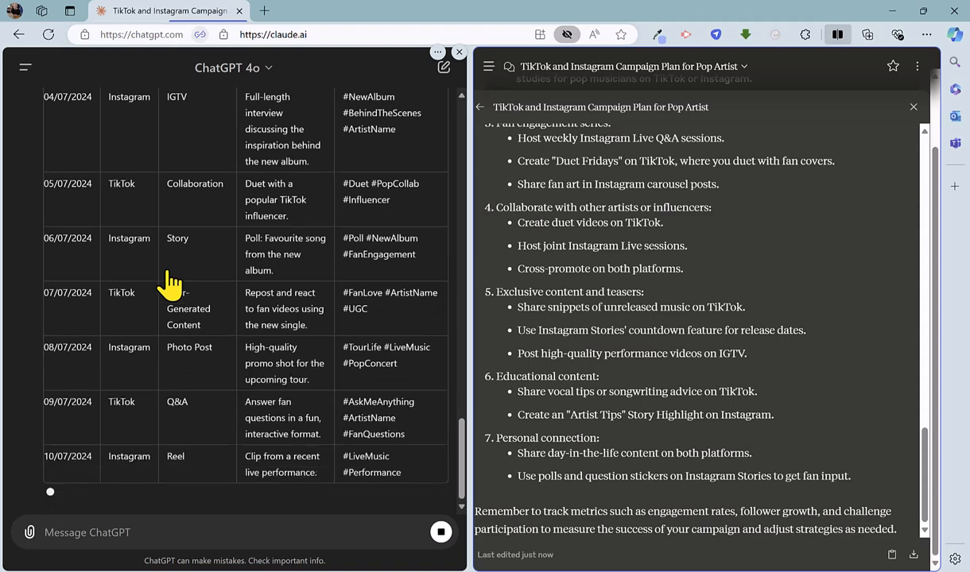
scroll("down", 3)
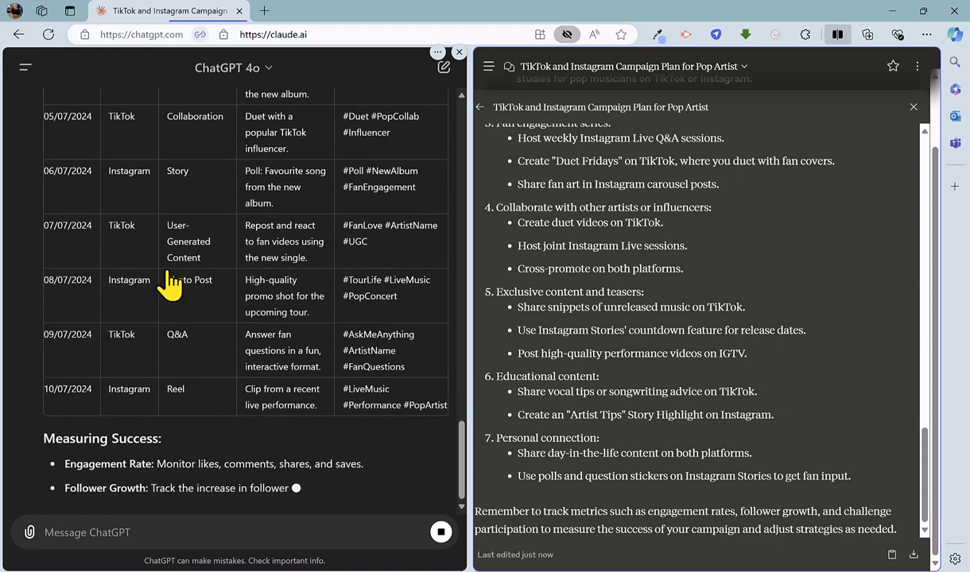
scroll("down", 3)
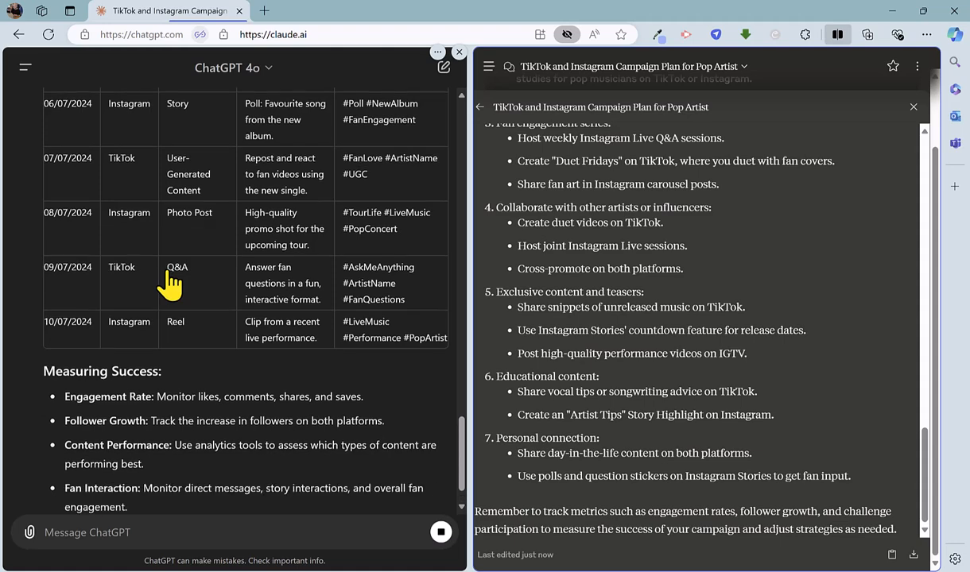
scroll("down", 3)
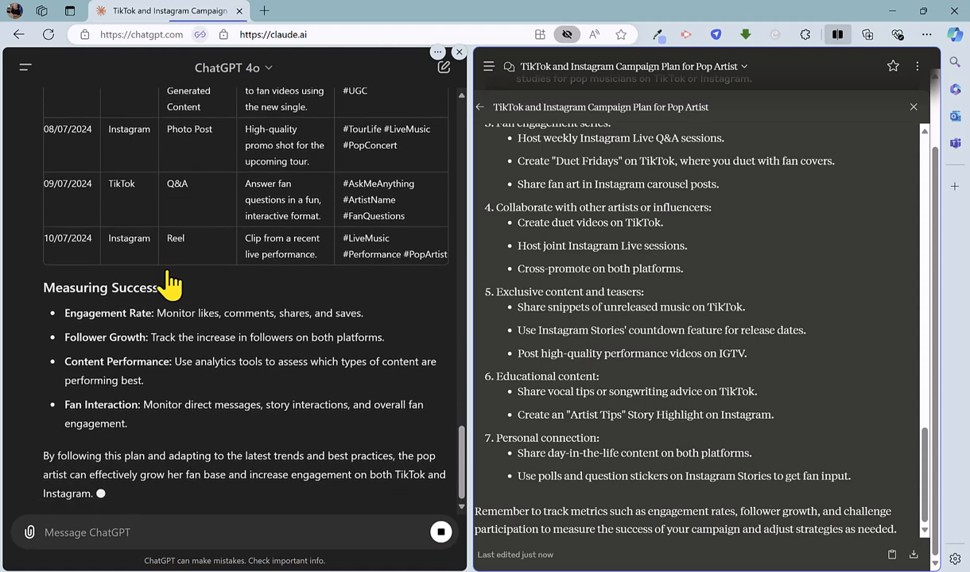
scroll("down", 3)
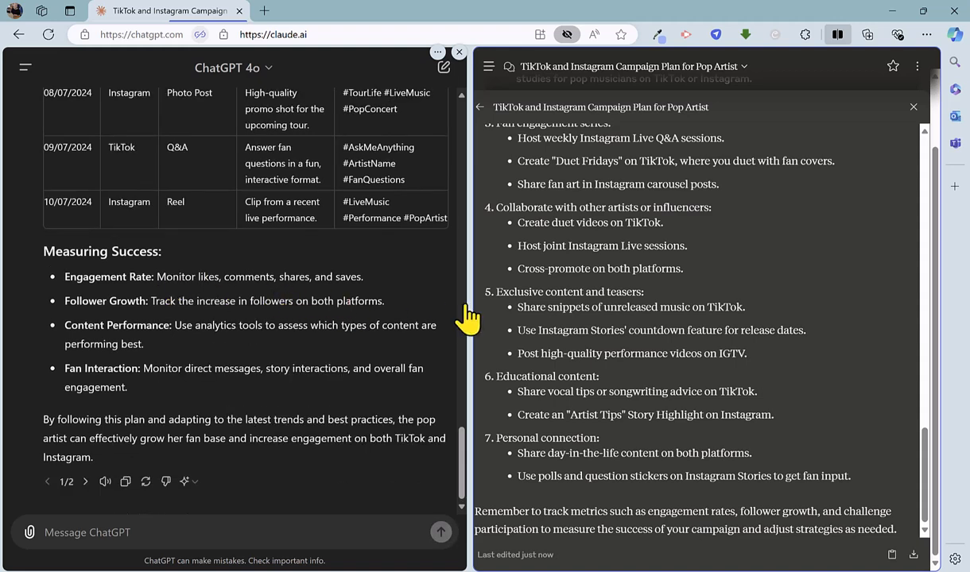
mouse_move(660, 324)
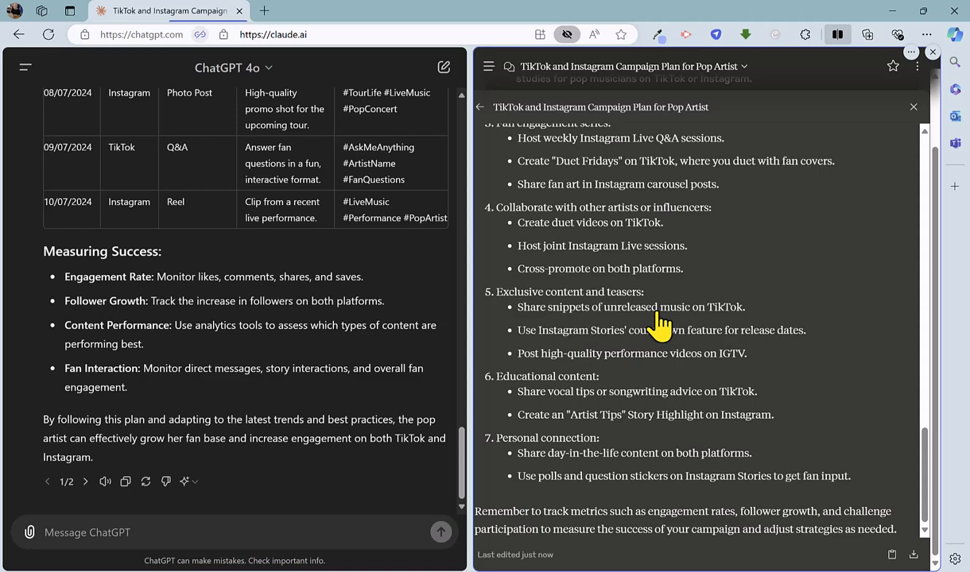
Step: Scroll Claude's TikTok and Instagram plan to its closing reminder about tracking engagement and follower growth
scroll("up", 3)
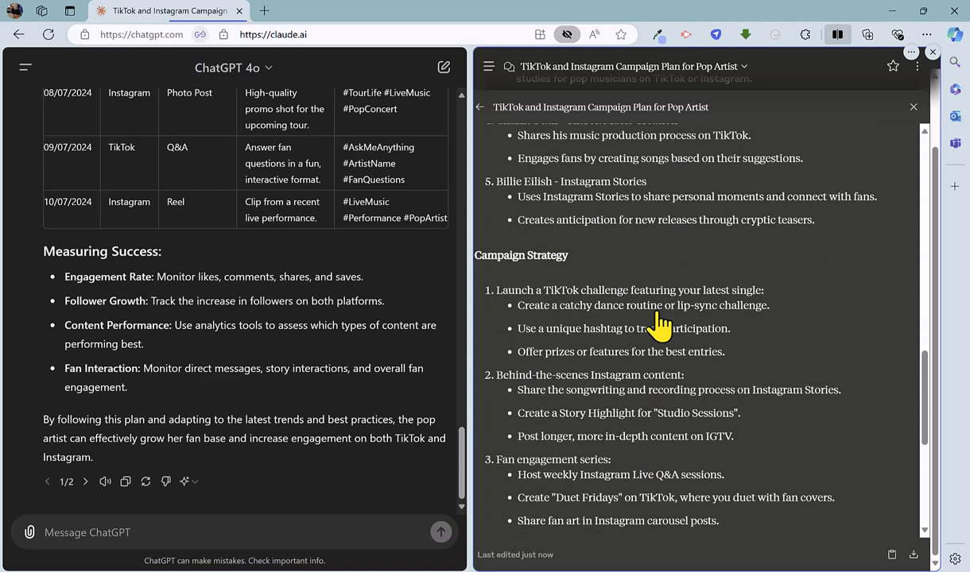
scroll("up", 3)
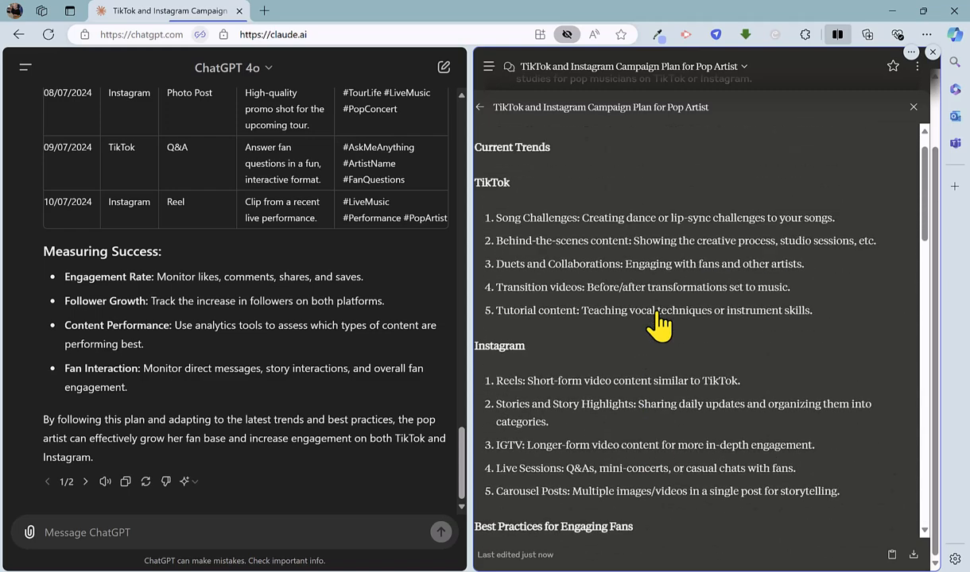
scroll("up", 3)
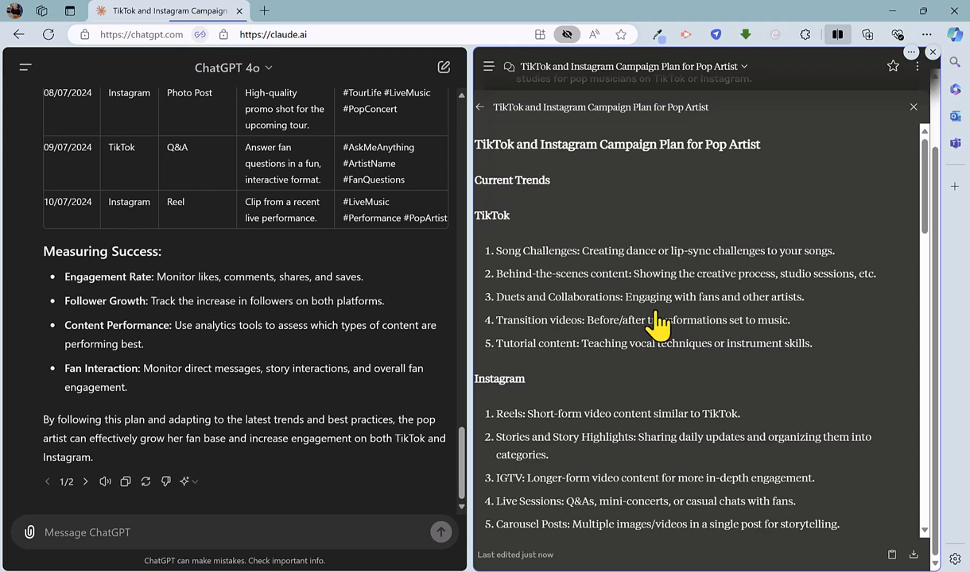
mouse_move(651, 241)
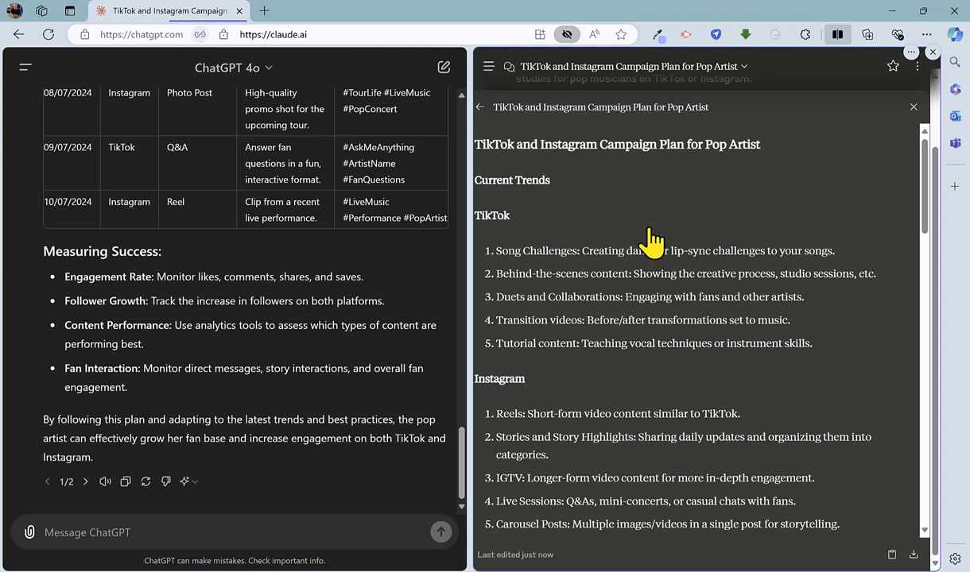
scroll("down", 3)
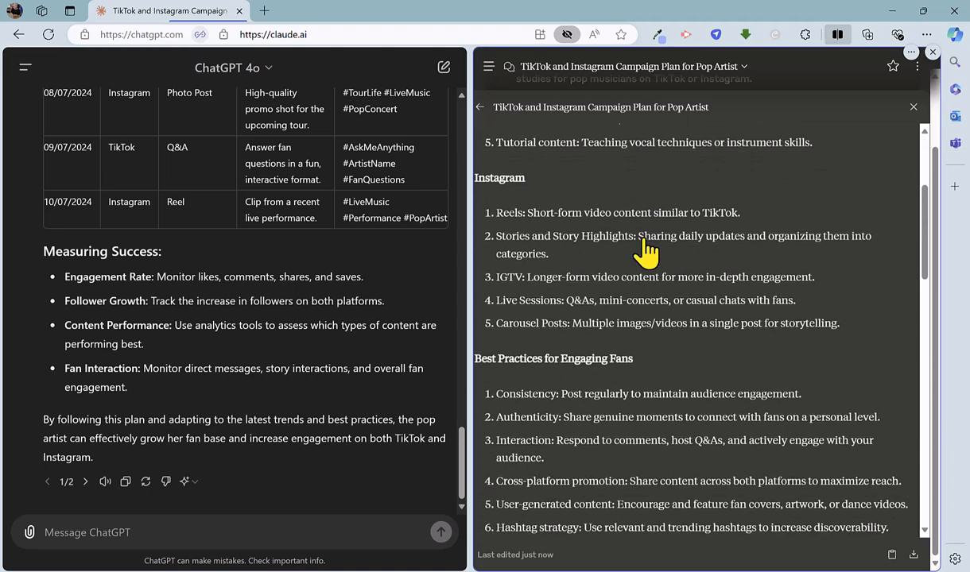
scroll("down", 3)
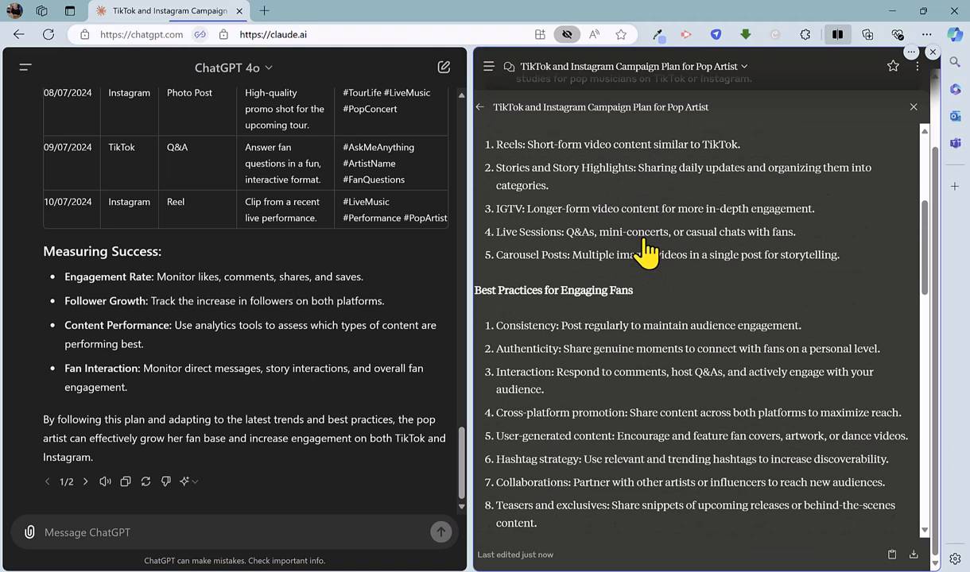
mouse_move(608, 241)
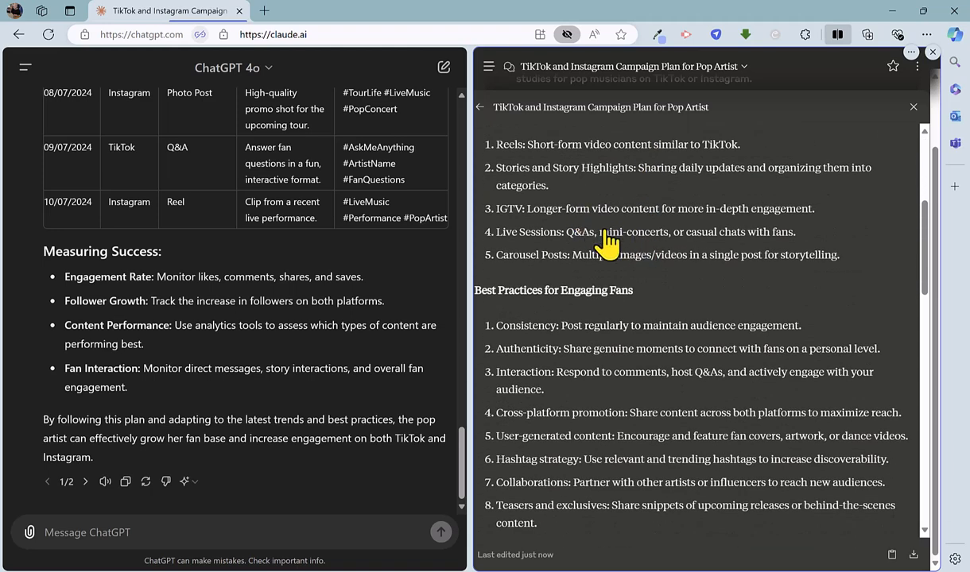
scroll("down", 3)
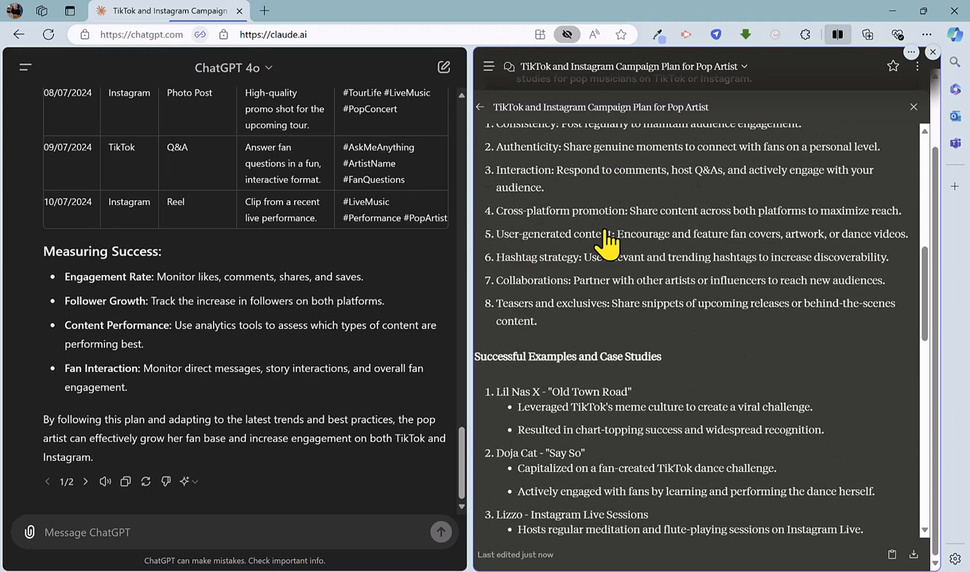
scroll("down", 3)
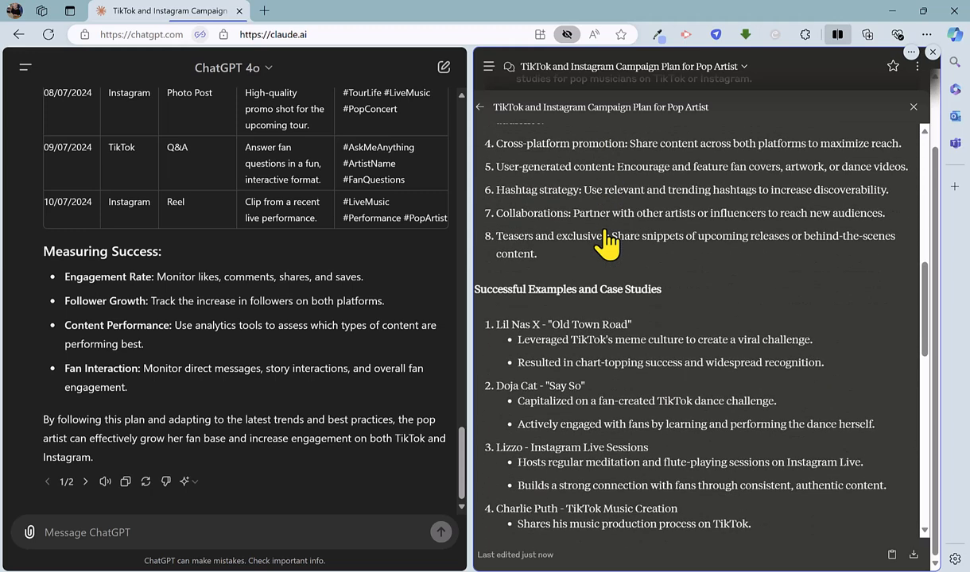
scroll("down", 3)
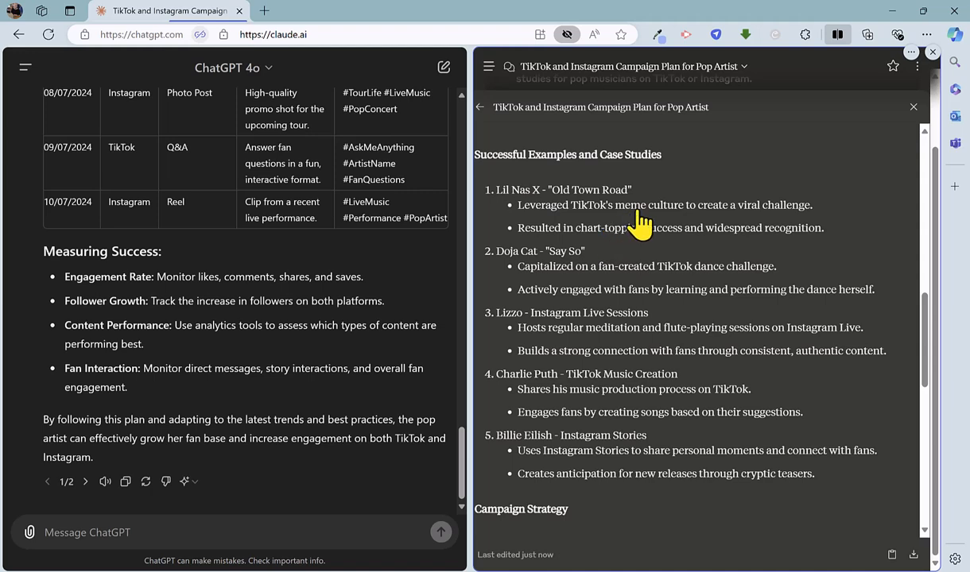
scroll("down", 3)
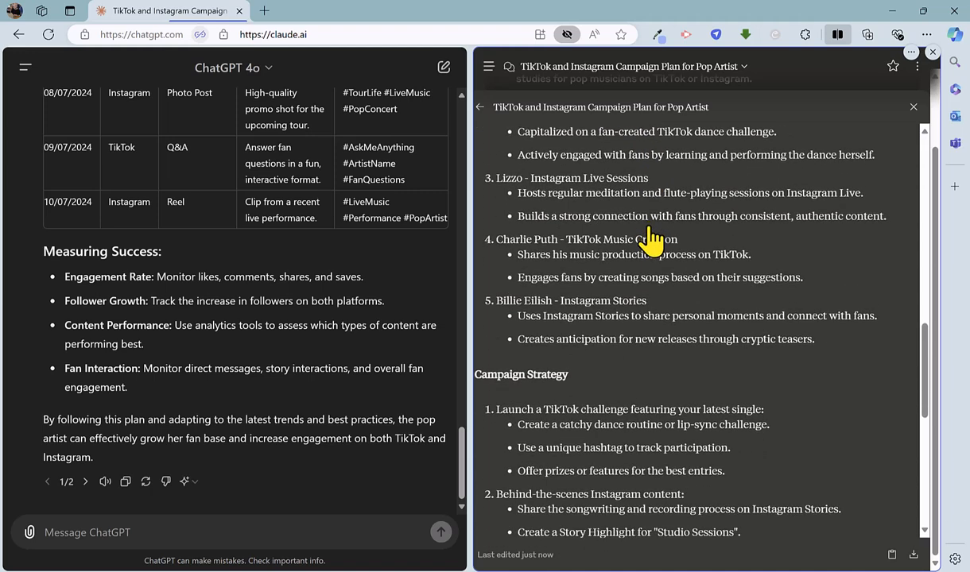
scroll("down", 3)
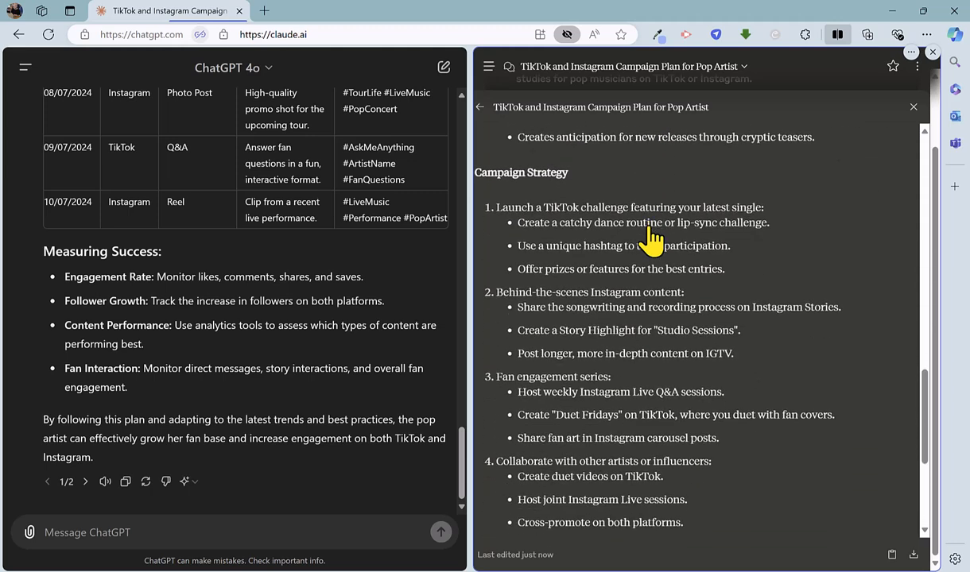
scroll("down", 3)
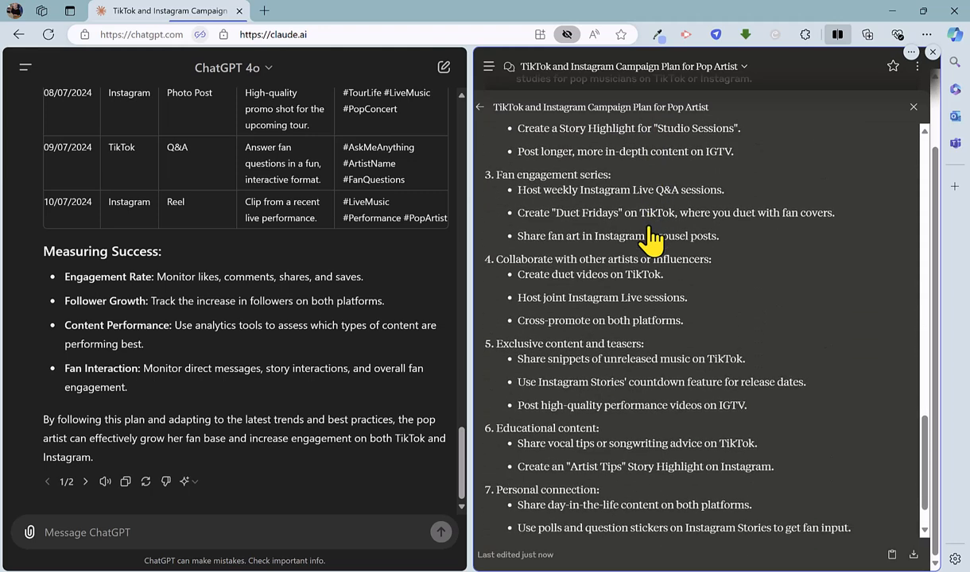
scroll("down", 3)
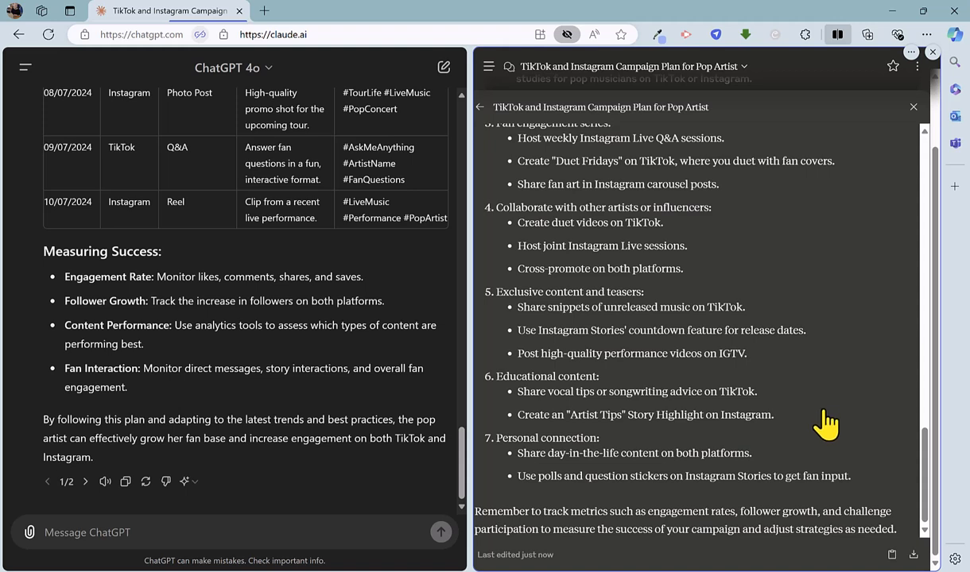
mouse_move(827, 485)
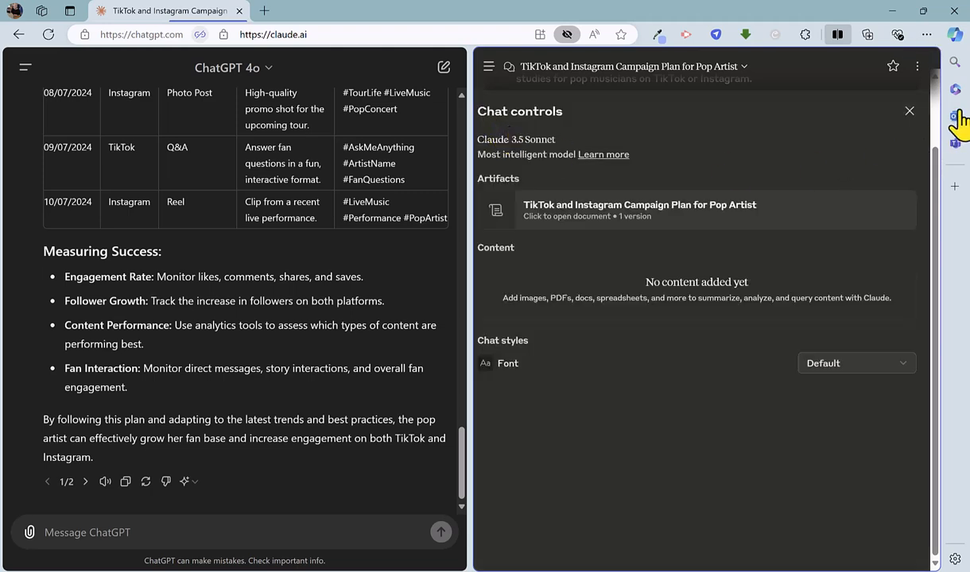
Step: Close the Chat controls panel and scroll up to Claude's campaign plan summary reply
left_click(909, 110)
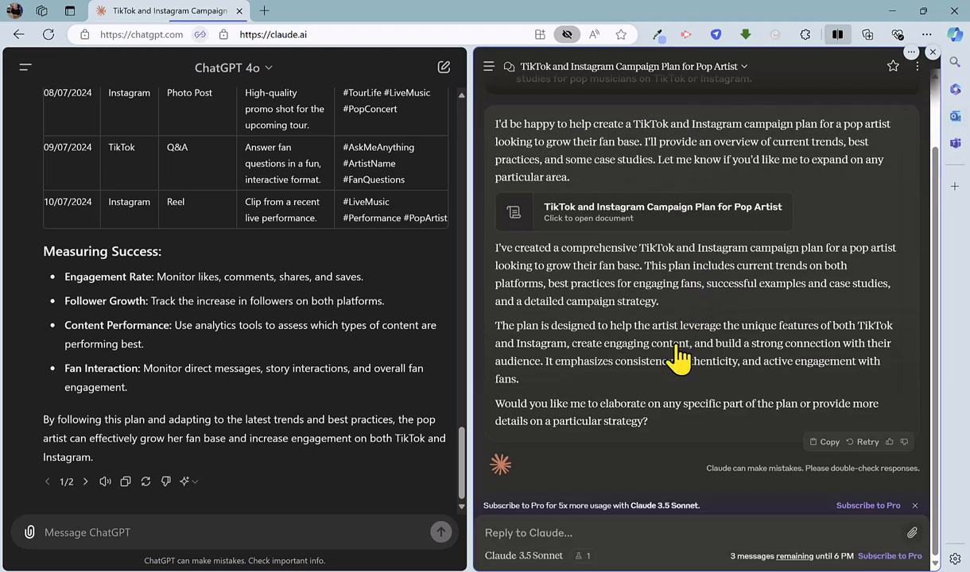
scroll("up", 3)
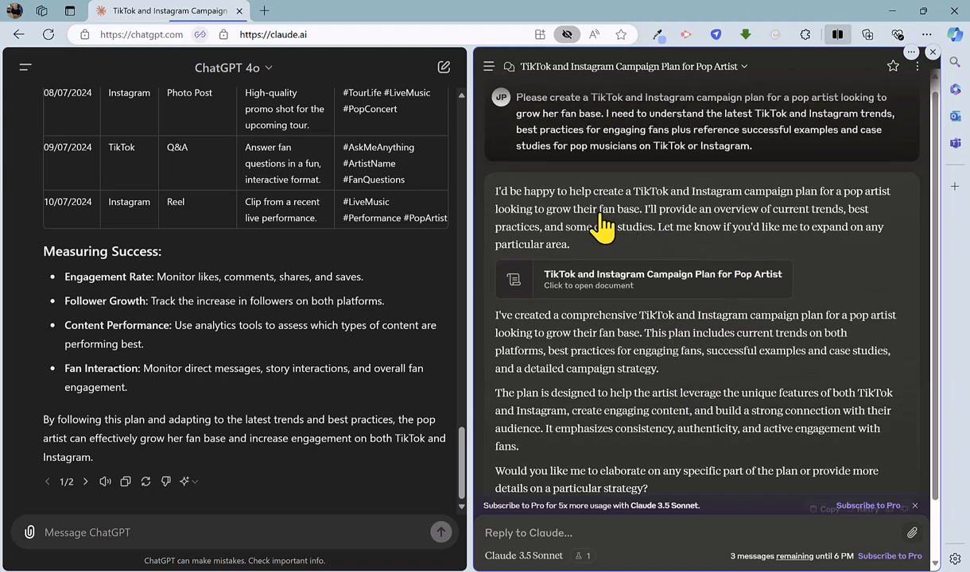
mouse_move(628, 232)
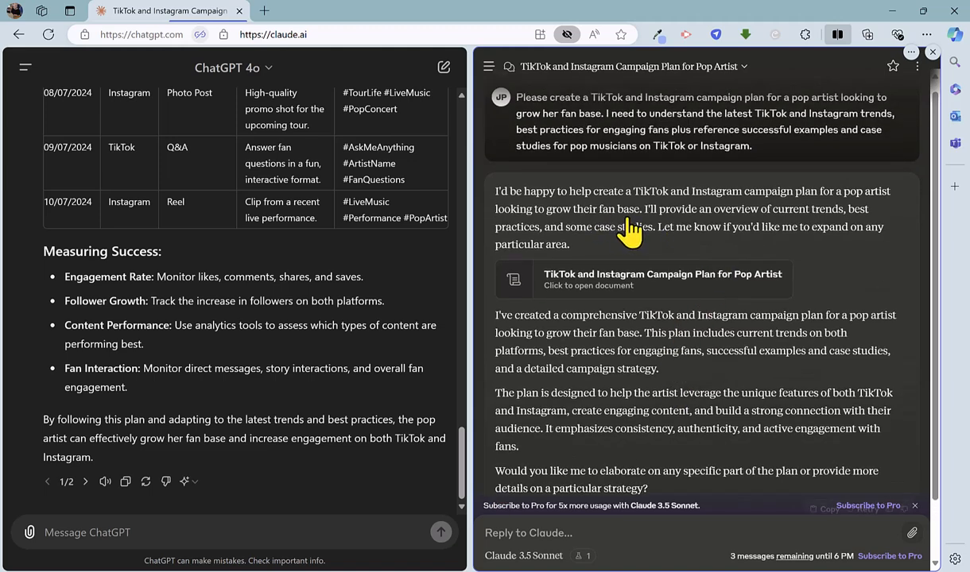
mouse_move(627, 326)
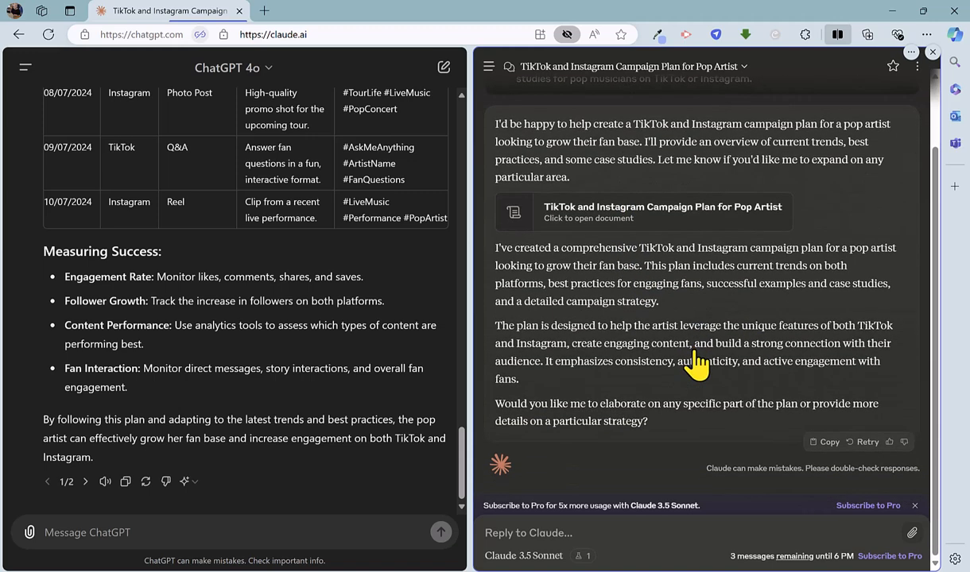
mouse_move(706, 348)
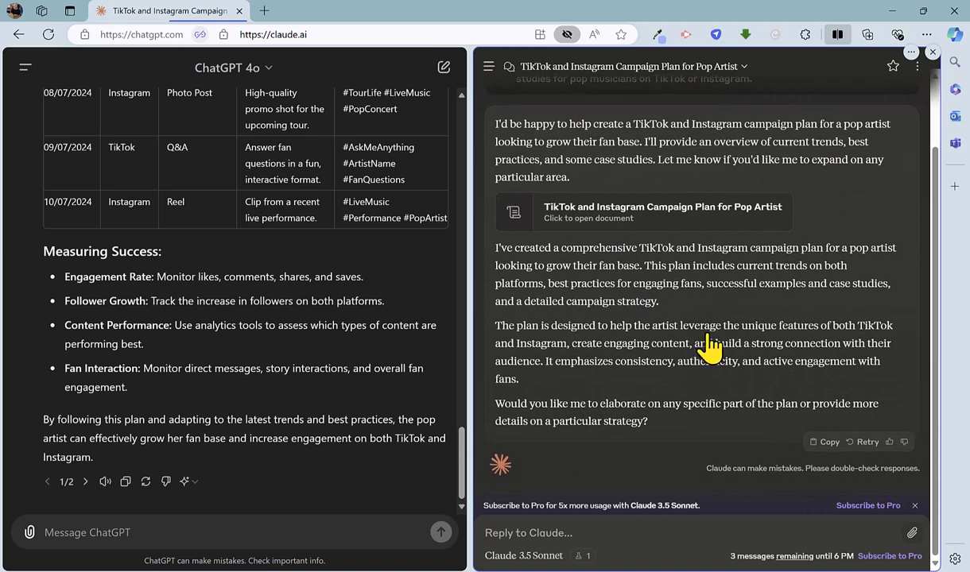
mouse_move(604, 358)
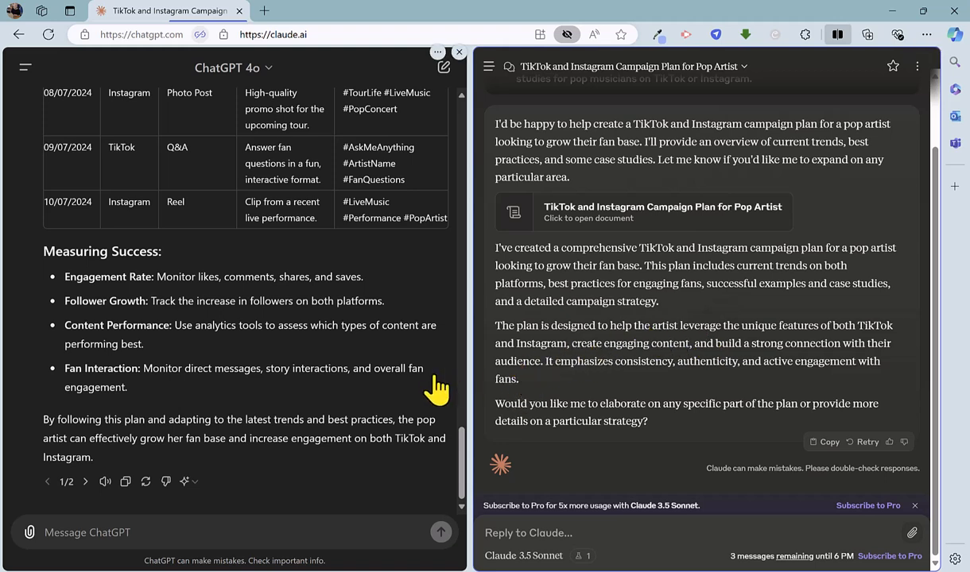
mouse_move(423, 397)
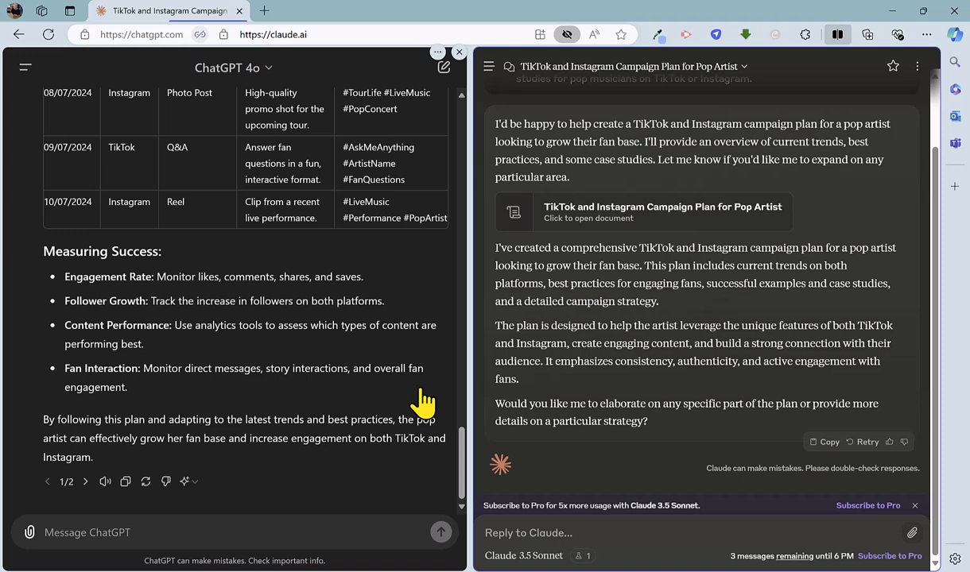
scroll("up", 3)
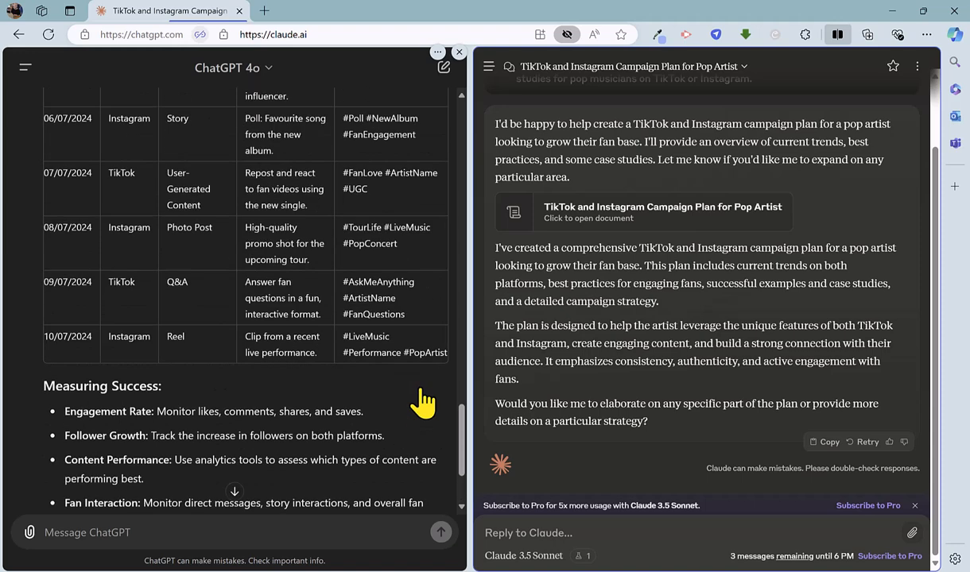
scroll("up", 3)
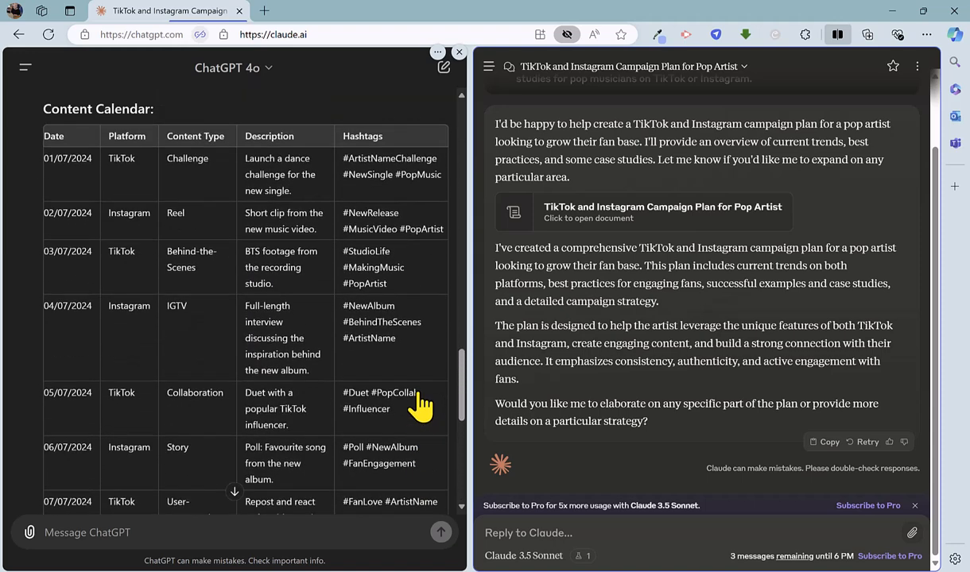
scroll("up", 3)
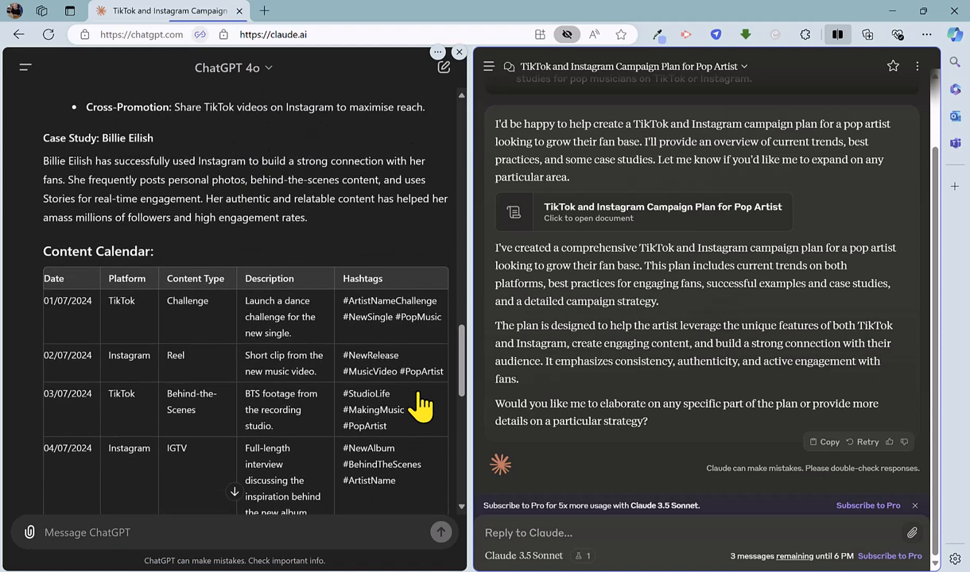
mouse_move(298, 373)
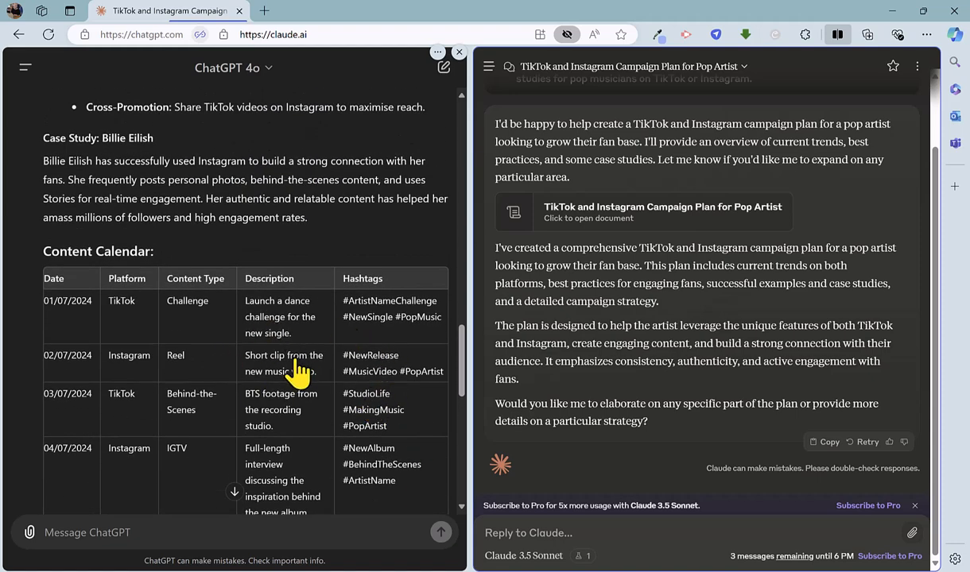
scroll("up", 3)
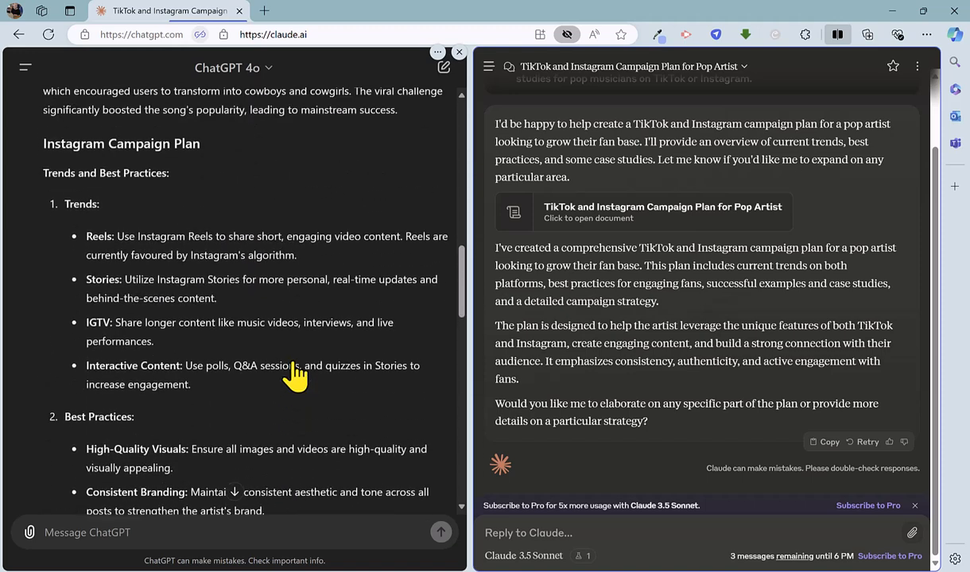
scroll("up", 3)
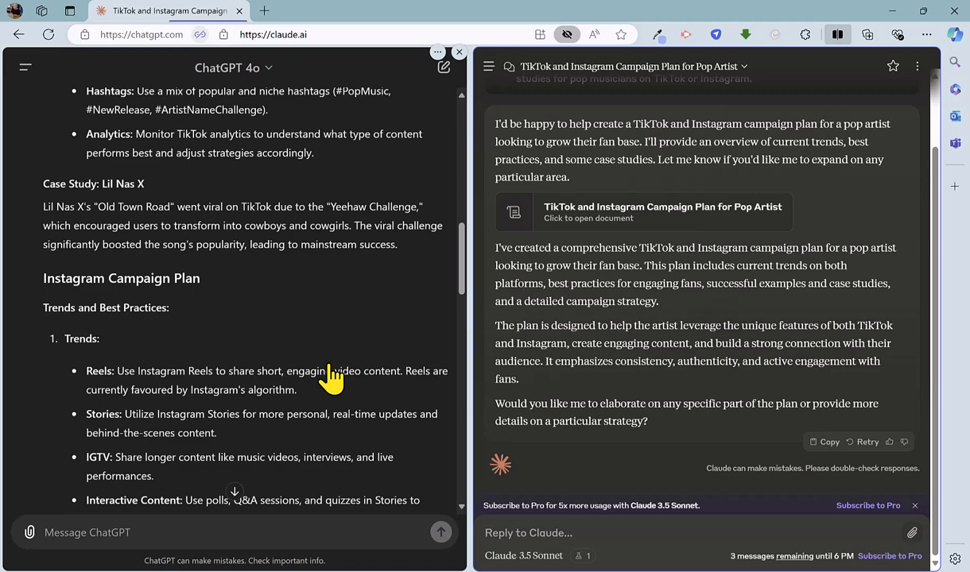
scroll("up", 3)
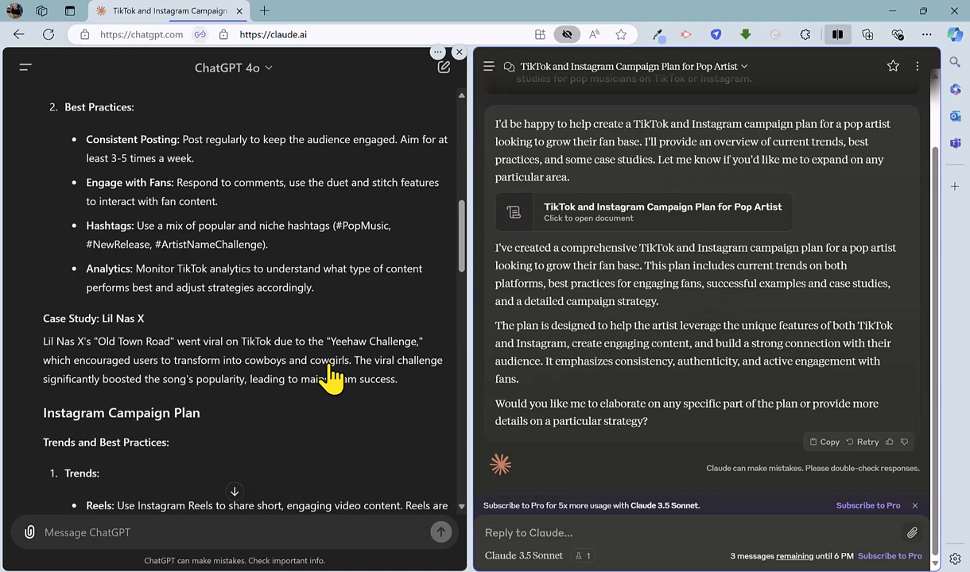
scroll("up", 3)
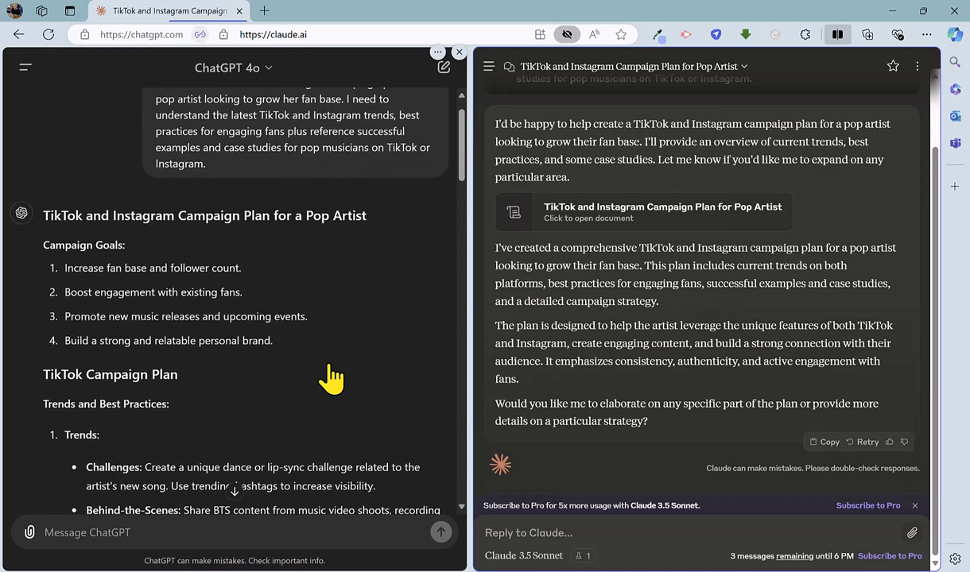
scroll("up", 3)
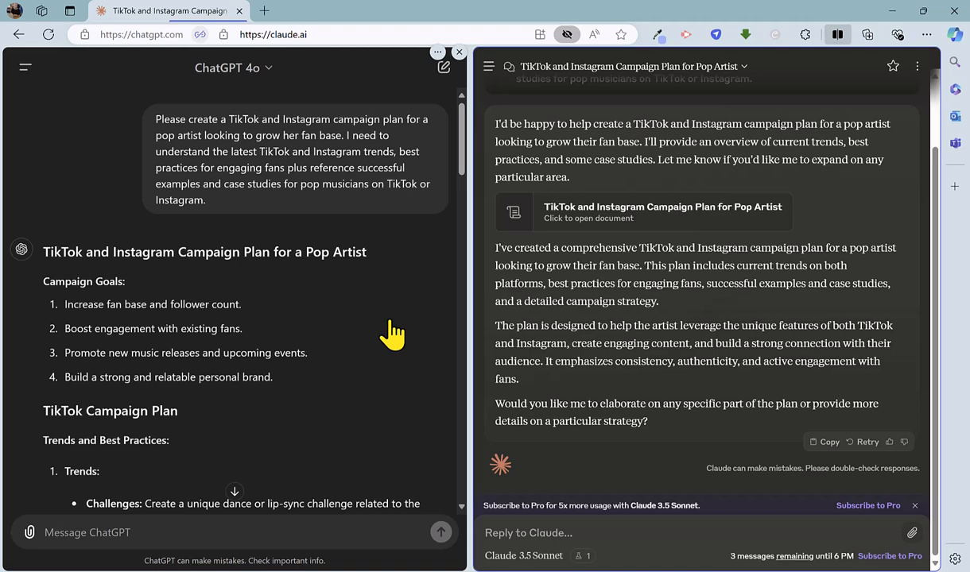
left_click(443, 67)
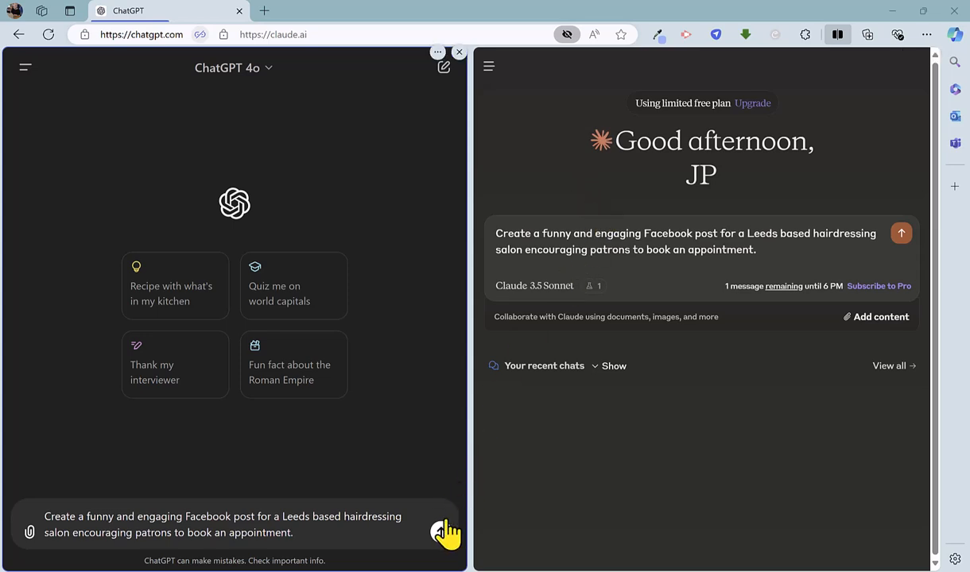
Step: Send the funny Leeds hairdressing salon Facebook post prompt to ChatGPT and Claude
left_click(447, 533)
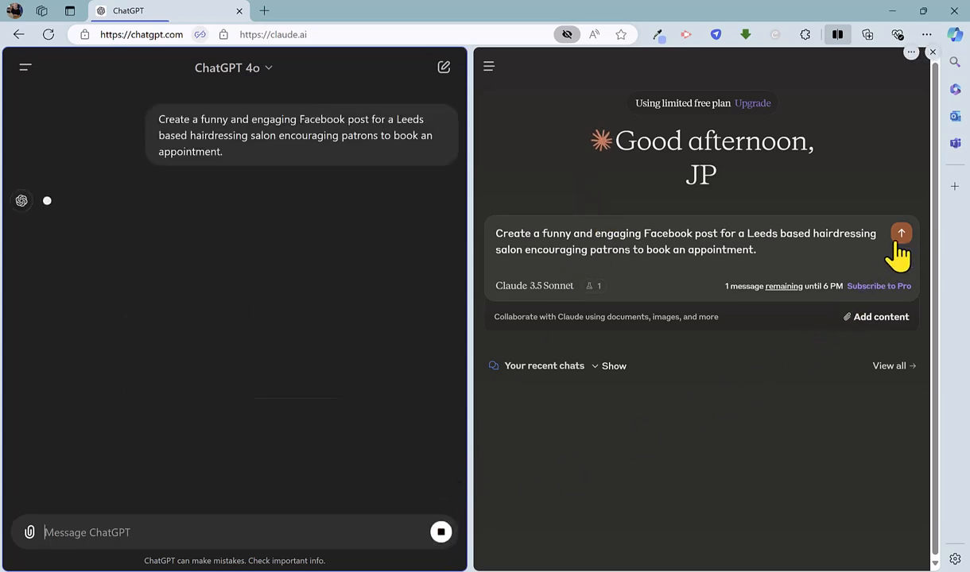
left_click(902, 233)
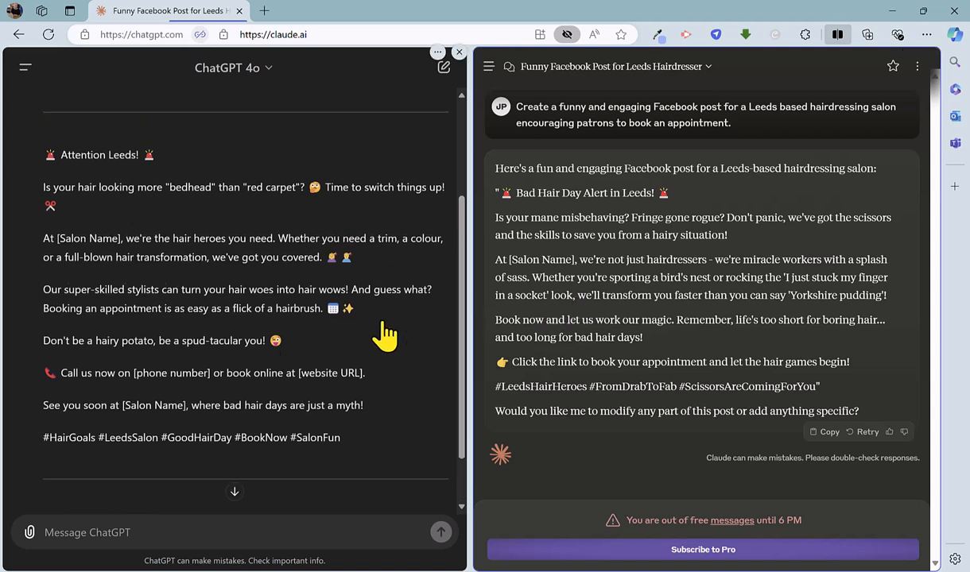
scroll("up", 3)
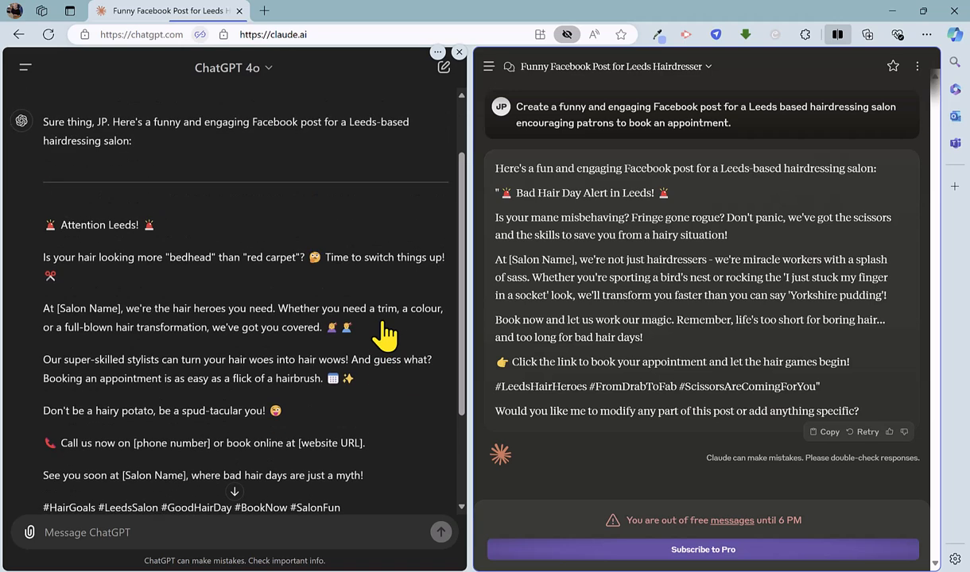
mouse_move(167, 251)
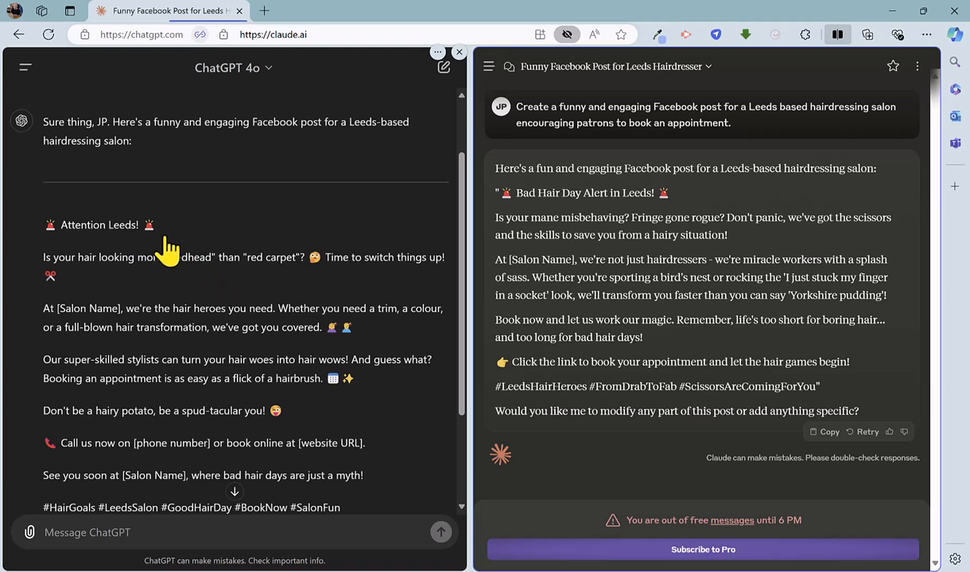
mouse_move(174, 255)
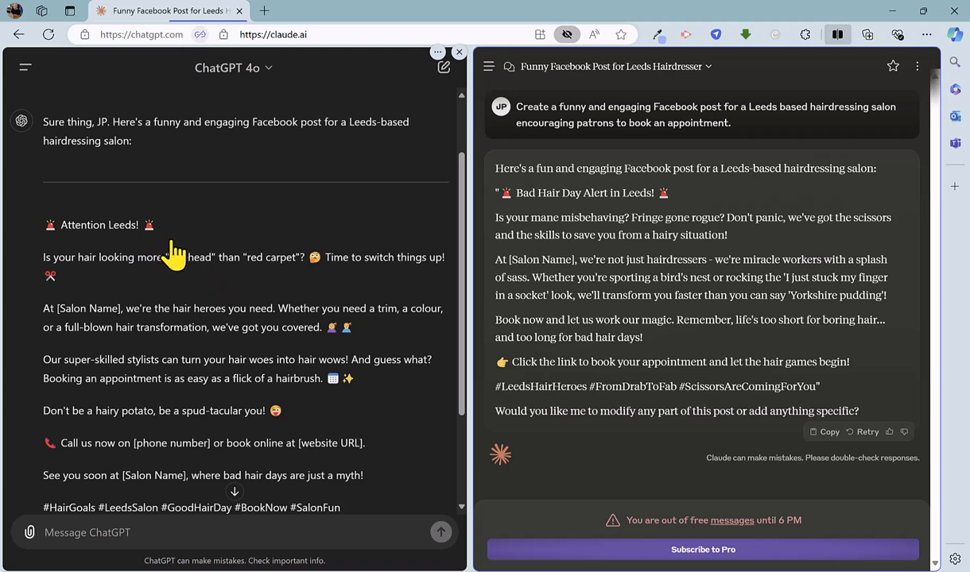
mouse_move(241, 286)
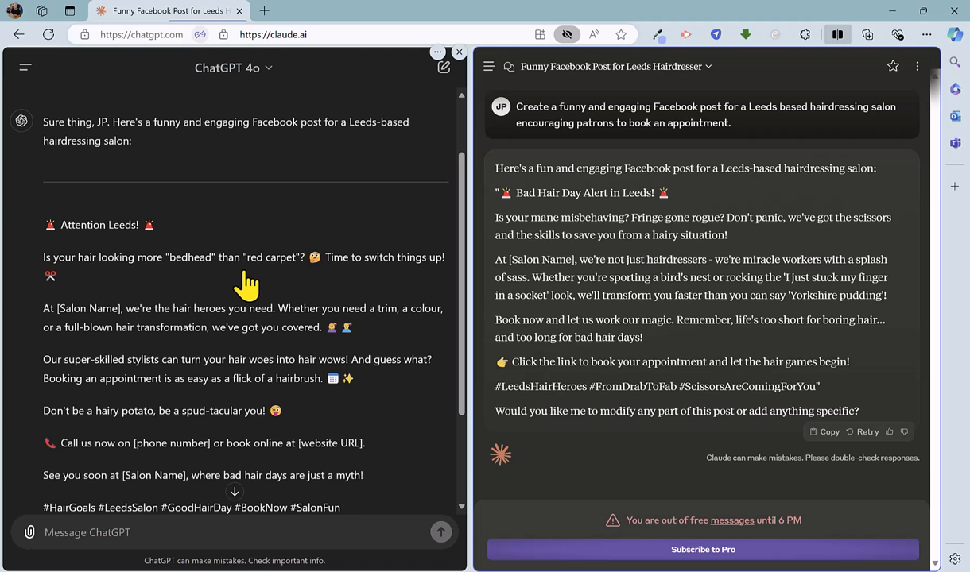
mouse_move(228, 320)
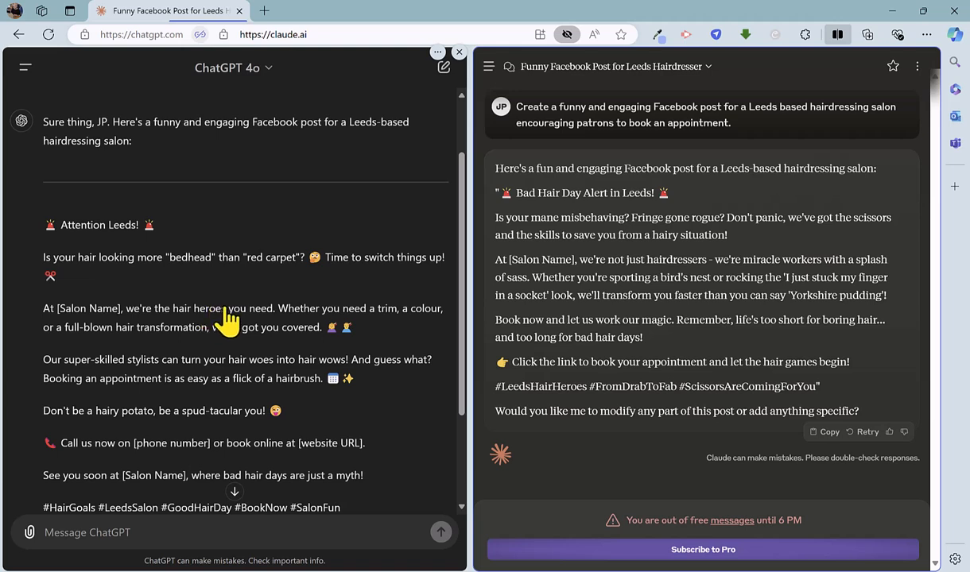
scroll("down", 3)
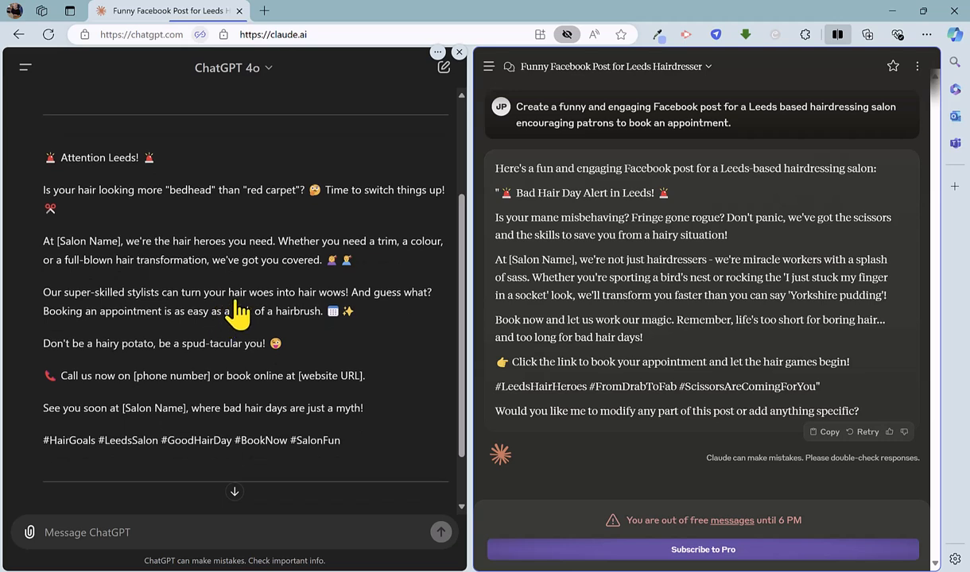
scroll("down", 3)
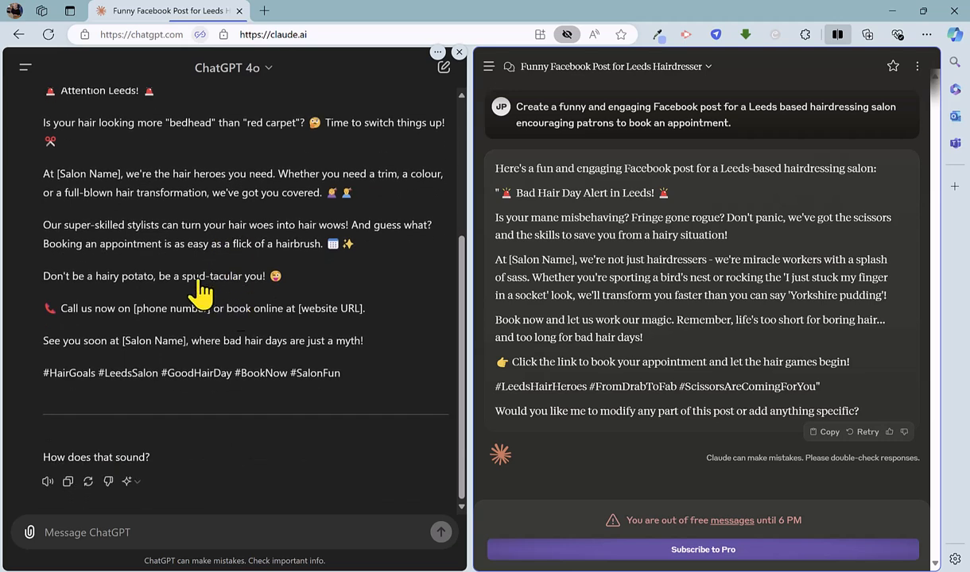
mouse_move(239, 302)
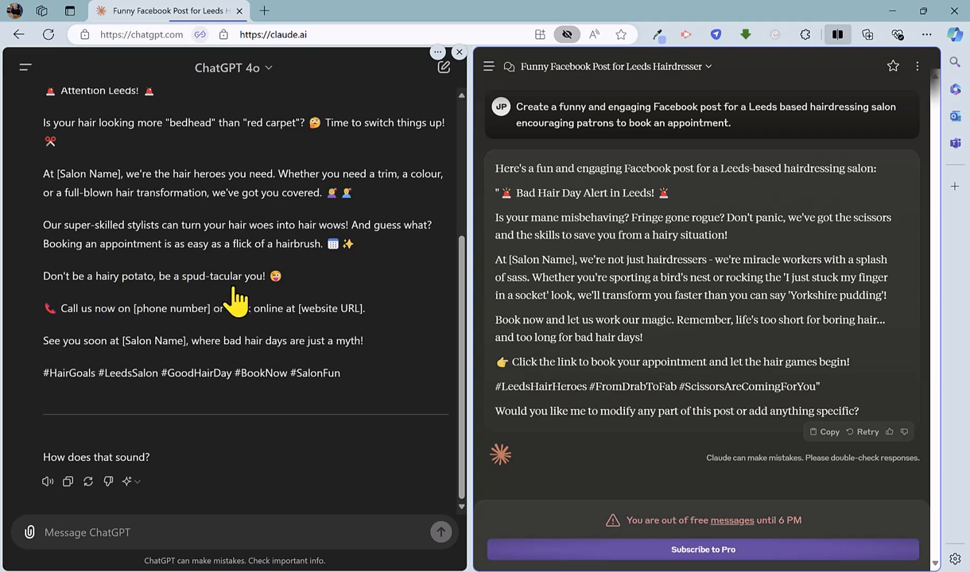
mouse_move(222, 328)
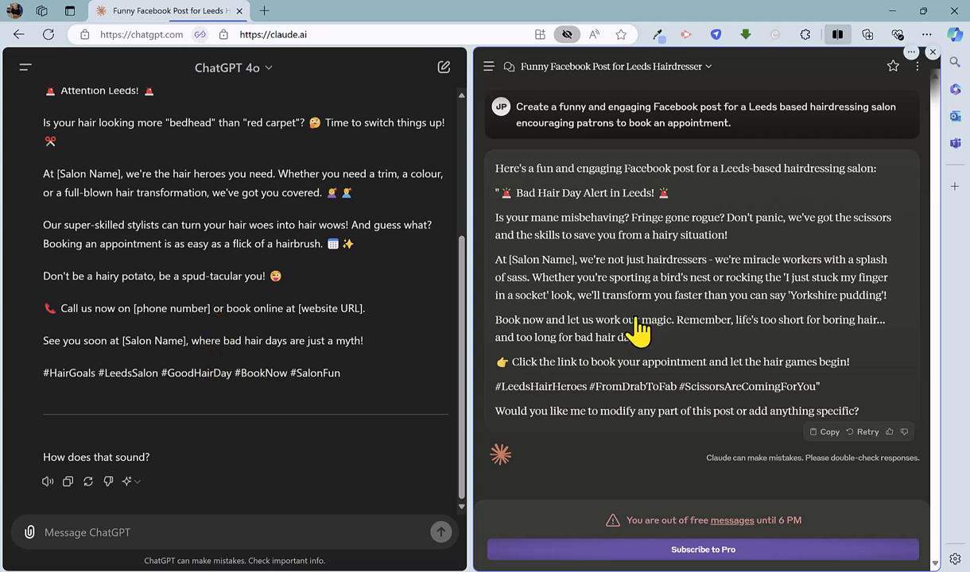
mouse_move(595, 240)
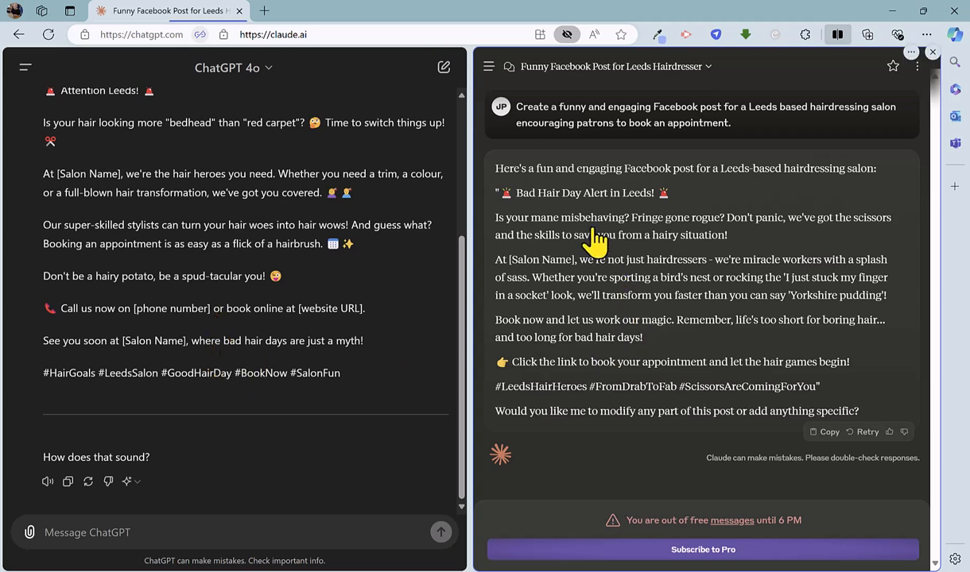
mouse_move(644, 246)
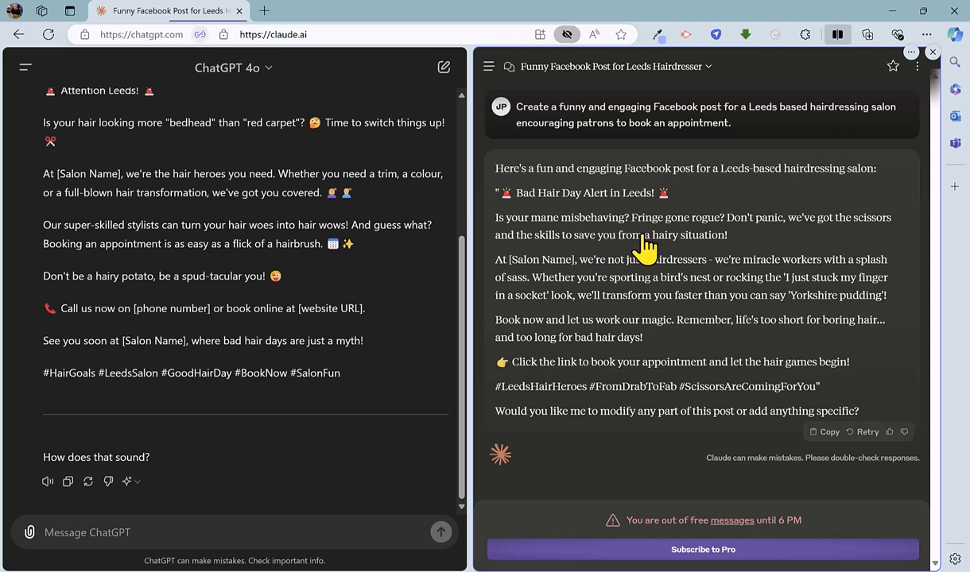
mouse_move(627, 301)
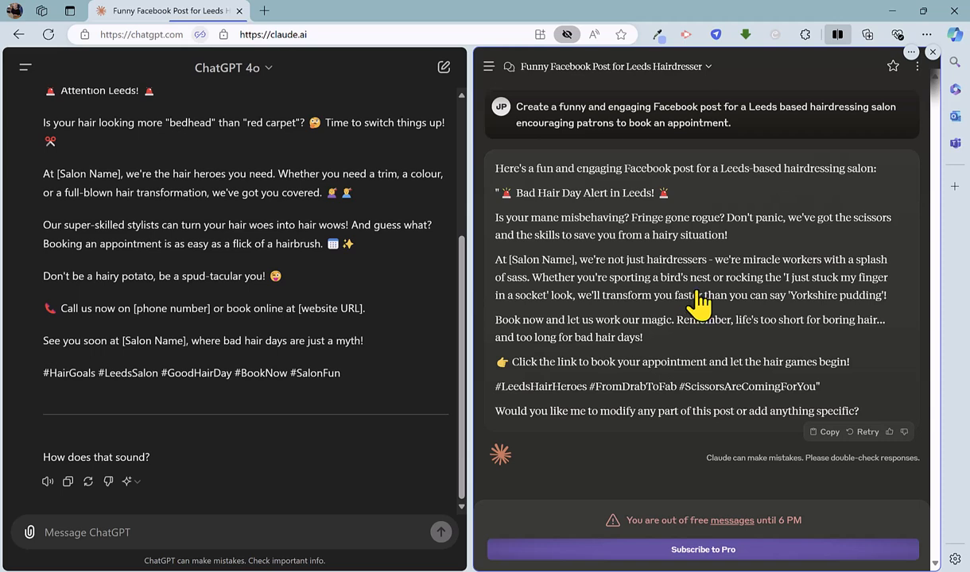
mouse_move(819, 311)
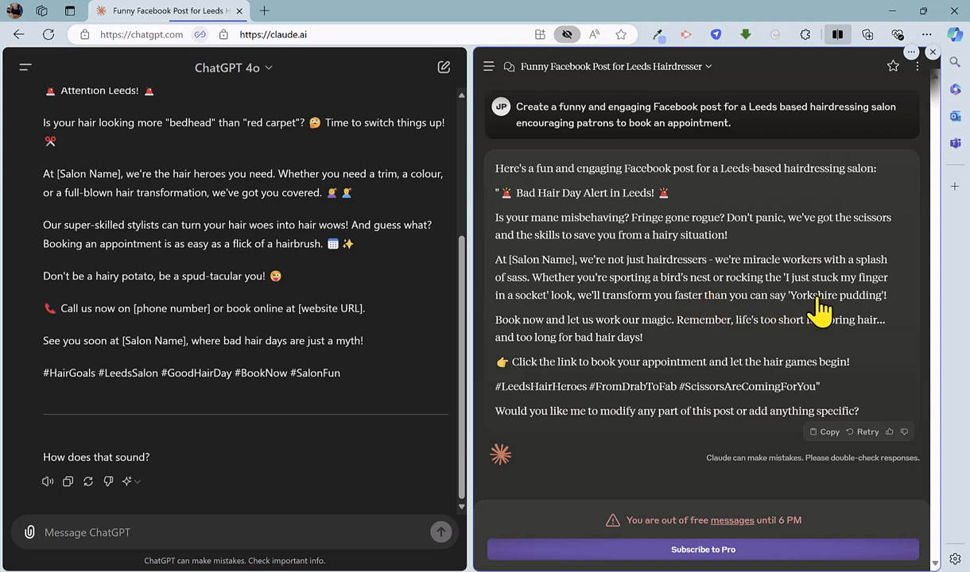
mouse_move(795, 306)
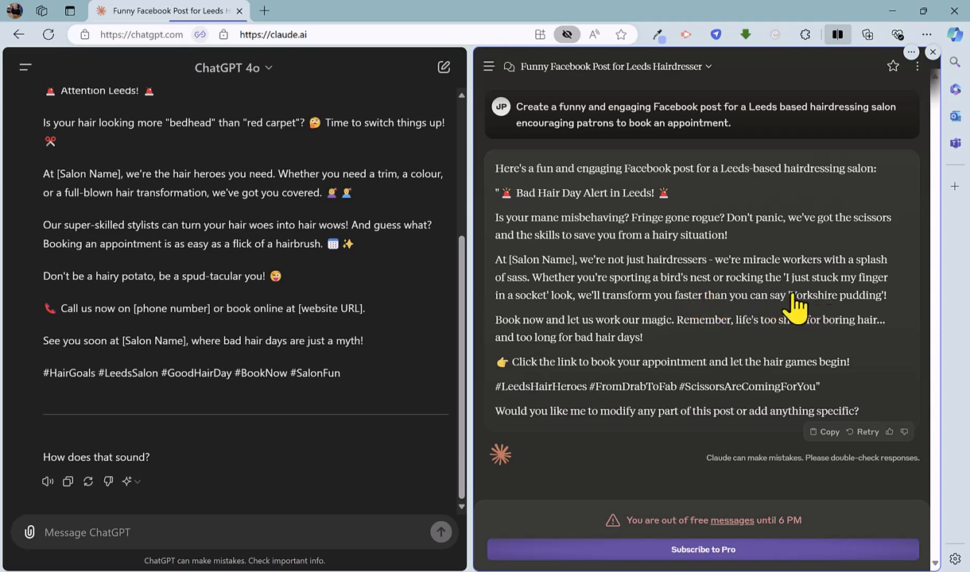
mouse_move(721, 359)
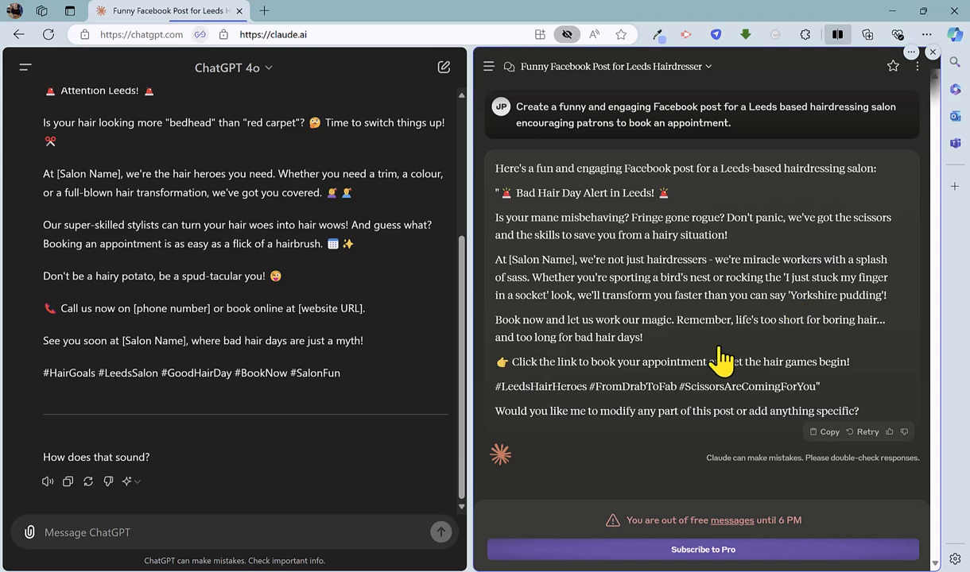
mouse_move(719, 372)
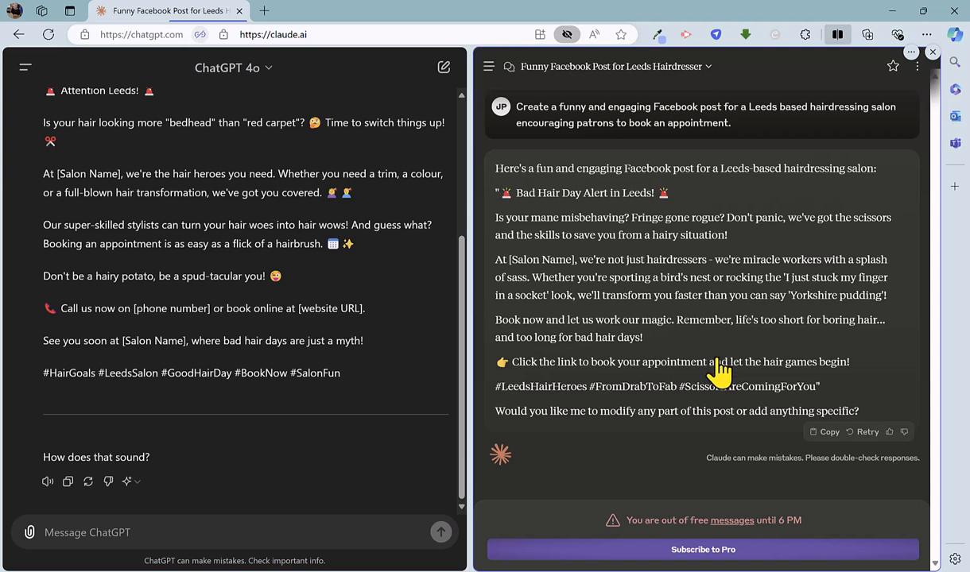
mouse_move(693, 346)
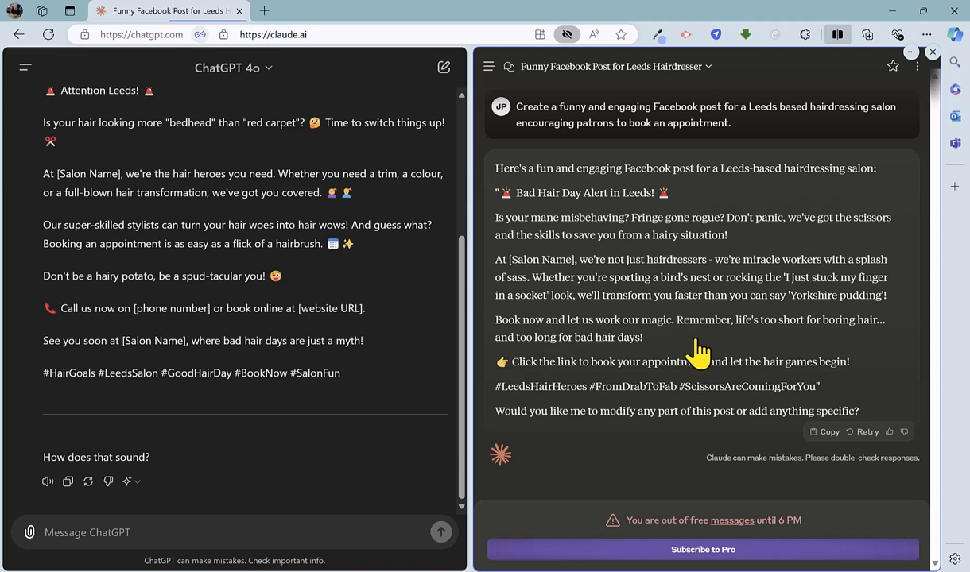
mouse_move(806, 337)
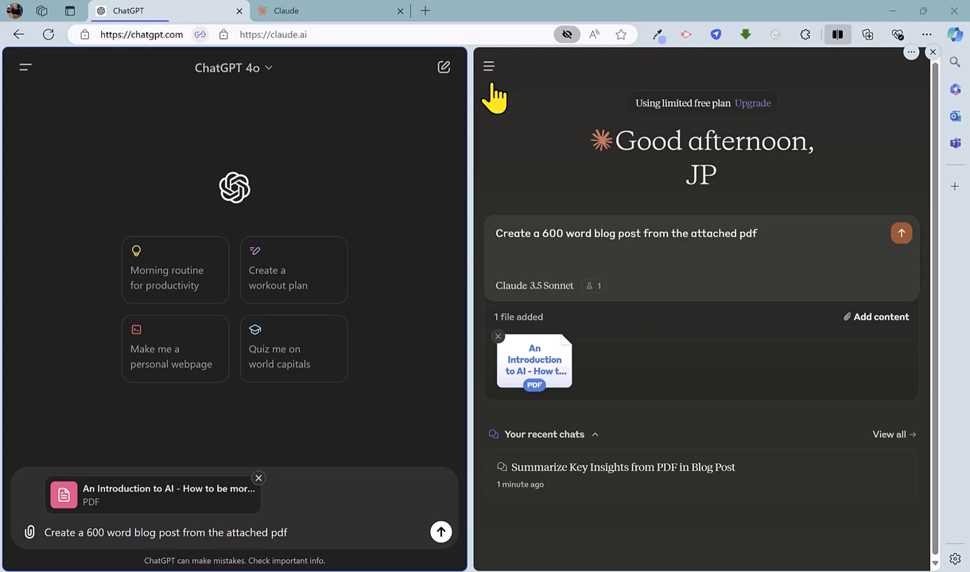
mouse_move(497, 110)
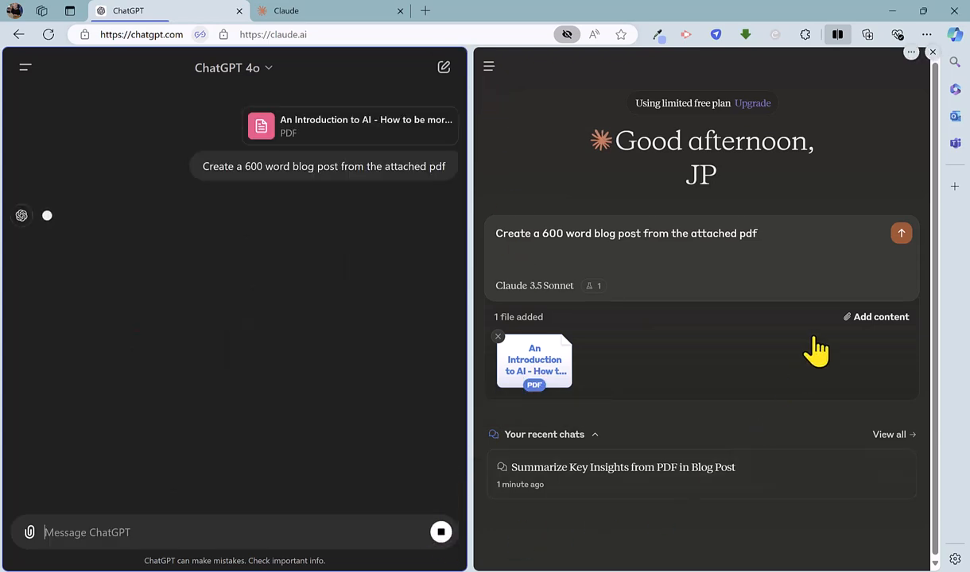
Step: Send the blog post request to Claude and follow ChatGPT's post down to its Conclusion
left_click(498, 336)
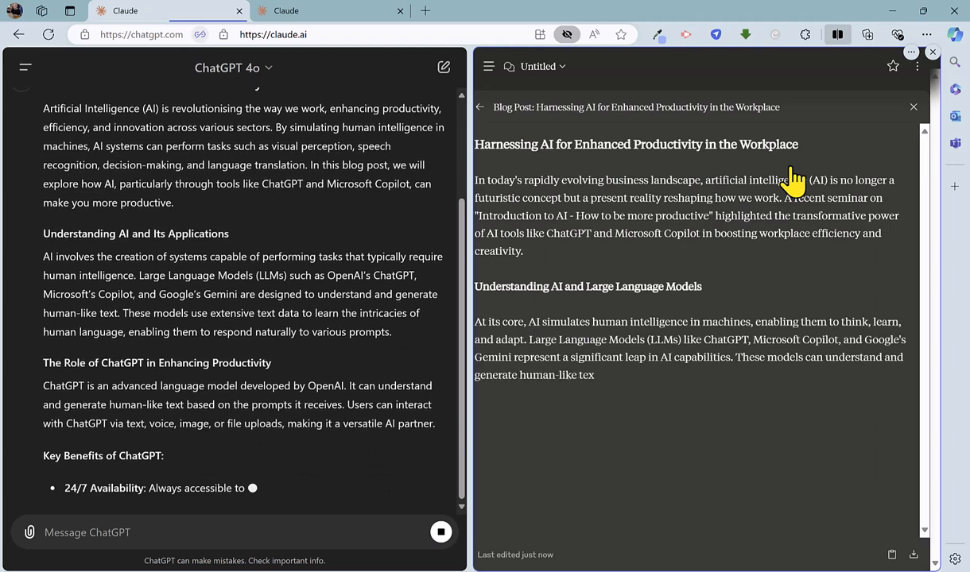
scroll("down", 3)
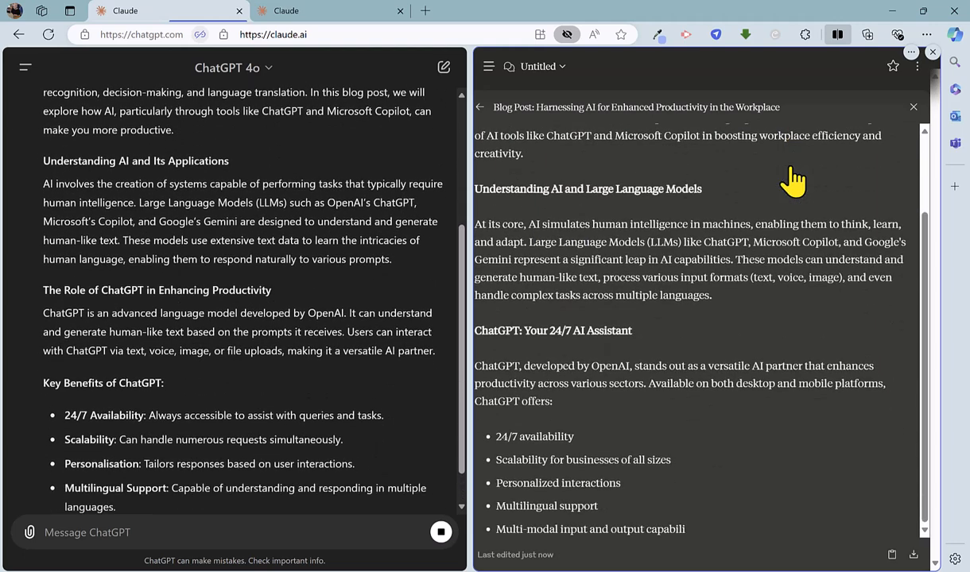
scroll("down", 3)
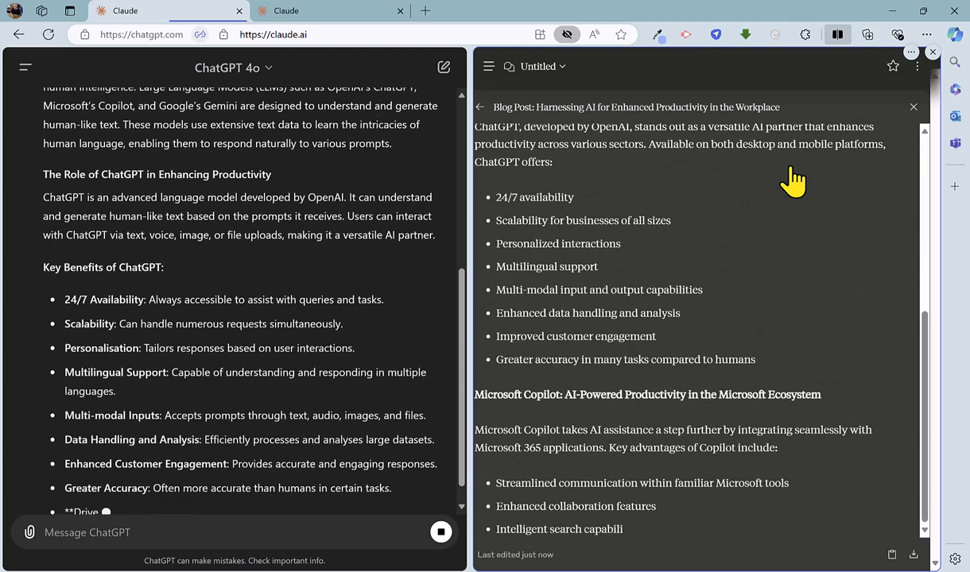
scroll("down", 3)
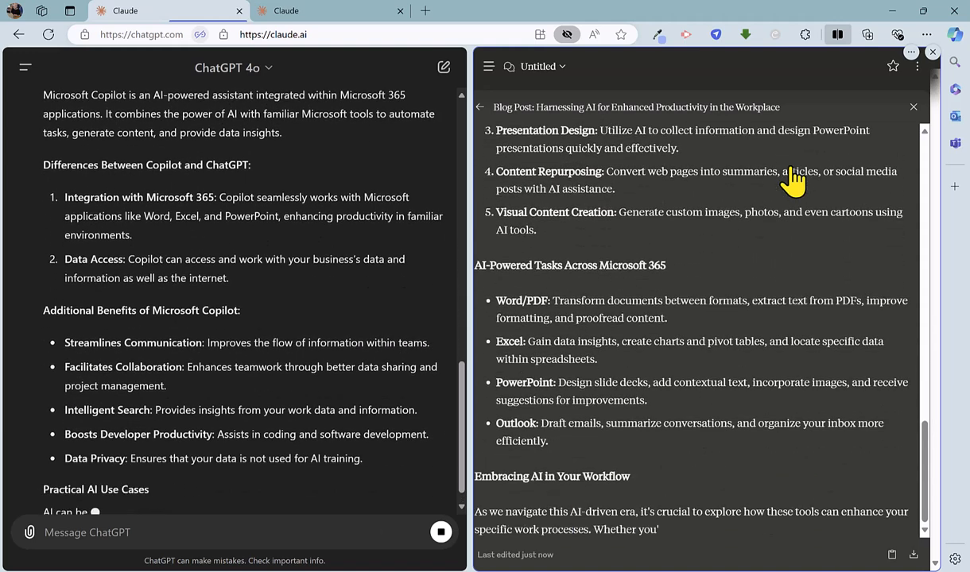
scroll("down", 3)
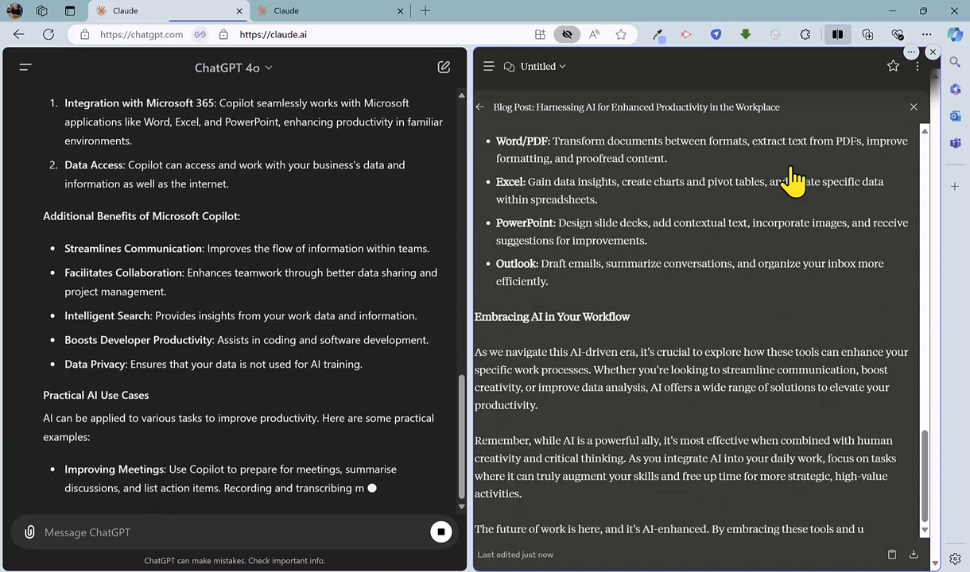
scroll("down", 3)
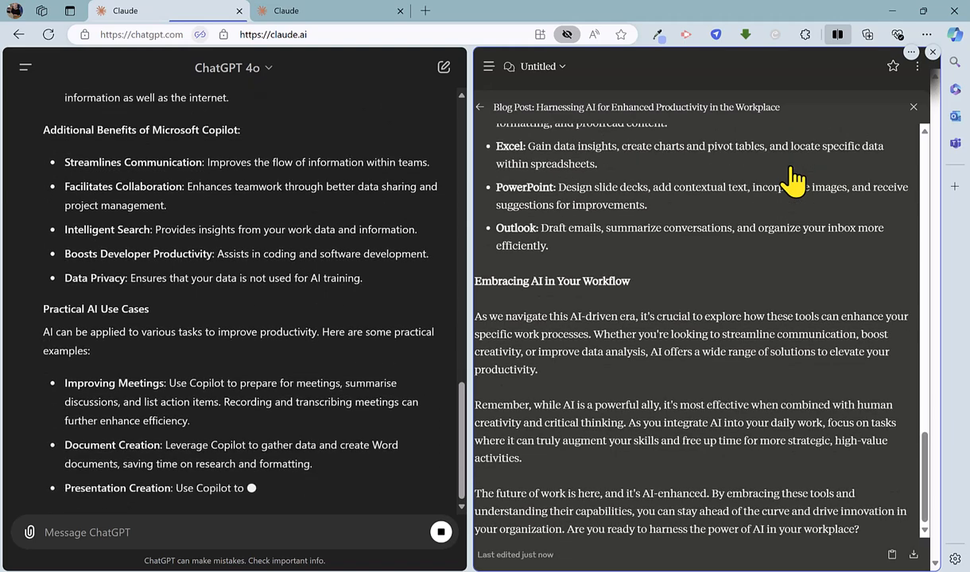
scroll("down", 3)
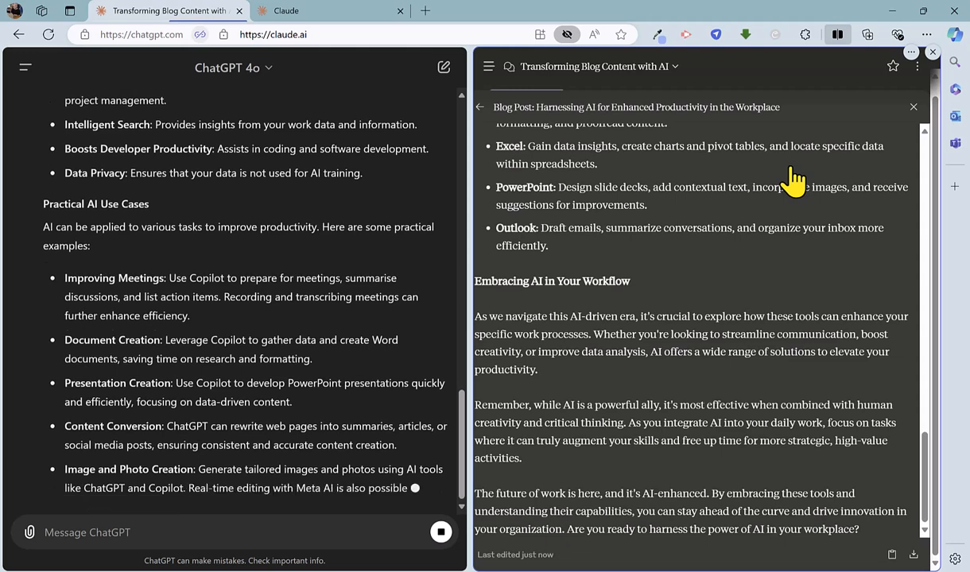
scroll("down", 3)
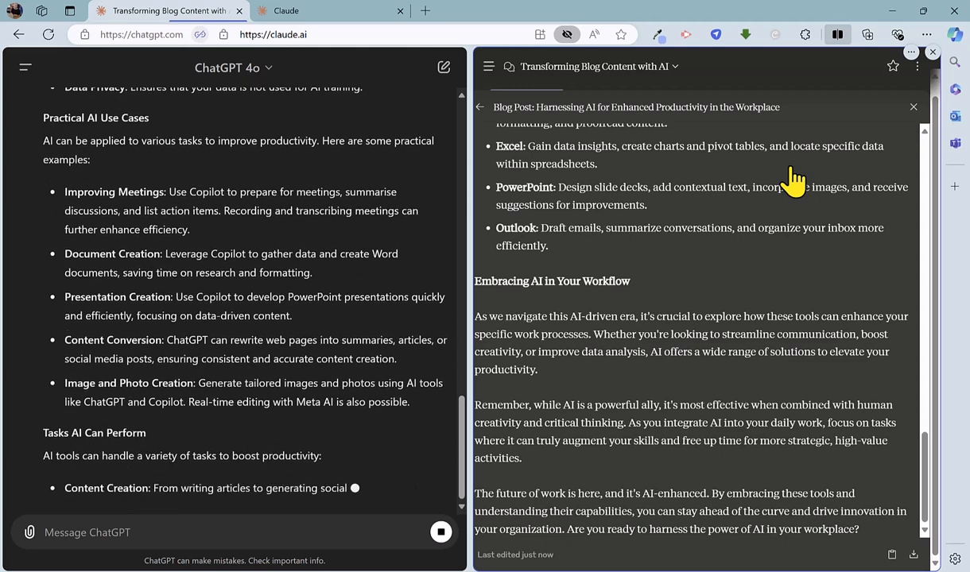
scroll("down", 3)
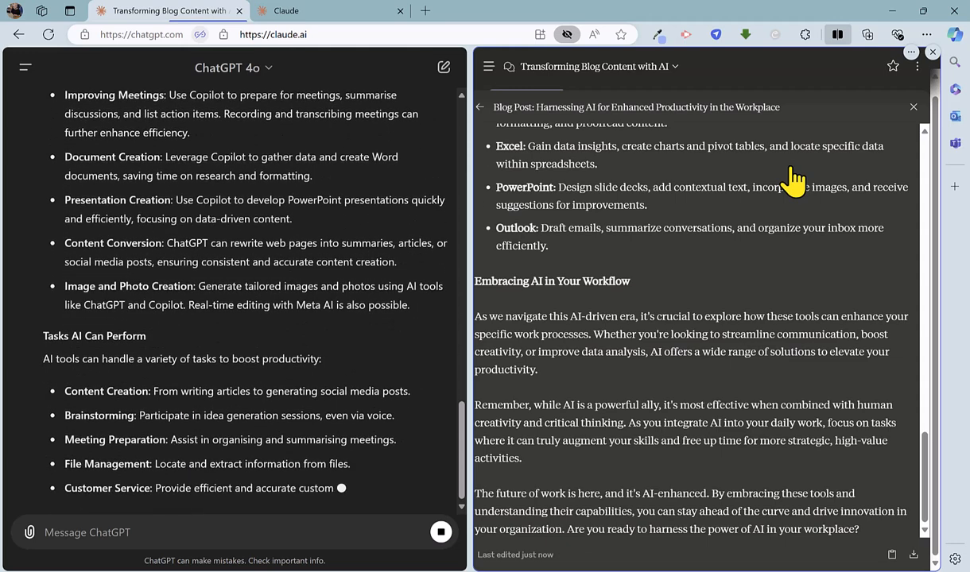
scroll("down", 3)
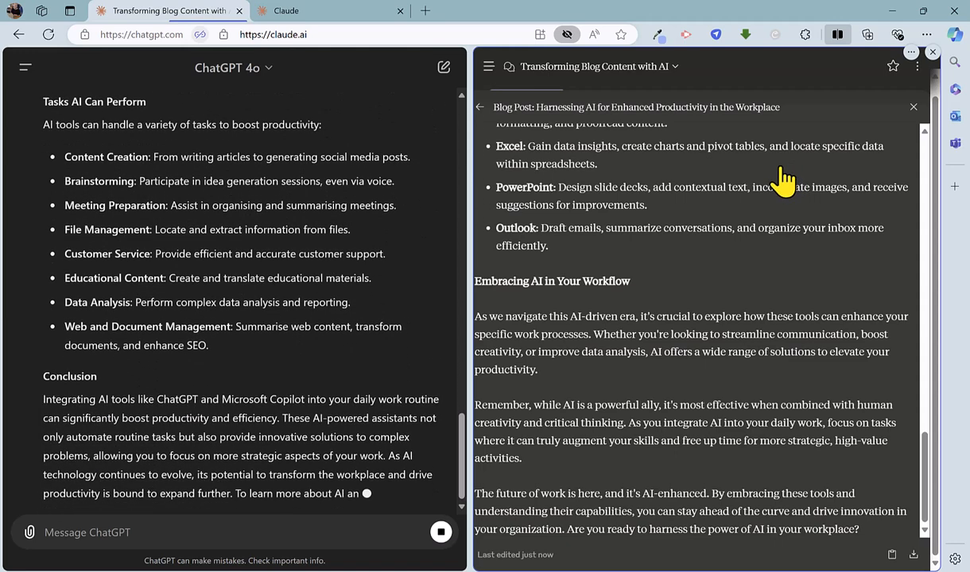
scroll("down", 3)
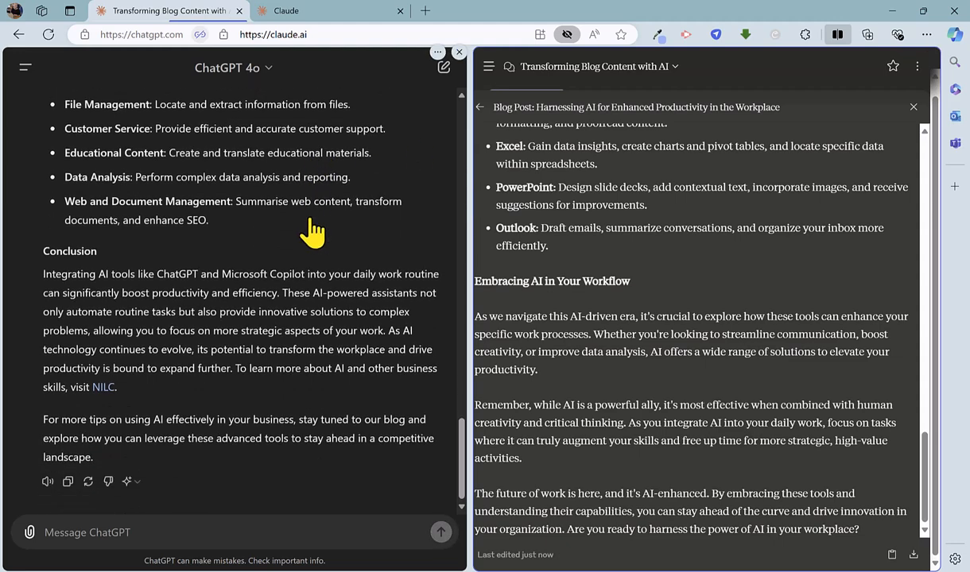
mouse_move(459, 481)
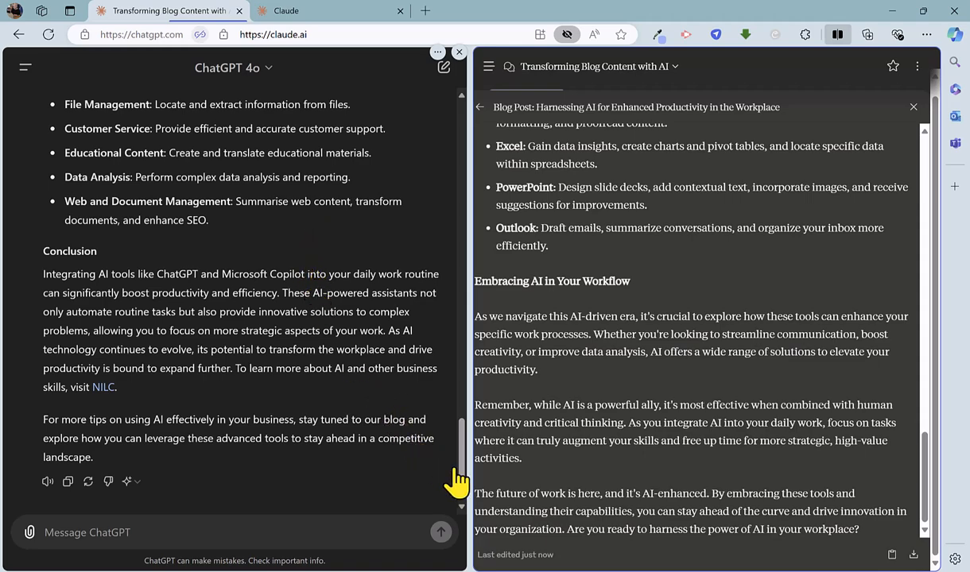
Step: Scroll ChatGPT's reply up to the prompt and Claude's artifact up to its heading
scroll("up", 3)
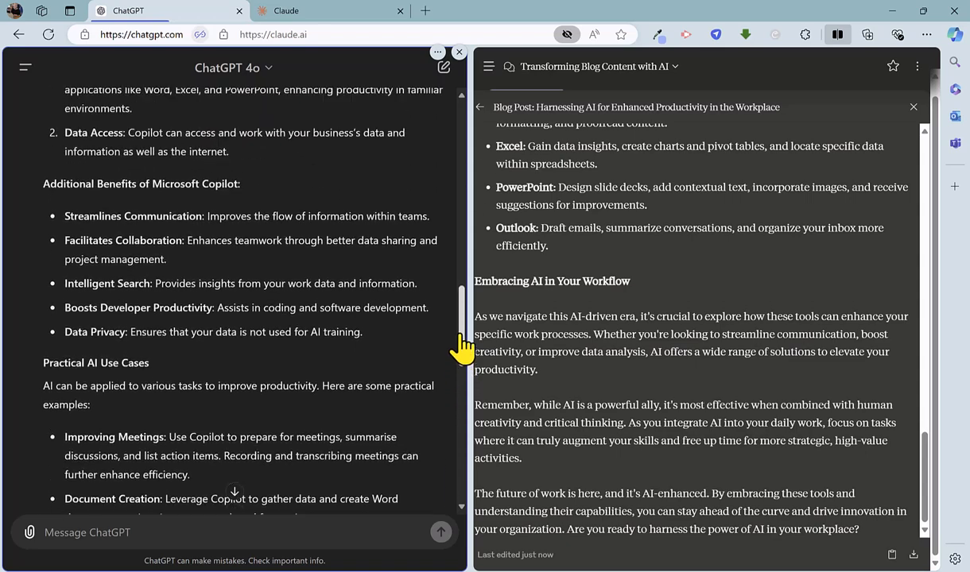
scroll("up", 3)
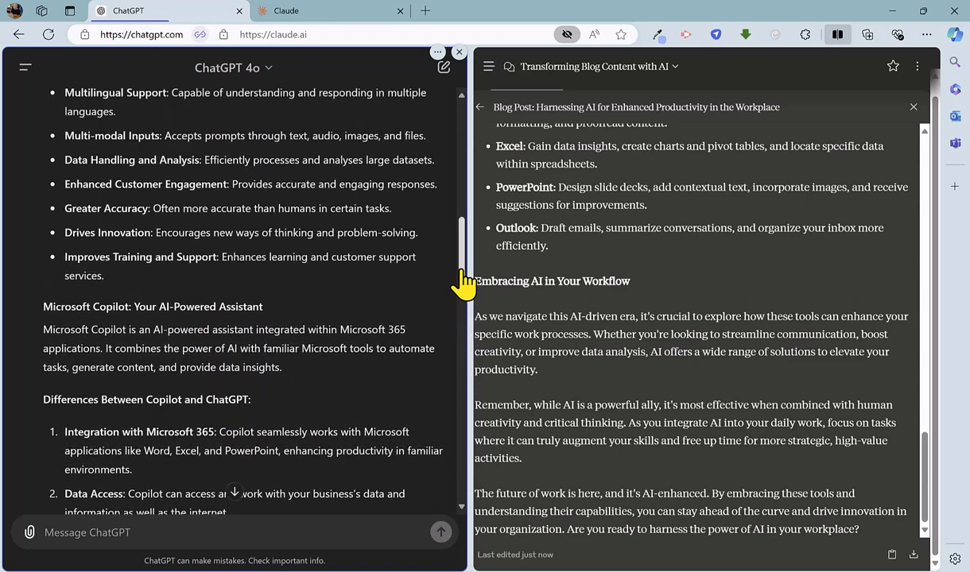
scroll("up", 3)
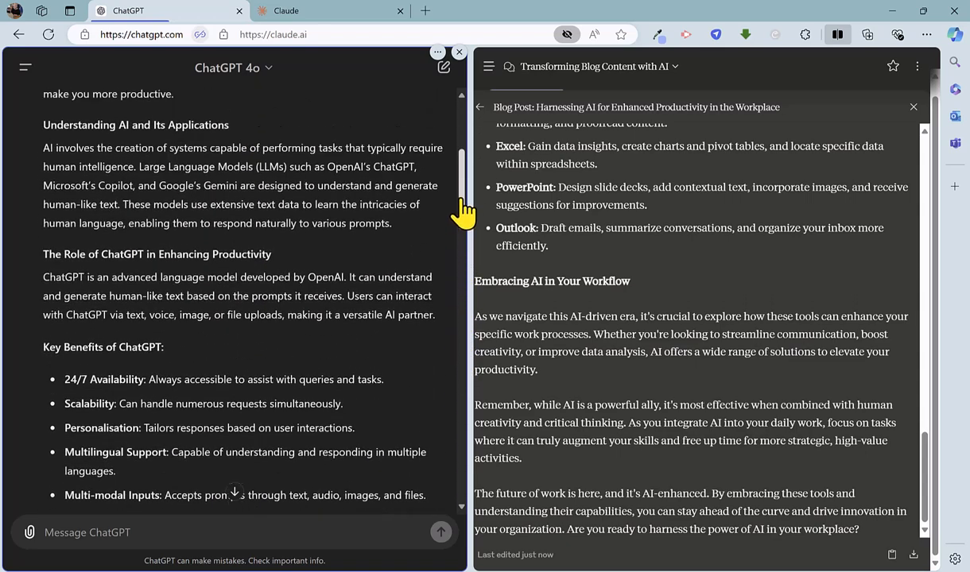
scroll("up", 3)
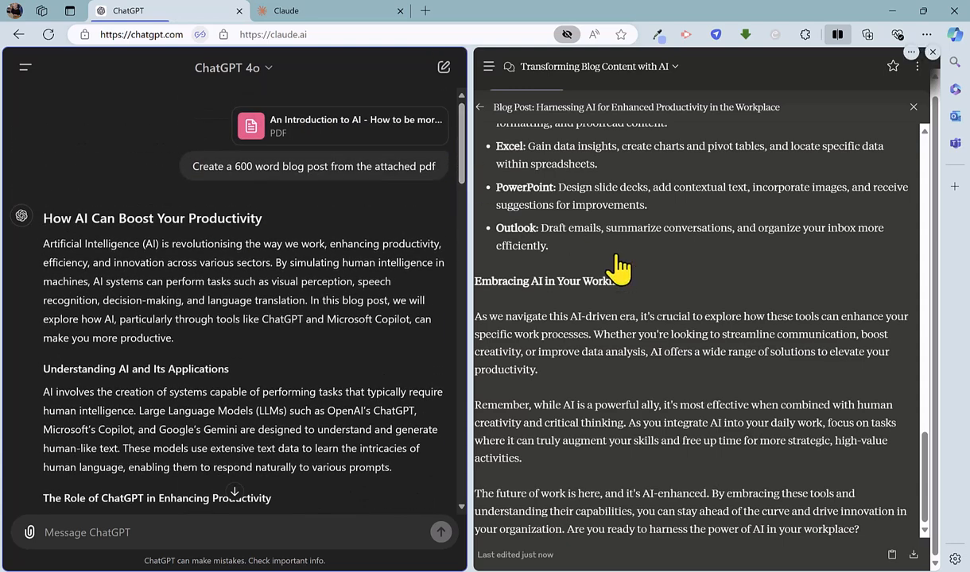
scroll("up", 3)
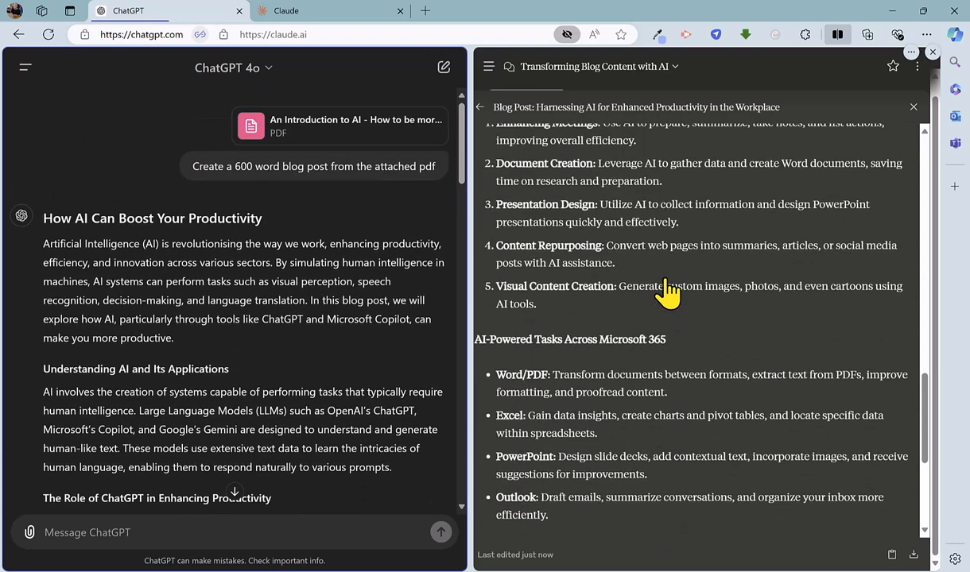
scroll("up", 3)
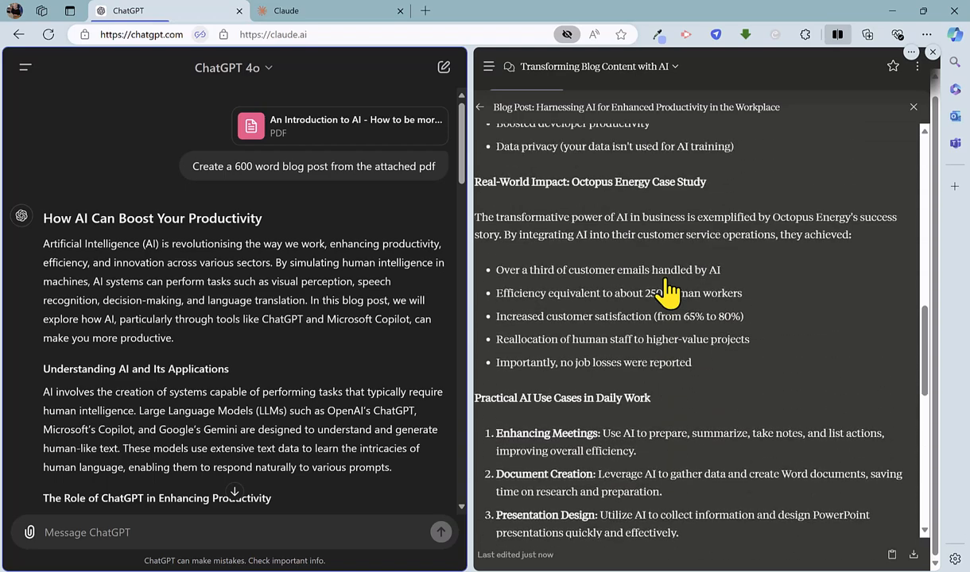
scroll("up", 3)
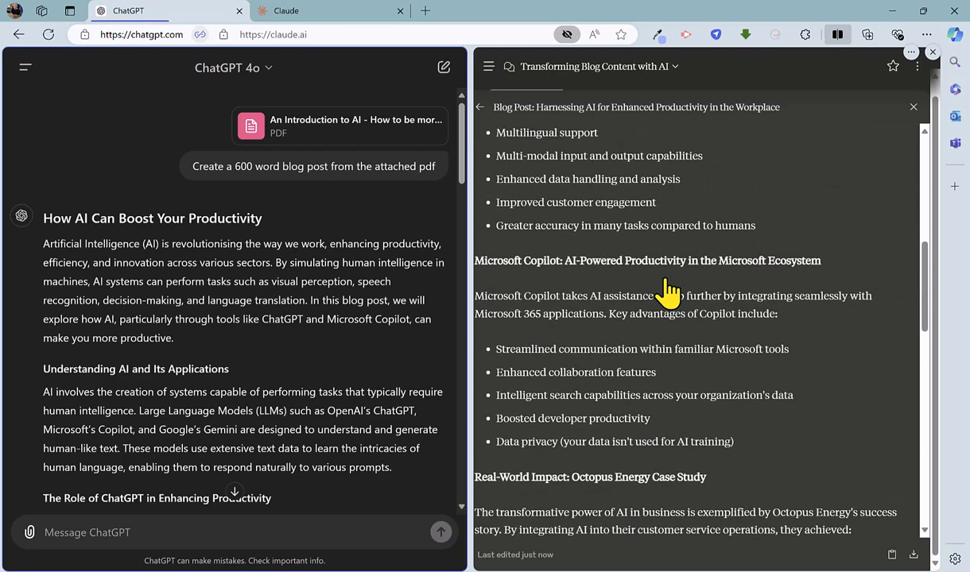
scroll("up", 3)
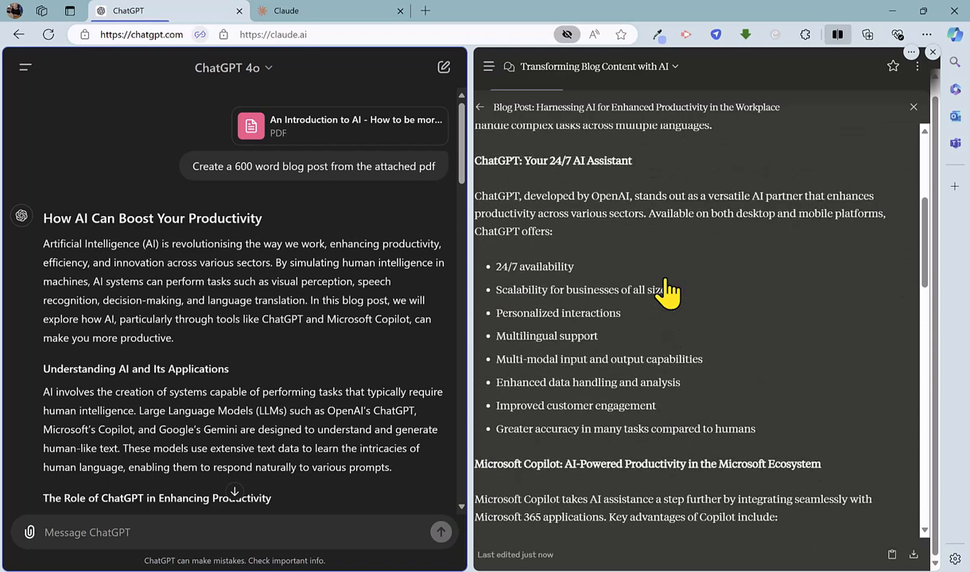
scroll("up", 3)
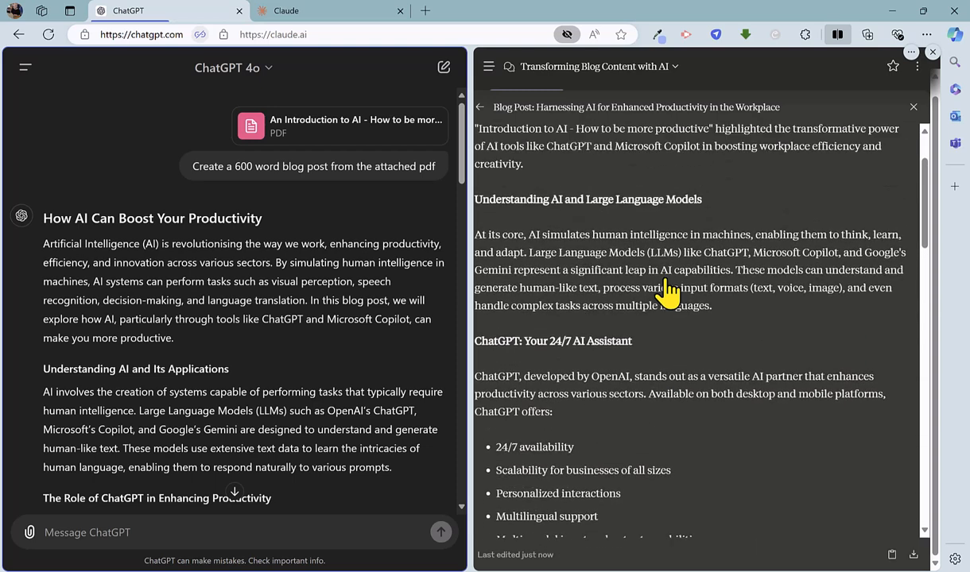
scroll("up", 3)
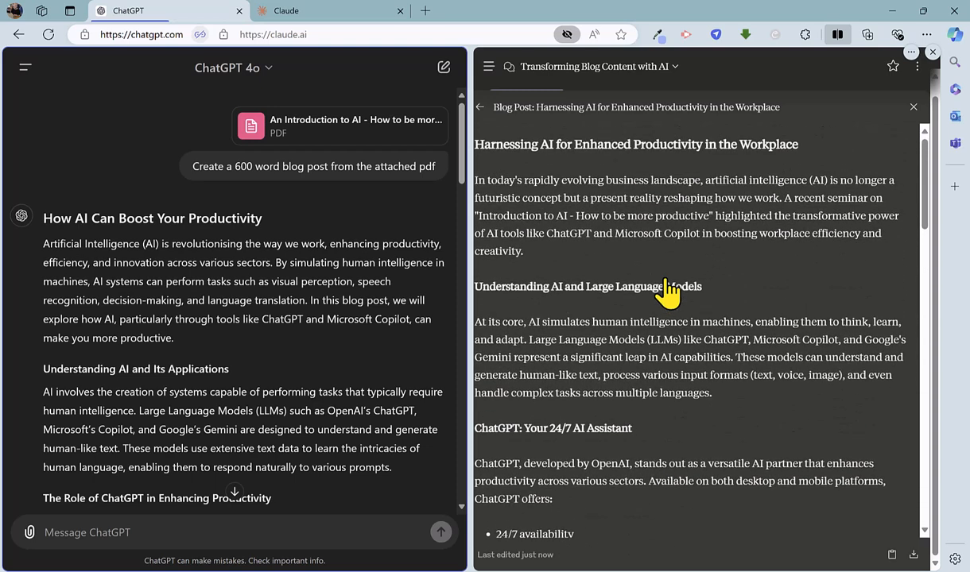
mouse_move(640, 256)
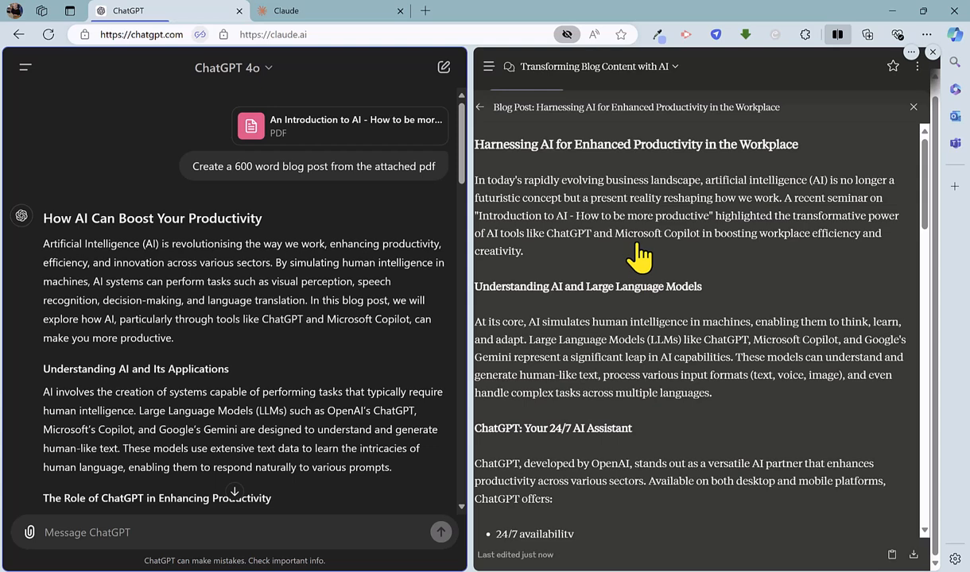
mouse_move(775, 121)
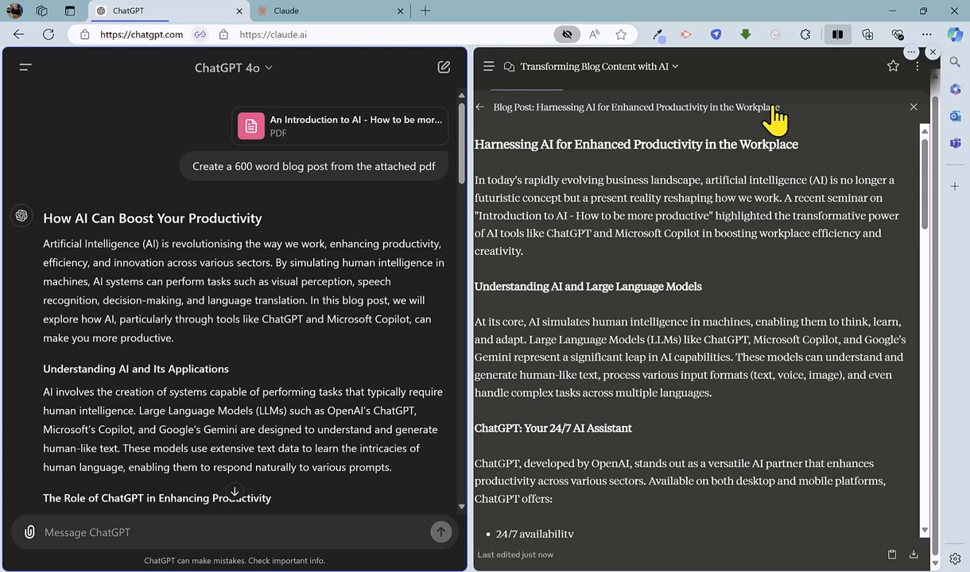
left_click(913, 106)
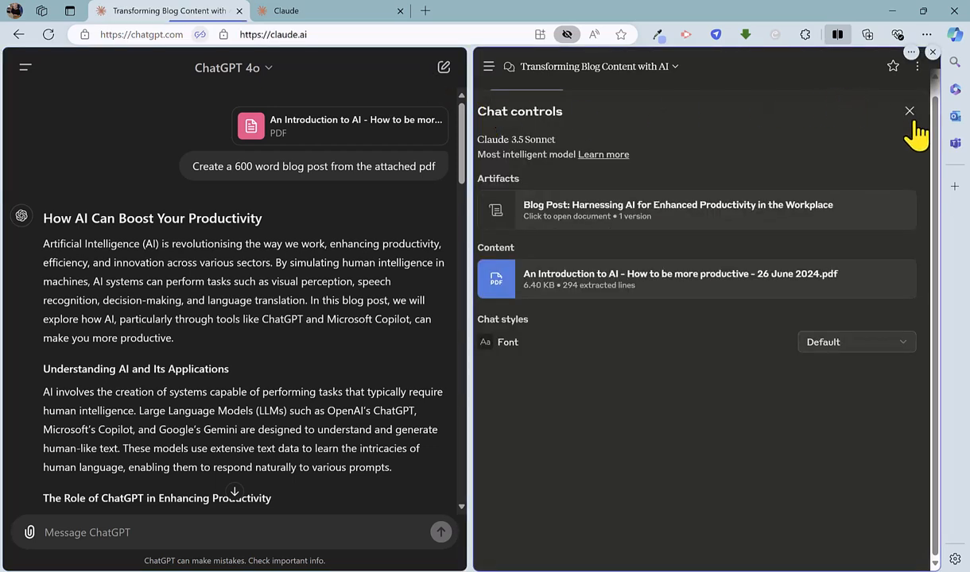
left_click(909, 111)
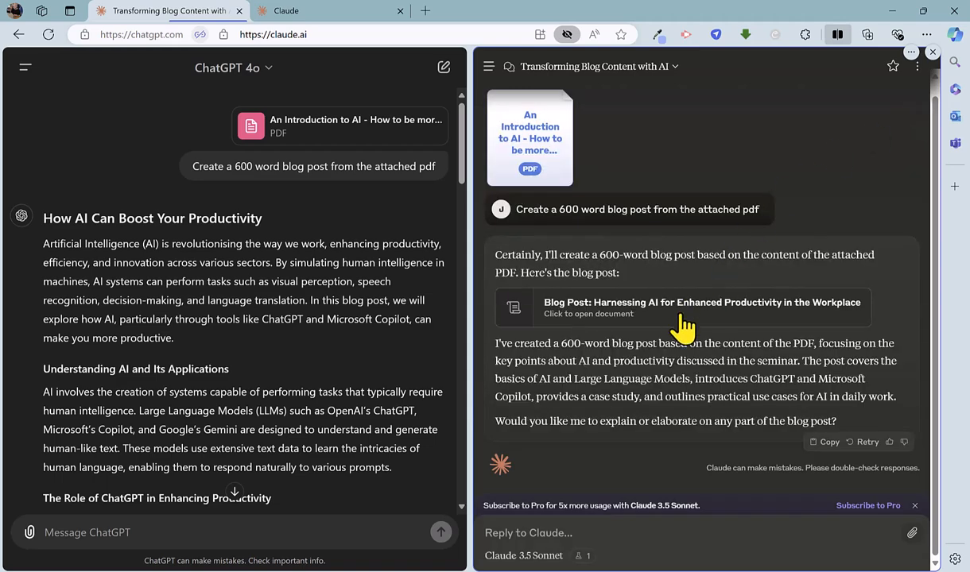
mouse_move(725, 367)
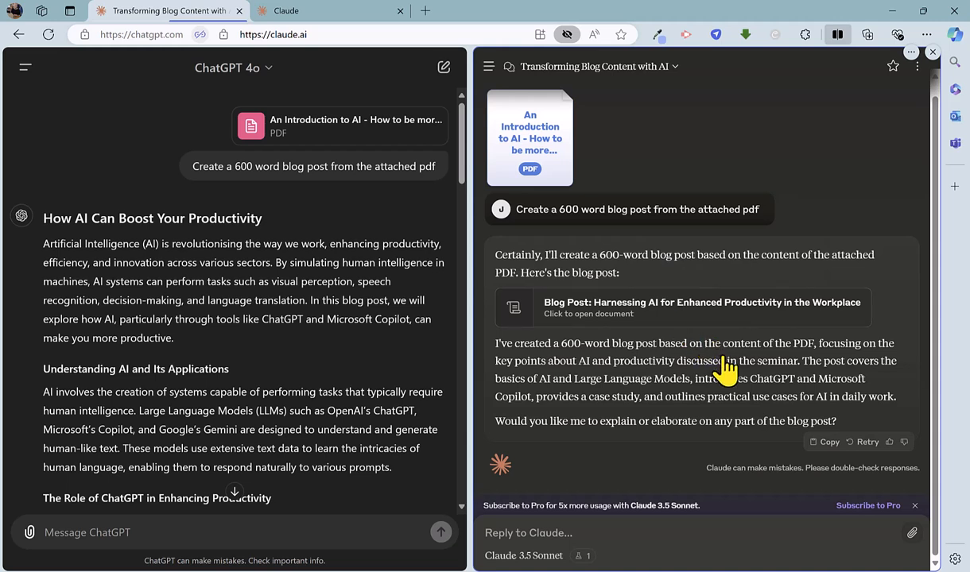
mouse_move(755, 395)
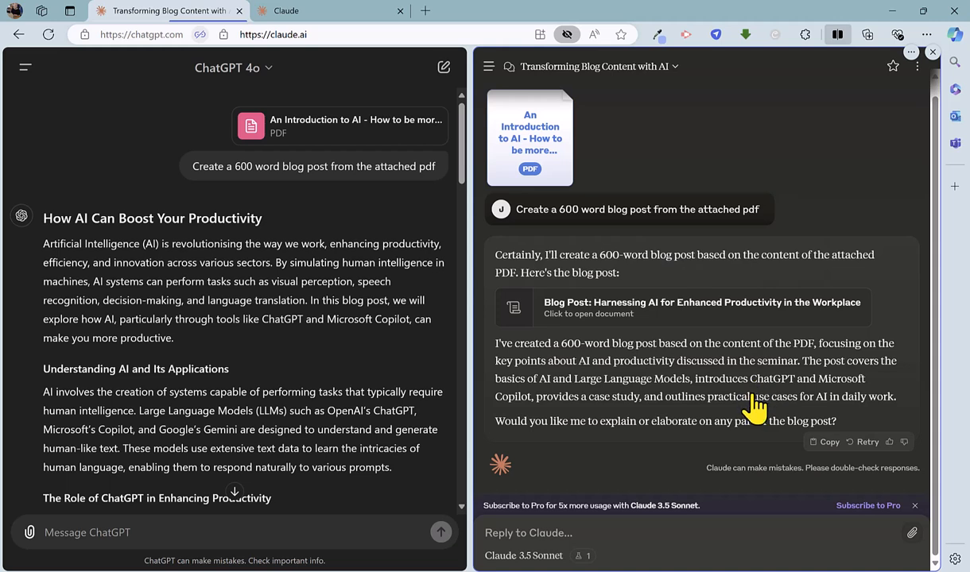
mouse_move(792, 387)
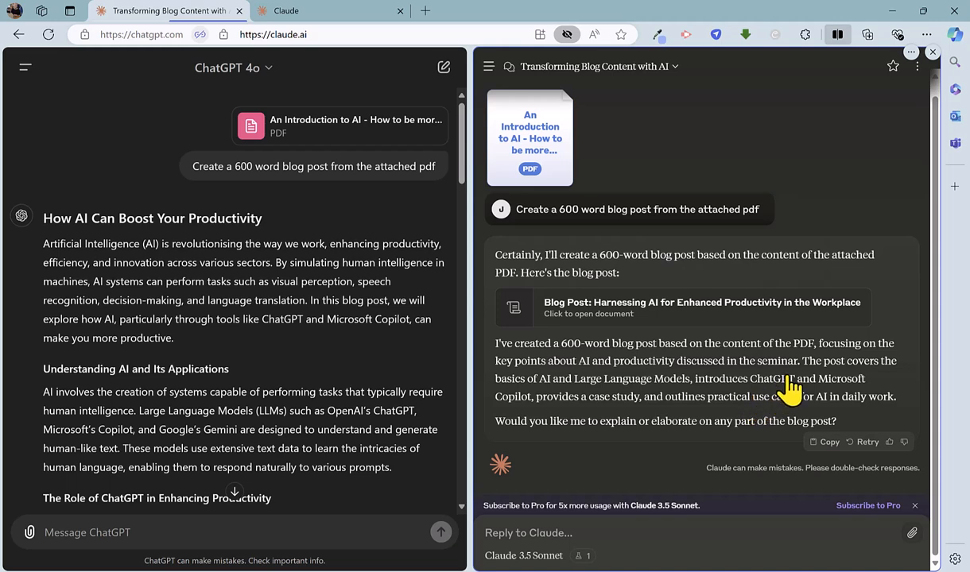
left_click(702, 307)
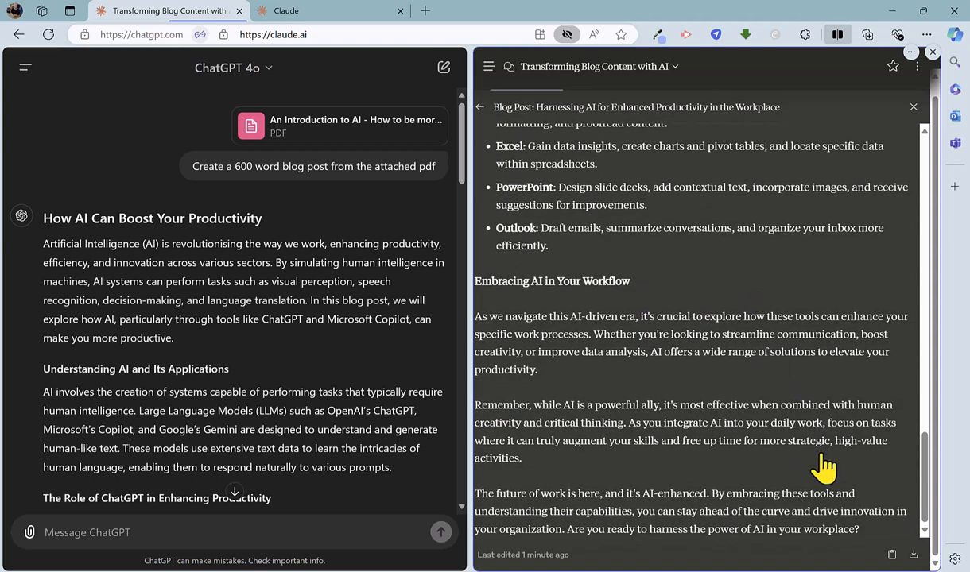